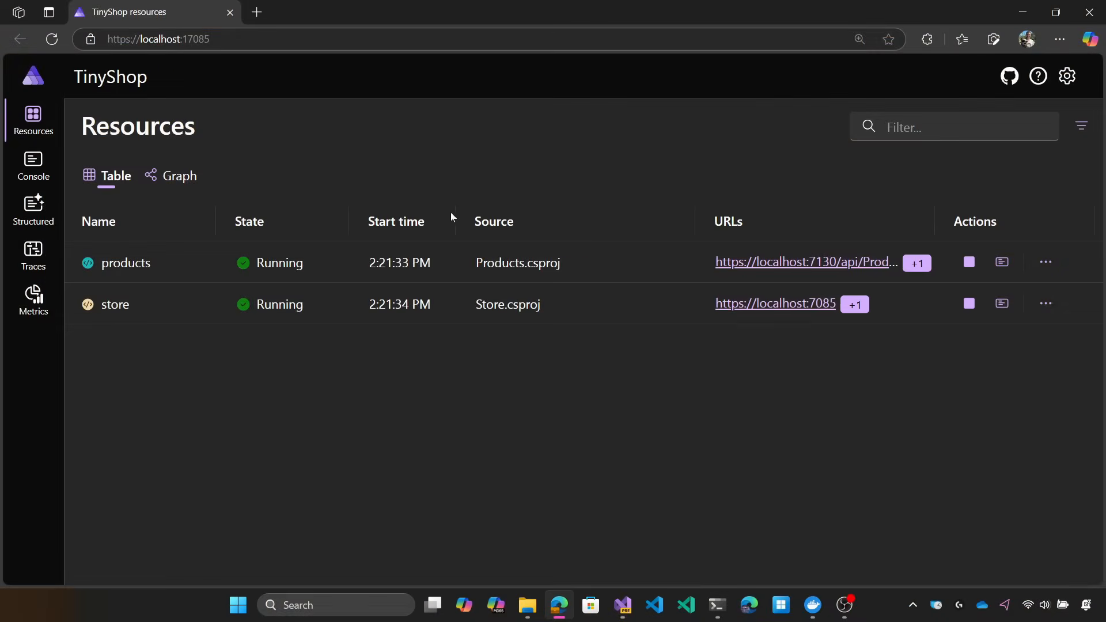
Open the TinyShop store site from the dashboard's localhost:7085 link in a new tab.
{"action": "left_click", "coordinate": [775, 304]}
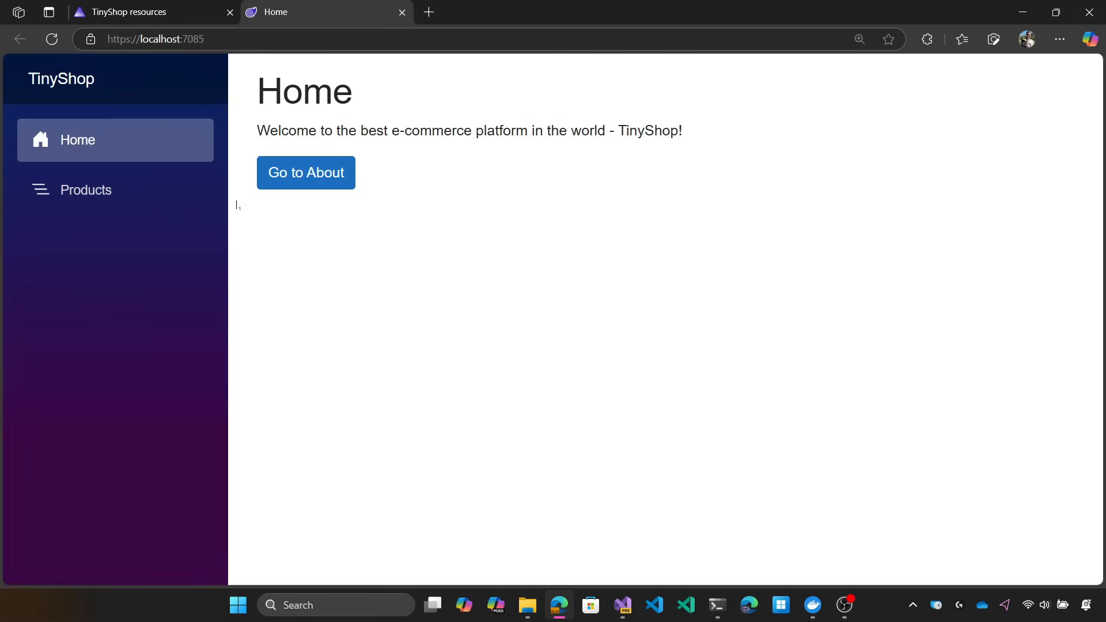
{"action": "left_click", "coordinate": [86, 189]}
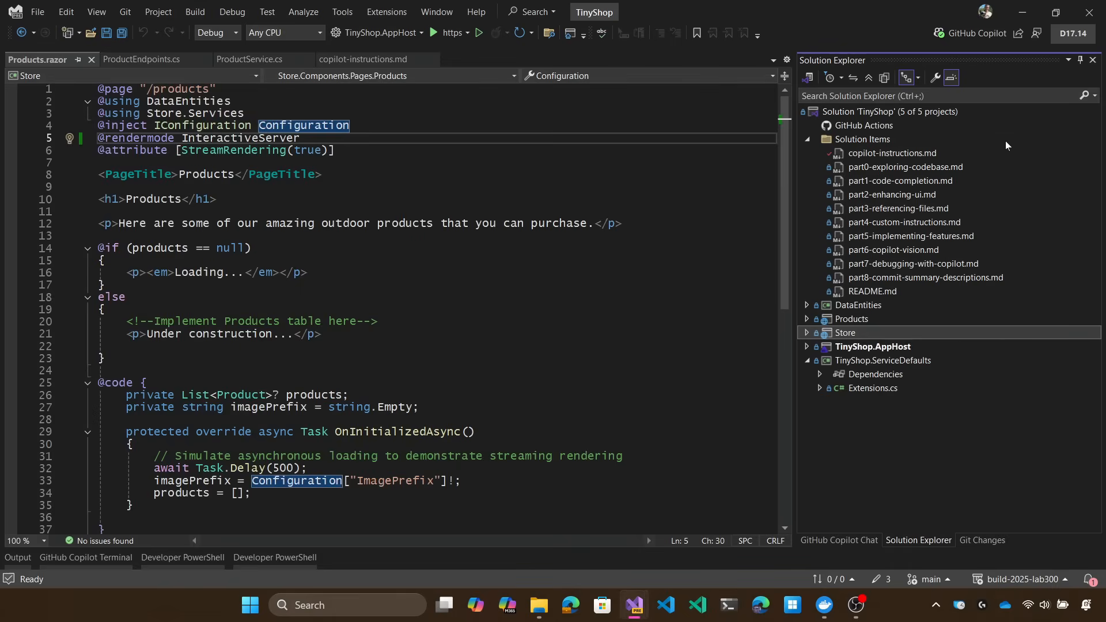
Expand the Store project and open ProductService.cs.
{"action": "left_click", "coordinate": [805, 139]}
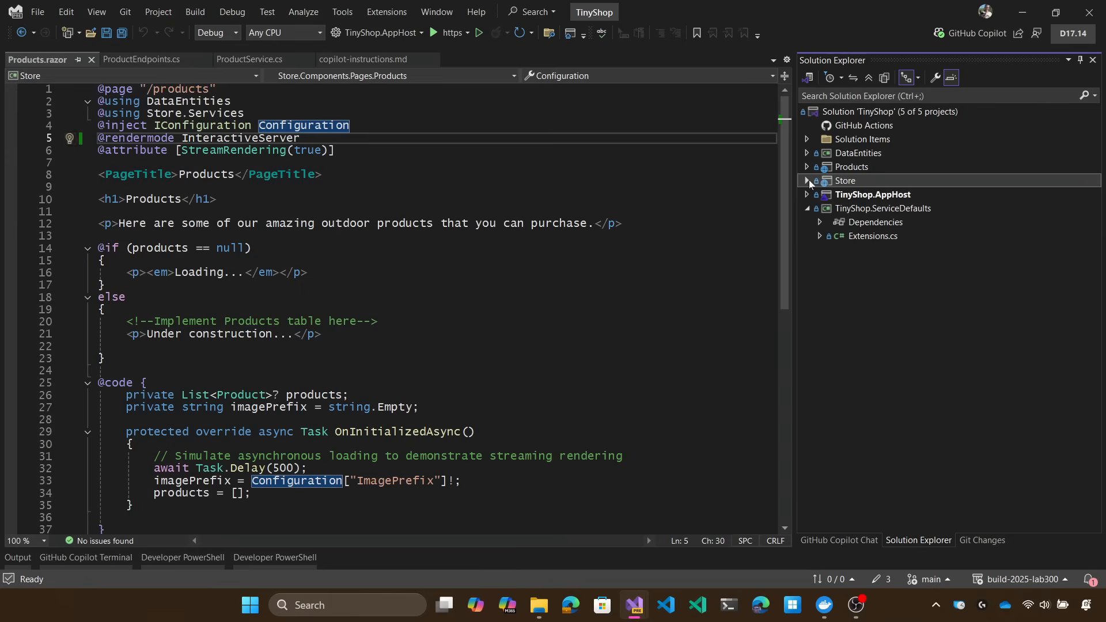
{"action": "left_click", "coordinate": [806, 180]}
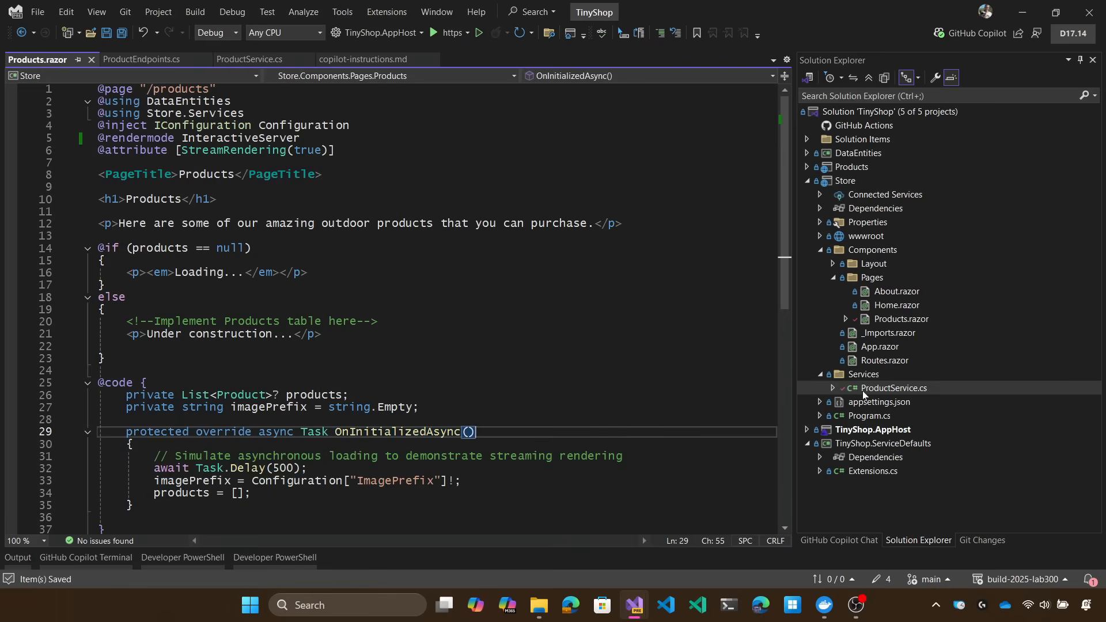
{"action": "left_click", "coordinate": [246, 60]}
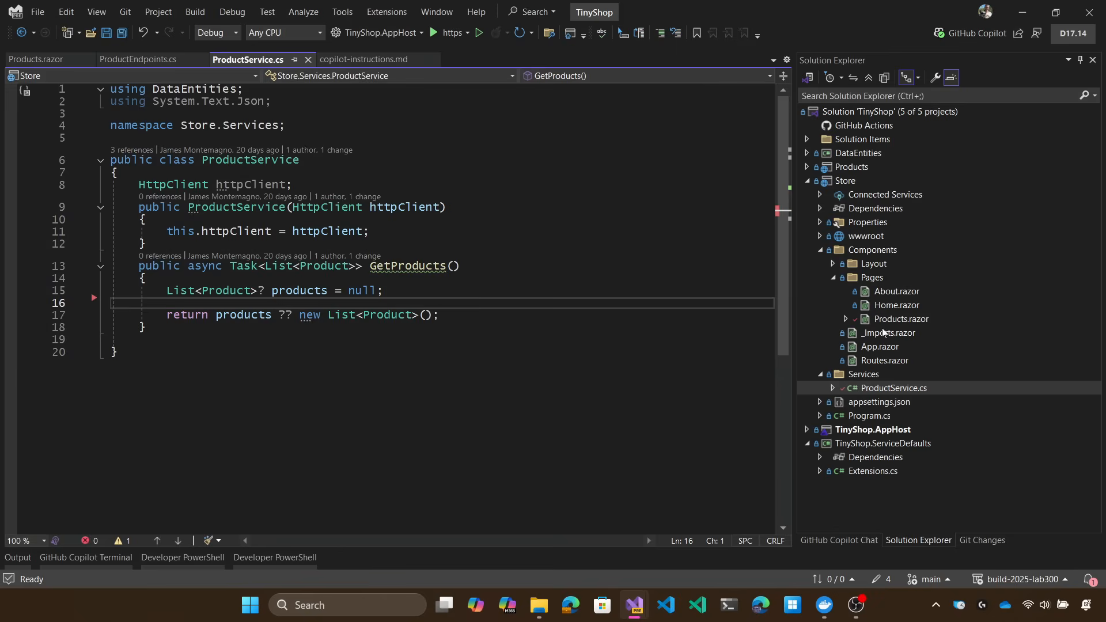
{"action": "mouse_move", "coordinate": [820, 210]}
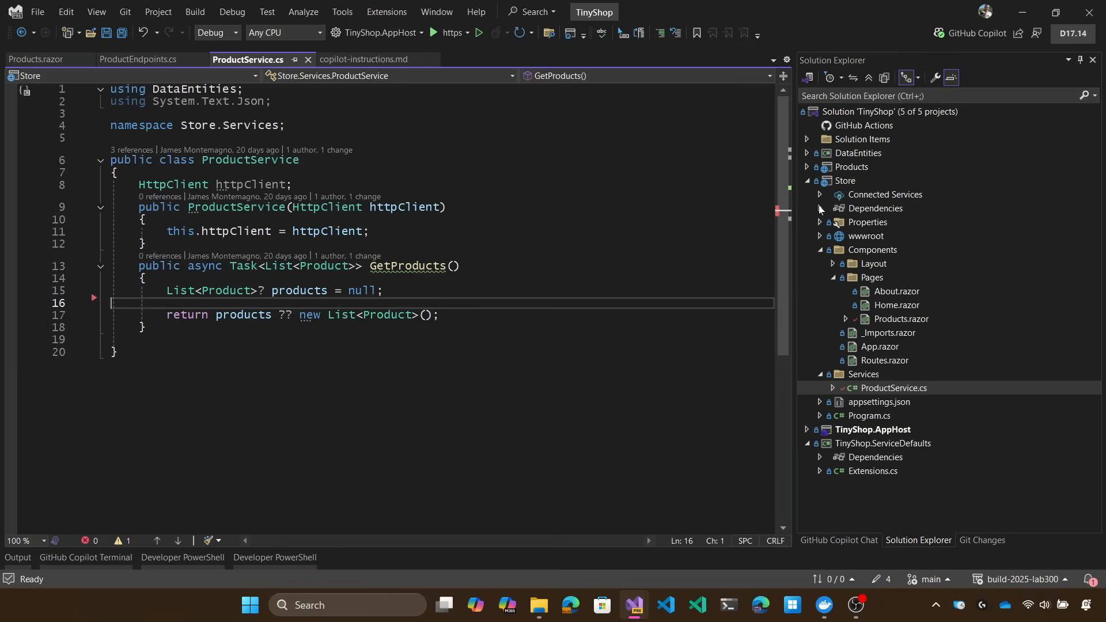
{"action": "mouse_move", "coordinate": [811, 168]}
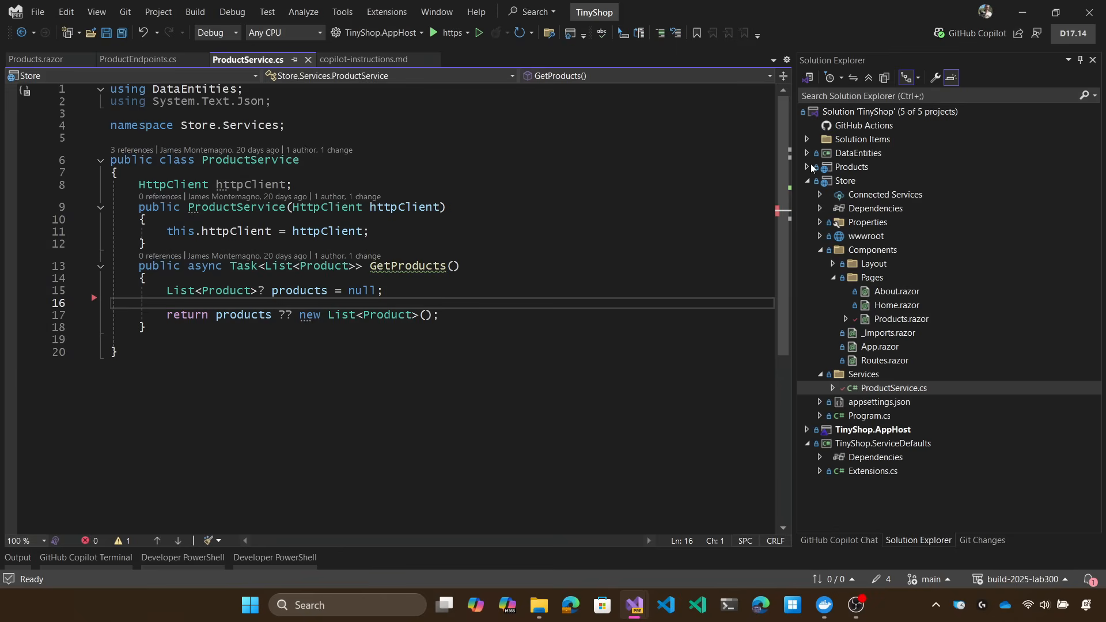
Open ProductEndpoints.cs from the Products project and check the GitHub Copilot options.
{"action": "left_click", "coordinate": [807, 167]}
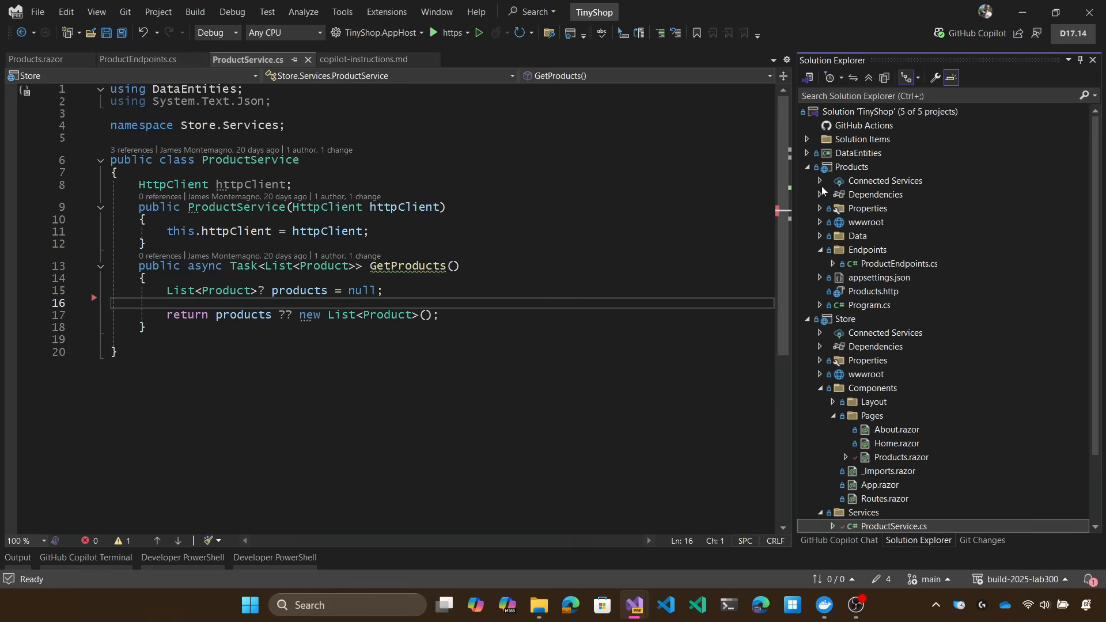
{"action": "mouse_move", "coordinate": [875, 267]}
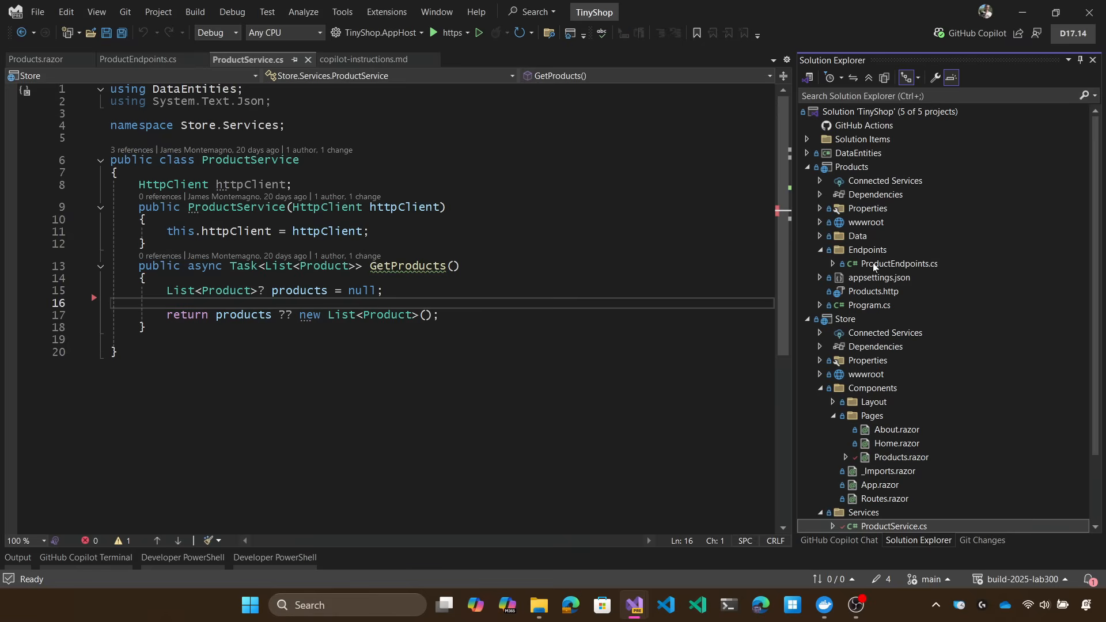
{"action": "left_click", "coordinate": [140, 59]}
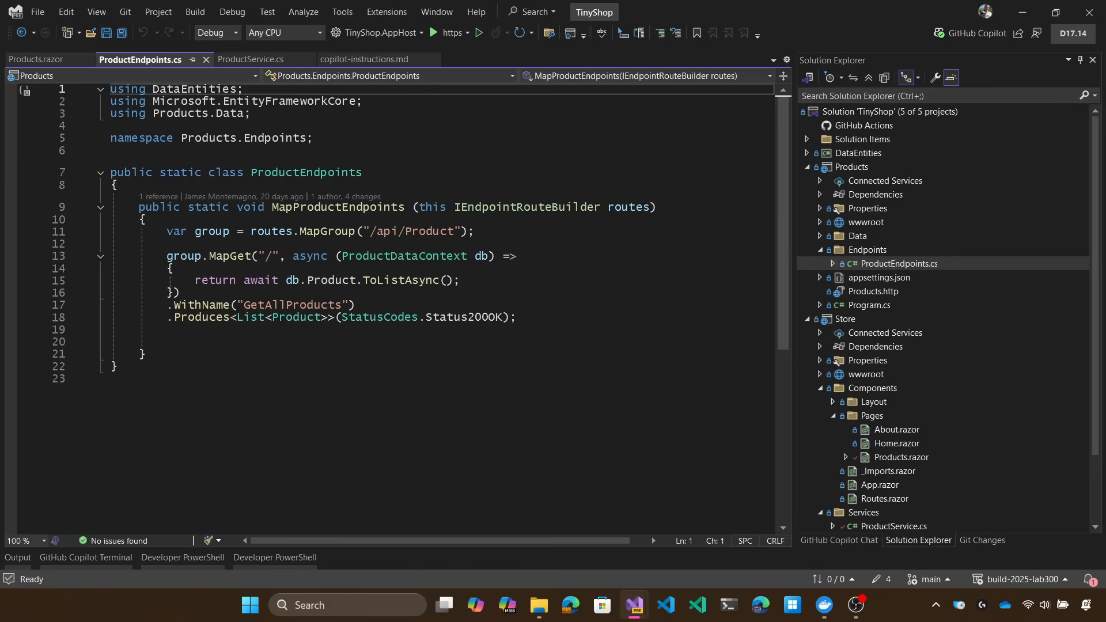
{"action": "left_click", "coordinate": [111, 88]}
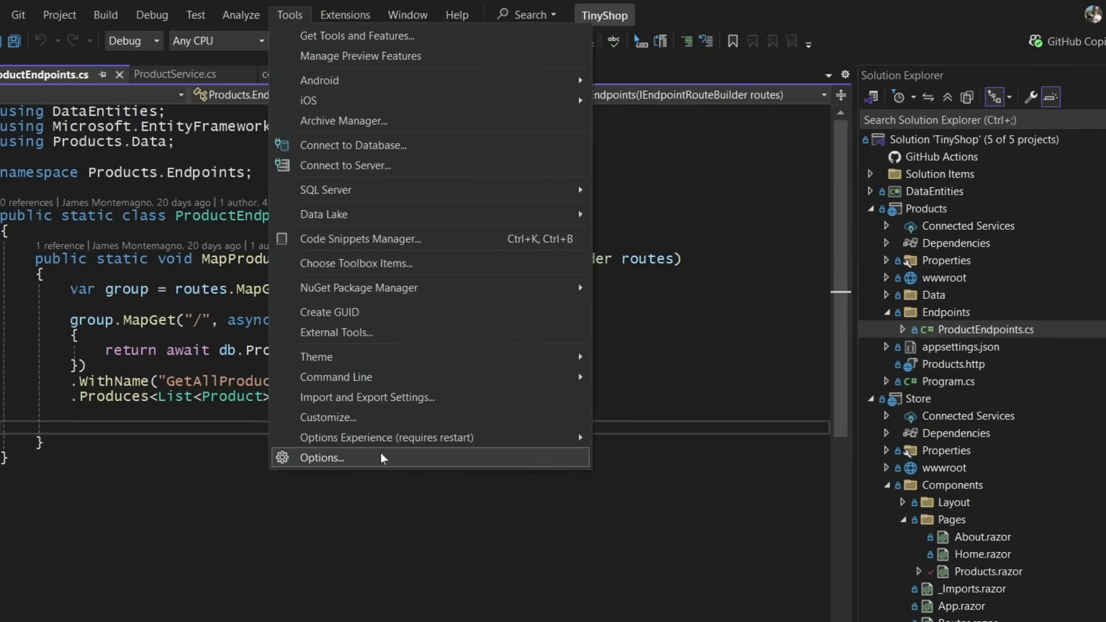
{"action": "left_click", "coordinate": [321, 456]}
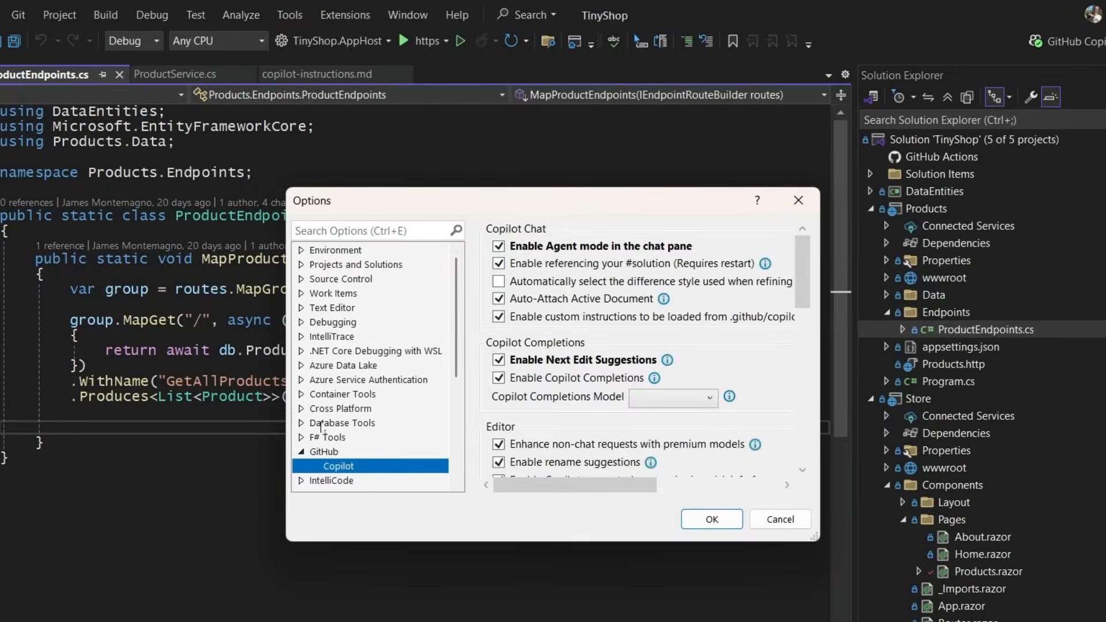
{"action": "mouse_move", "coordinate": [751, 426]}
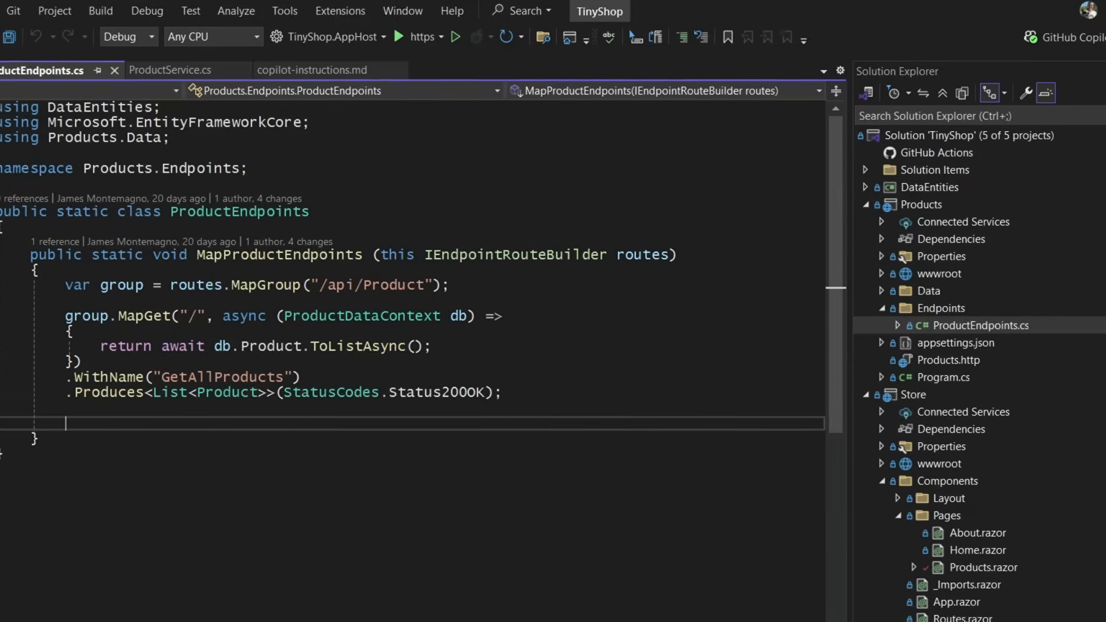
Switch Copilot Chat from its mode list to Agent, keeping GPT-4.1 as the model.
{"action": "left_click", "coordinate": [789, 516]}
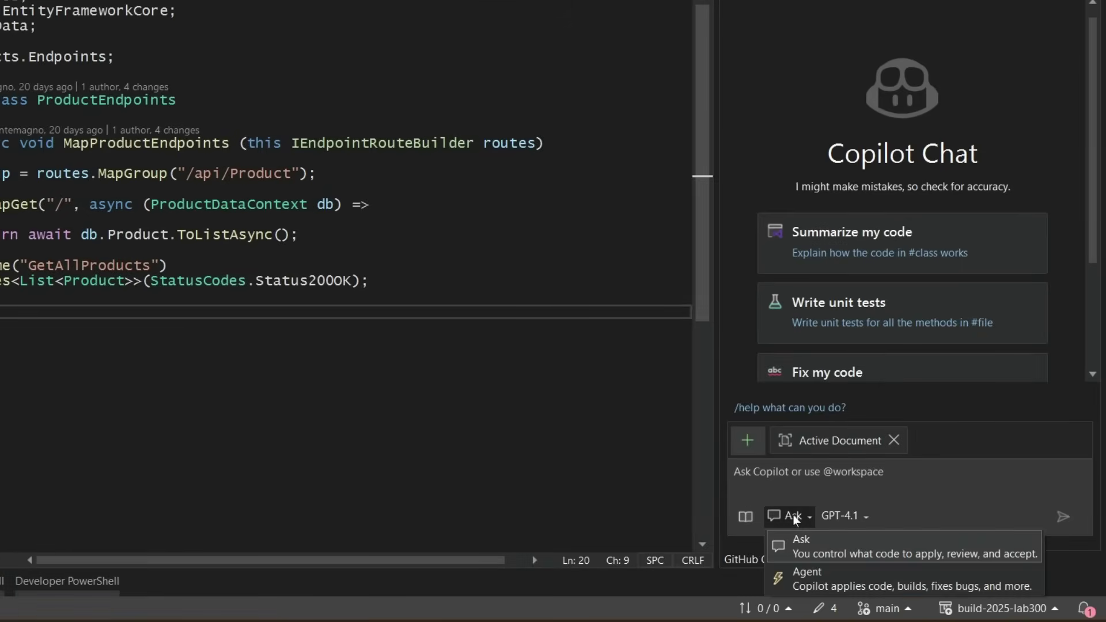
{"action": "left_click", "coordinate": [806, 571]}
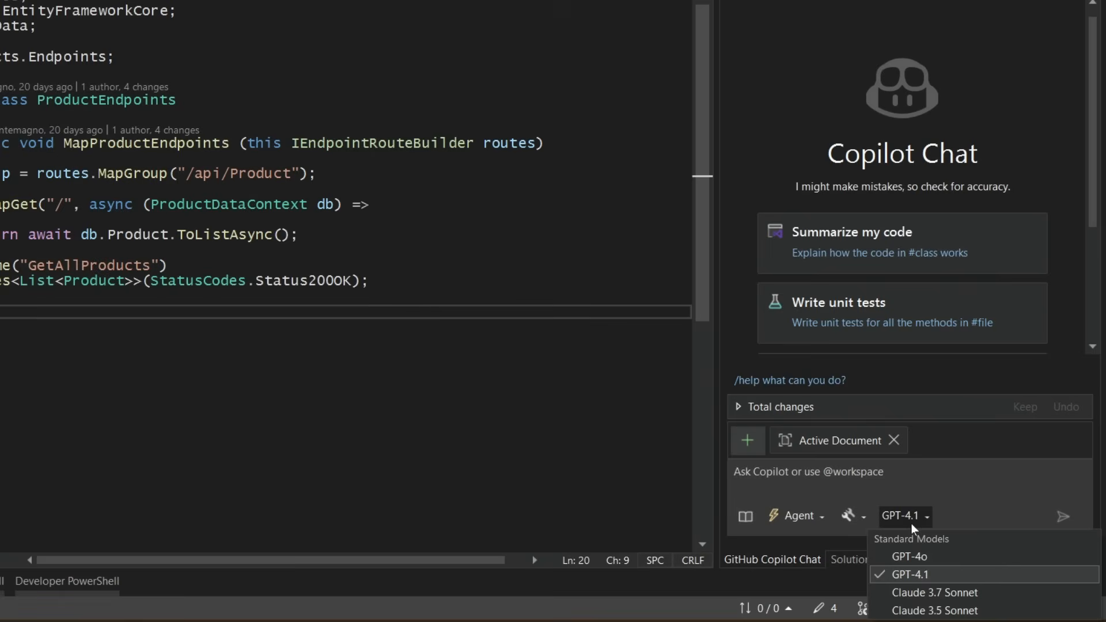
{"action": "mouse_move", "coordinate": [954, 583]}
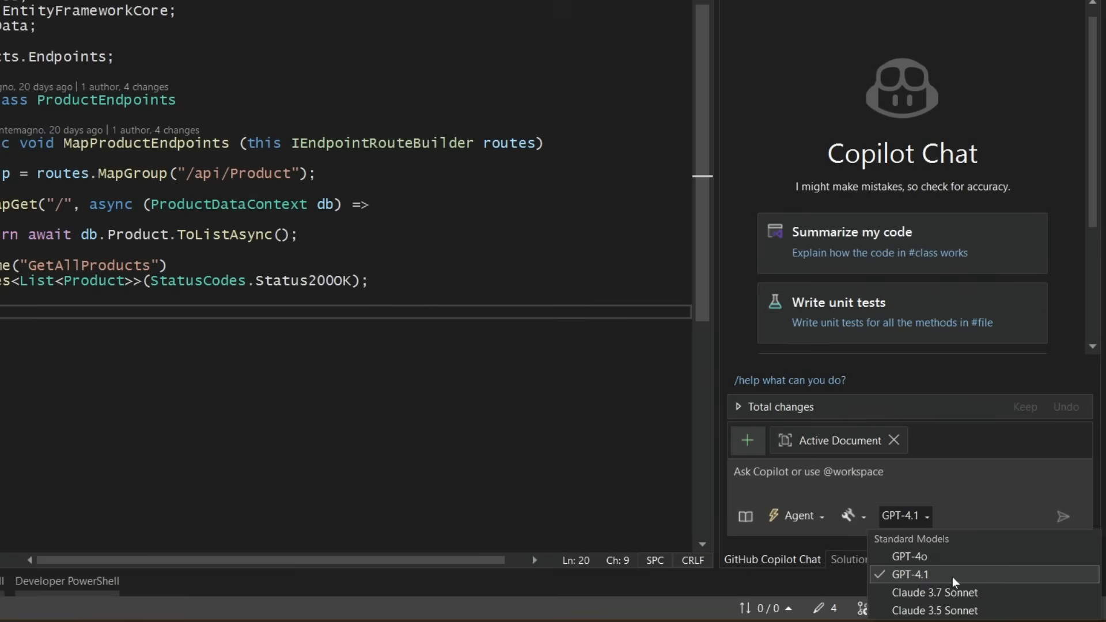
{"action": "left_click", "coordinate": [907, 574]}
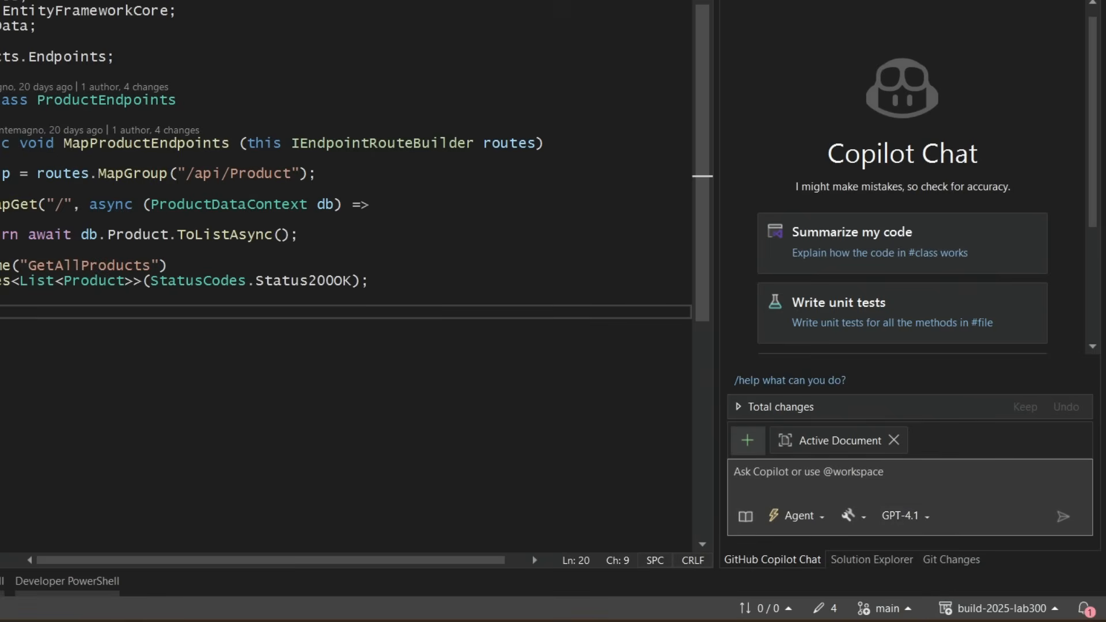
Type a prompt requesting full CRUD product endpoints, a product list, and #ProductService updates.
{"action": "type", "text": "Let'"}
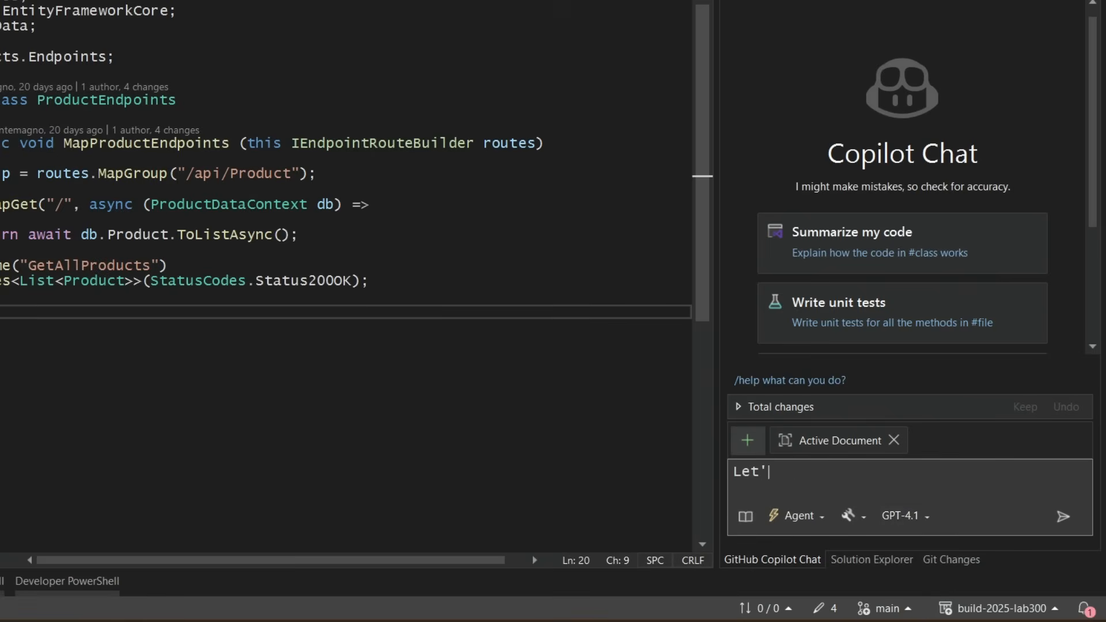
{"action": "type", "text": "s update the prod"}
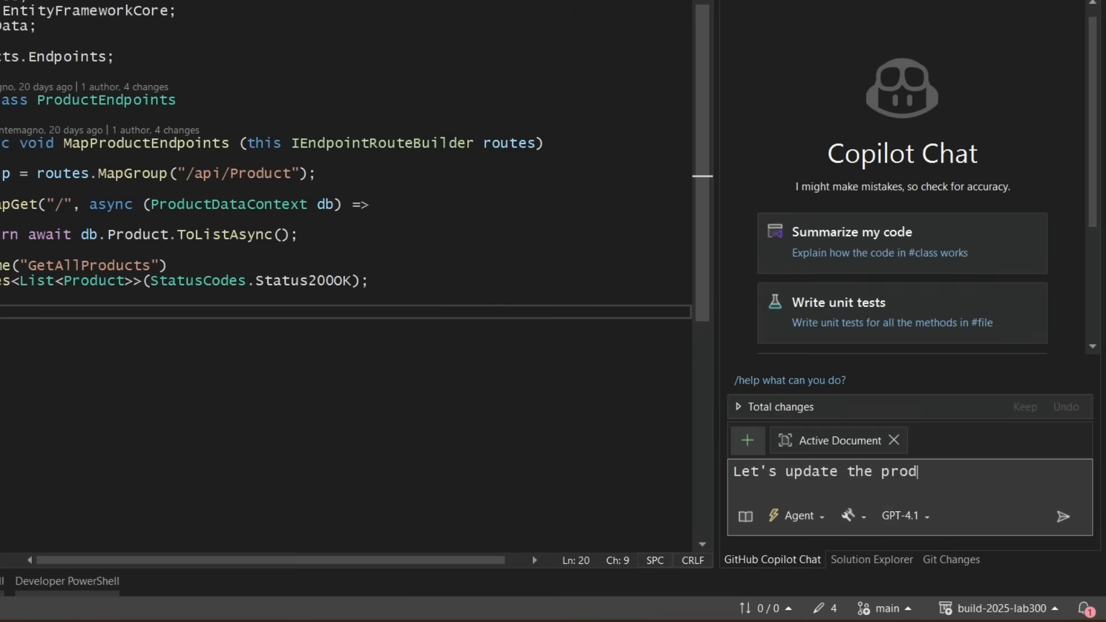
{"action": "type", "text": "uct endpoints with"}
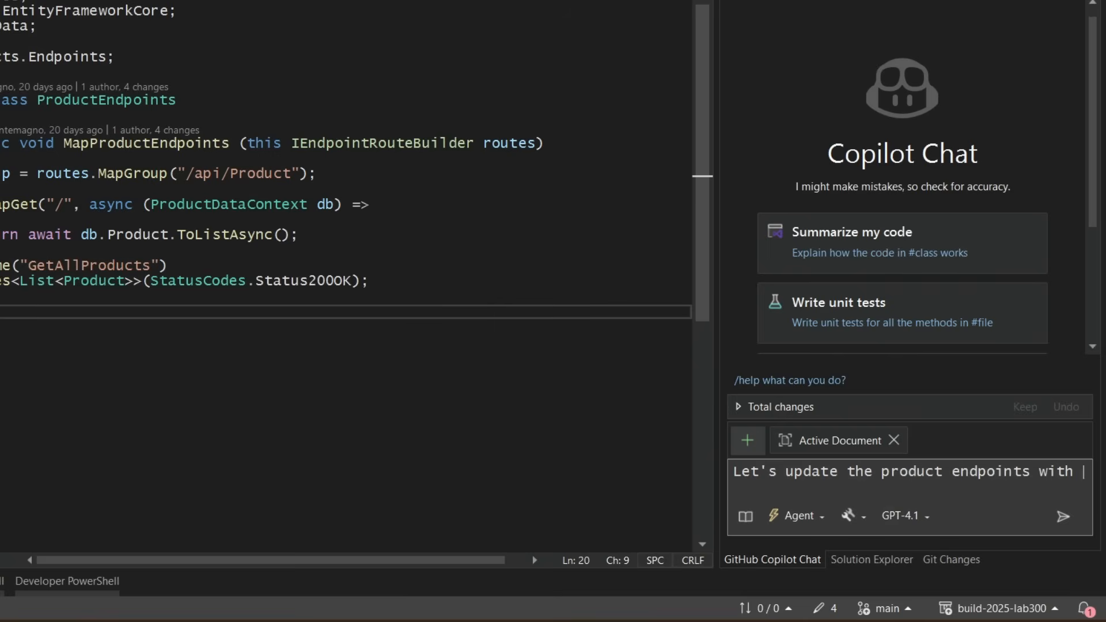
{"action": "type", "text": "full crud o"}
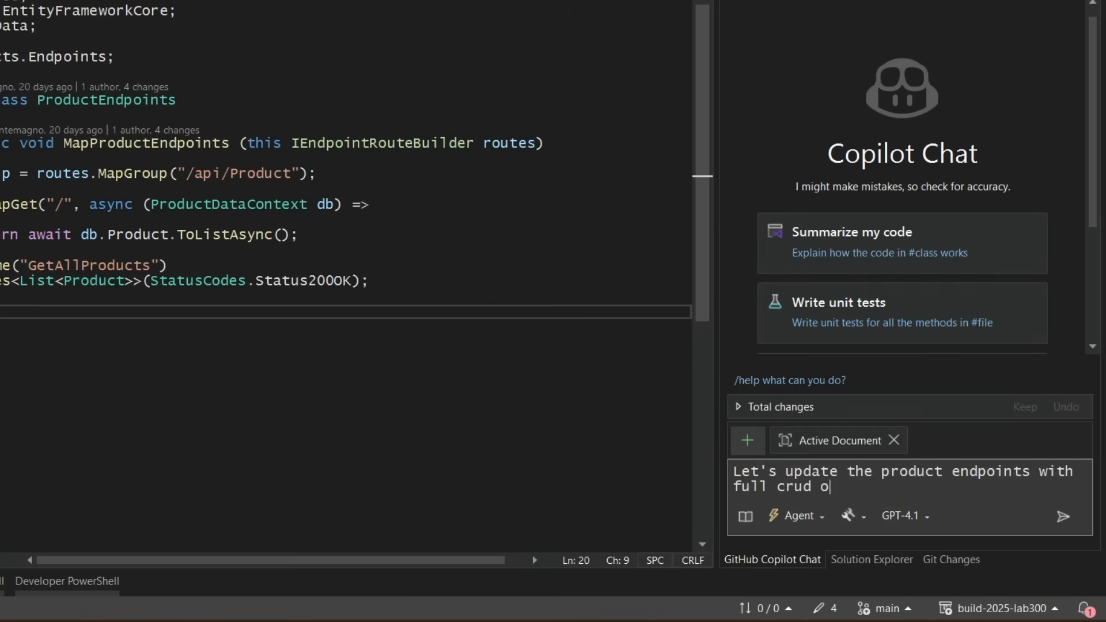
{"action": "type", "text": "perations, update the f"}
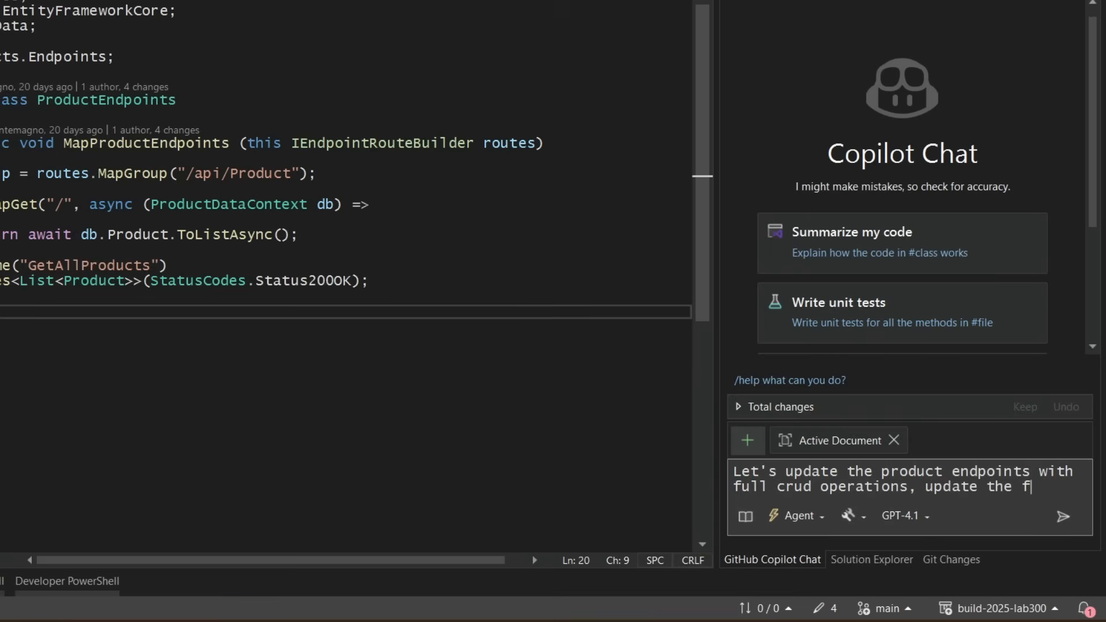
{"action": "type", "text": "rontend to display"}
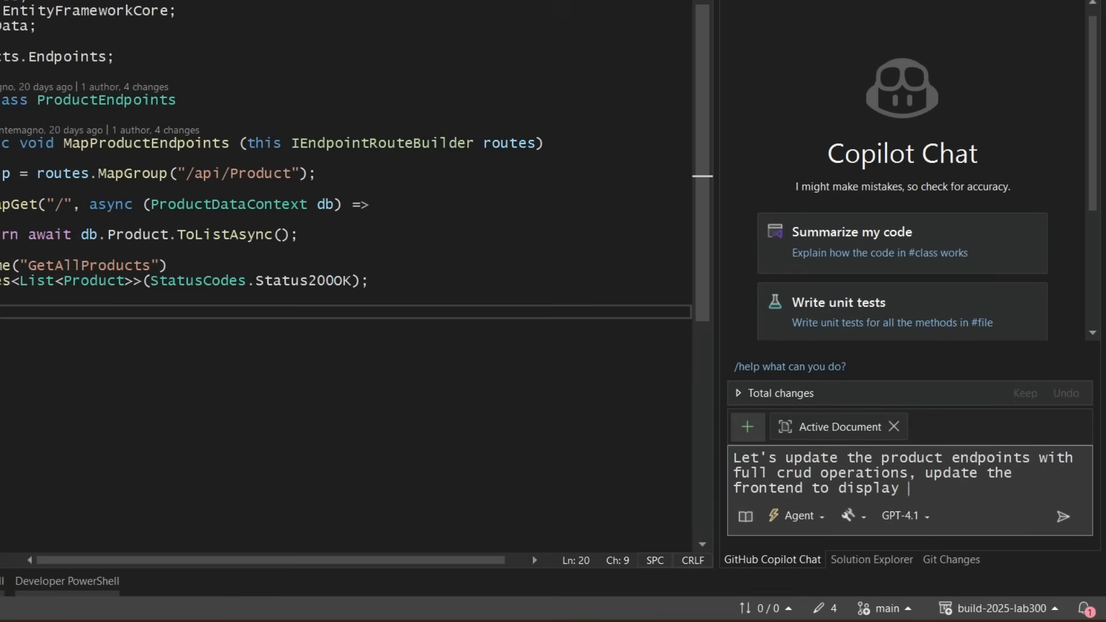
{"action": "type", "text": "a list of produc"}
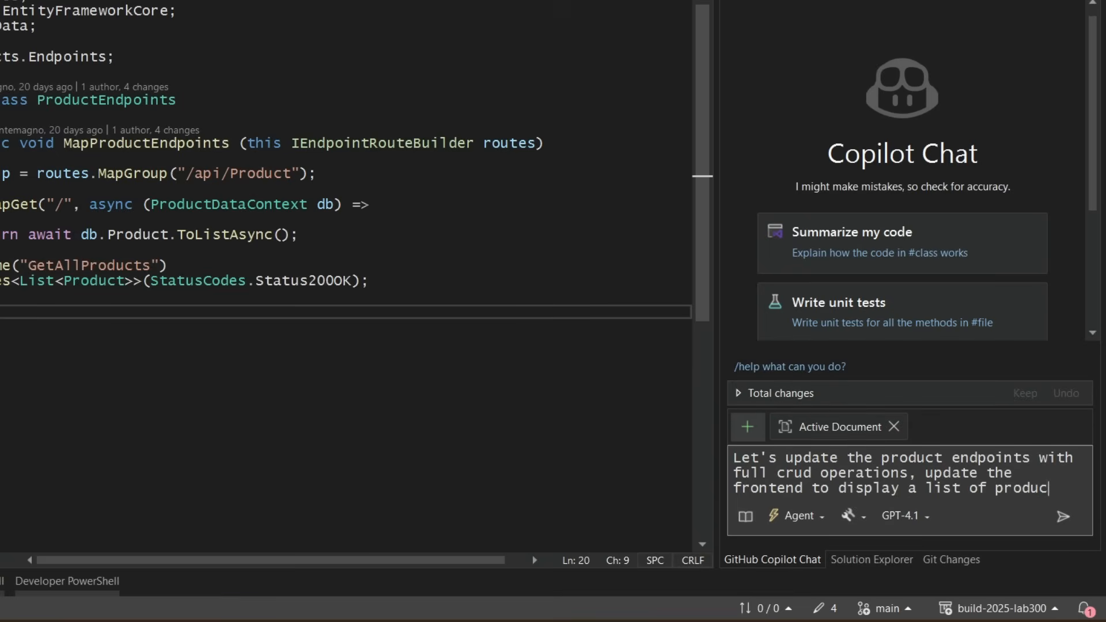
{"action": "type", "text": "s and also let's"}
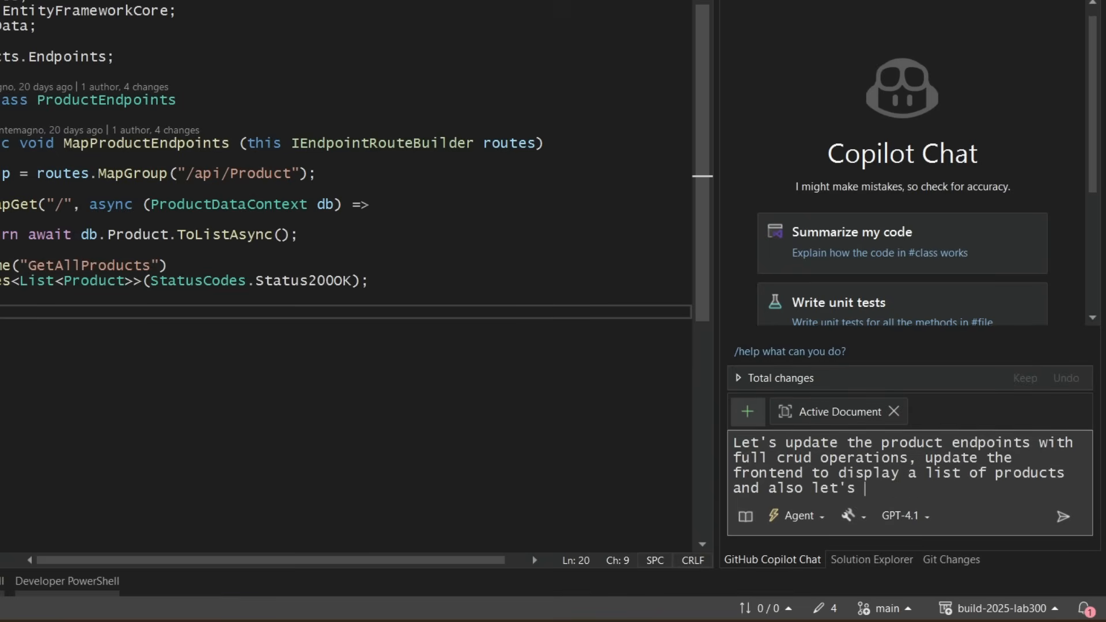
{"action": "type", "text": "make sure we us"}
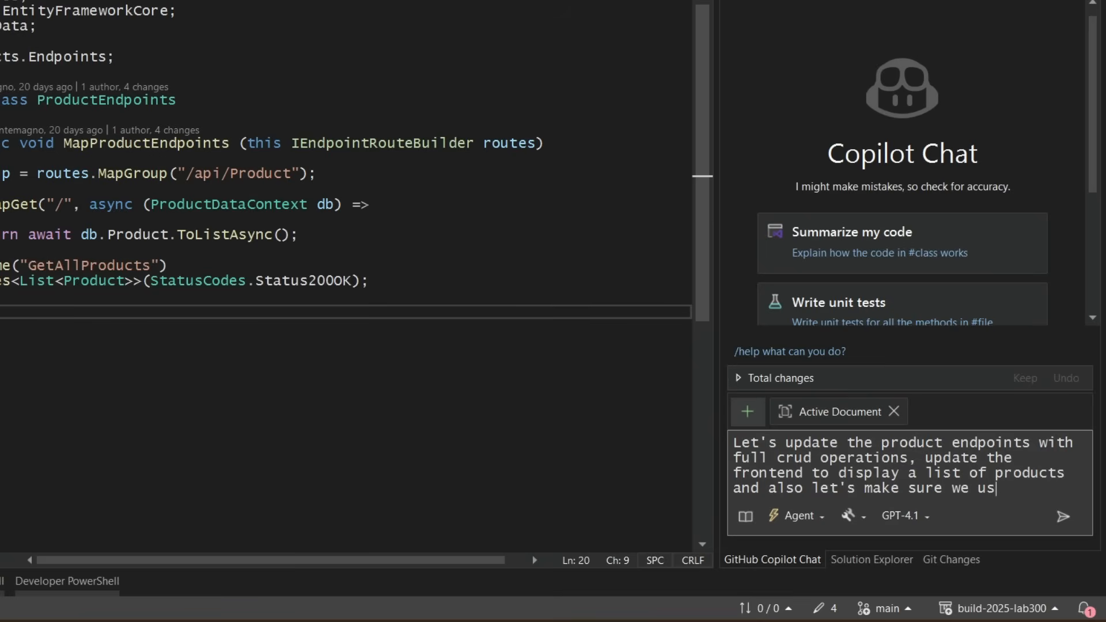
{"action": "type", "text": "#product"}
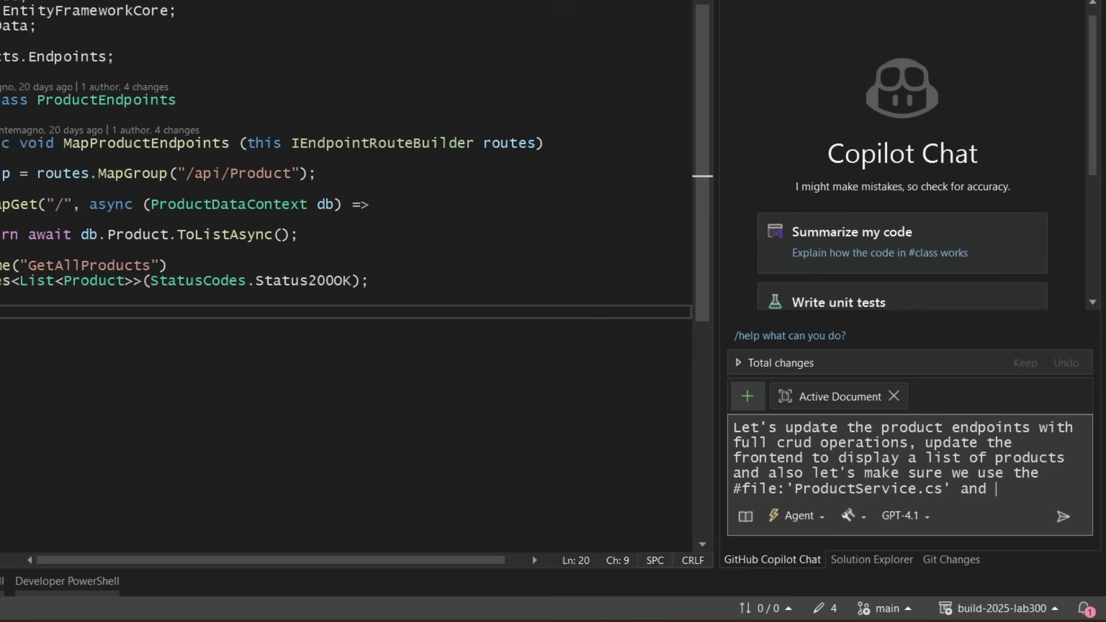
{"action": "type", "text": "update it to"}
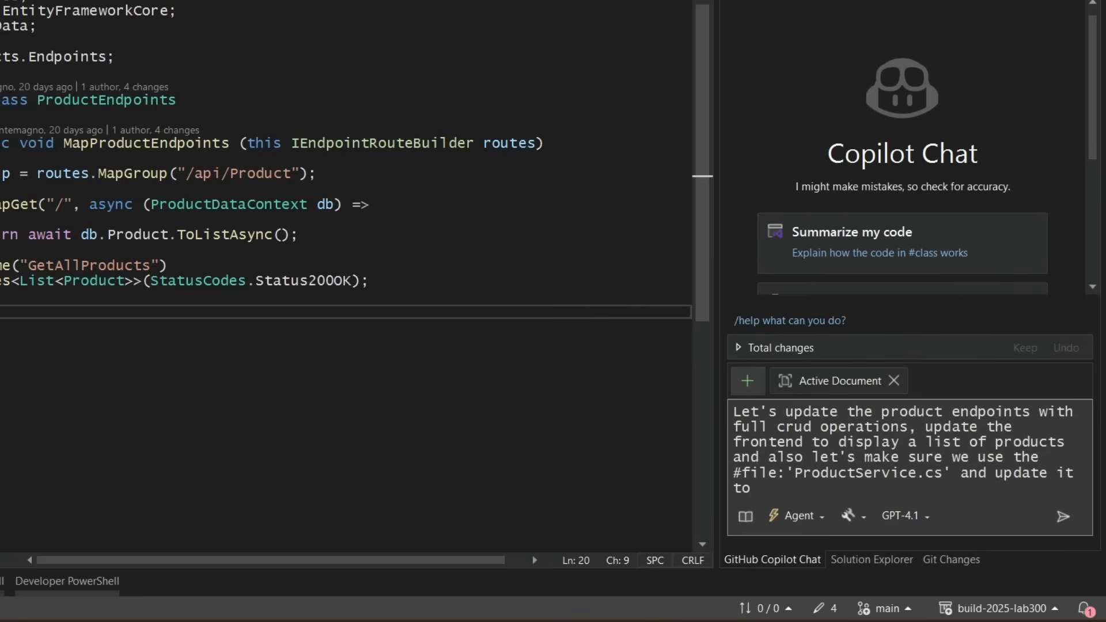
{"action": "type", "text": "have acces"}
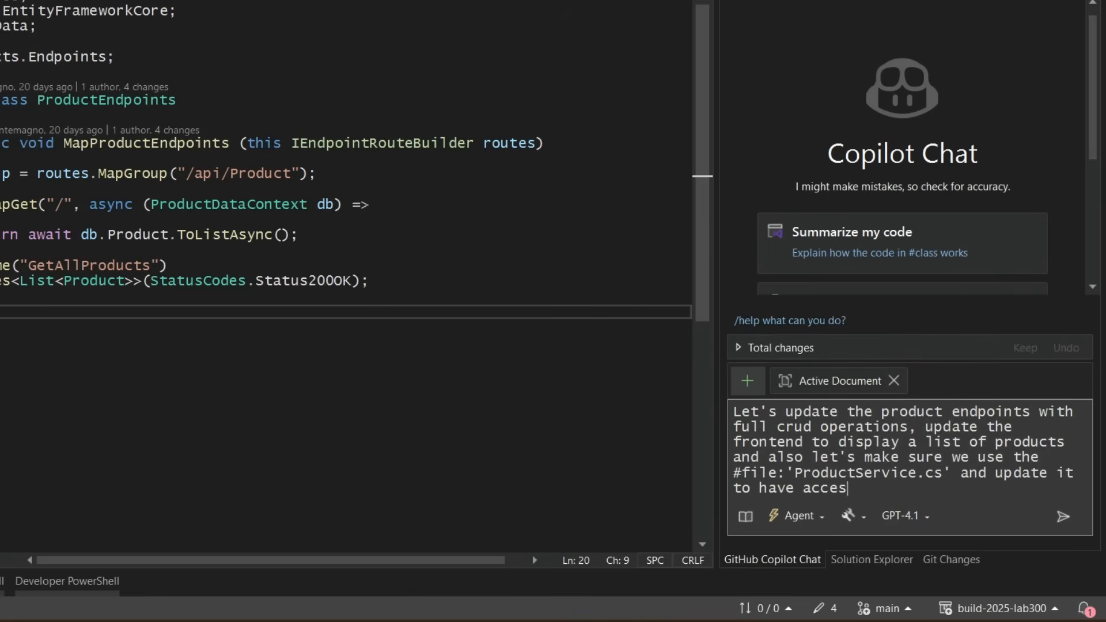
{"action": "type", "text": "s to all those new m"}
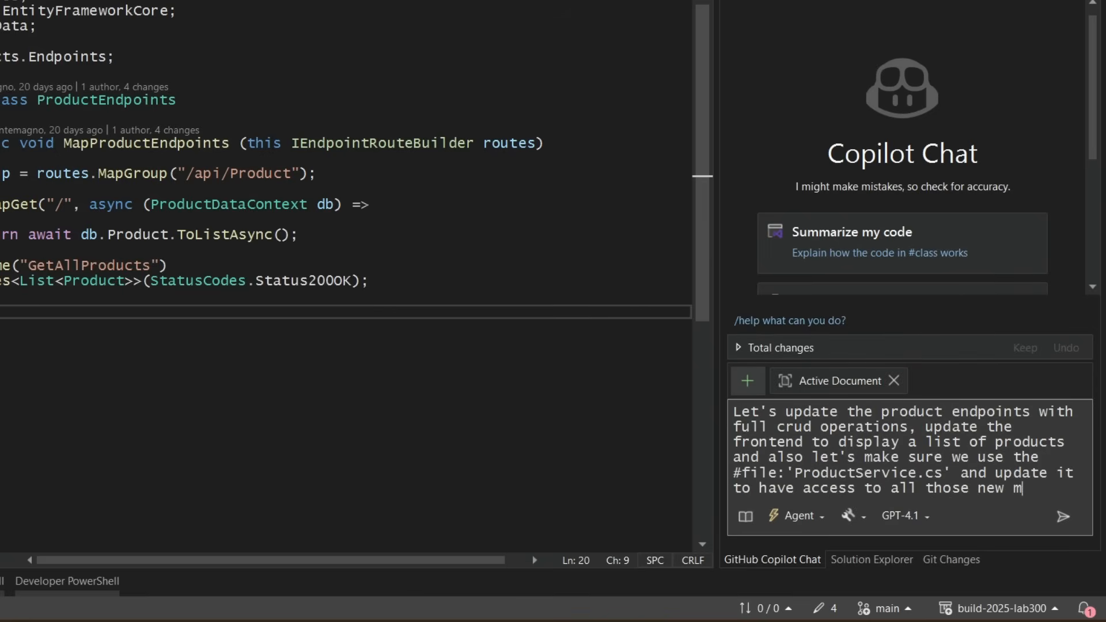
{"action": "type", "text": "ethods"}
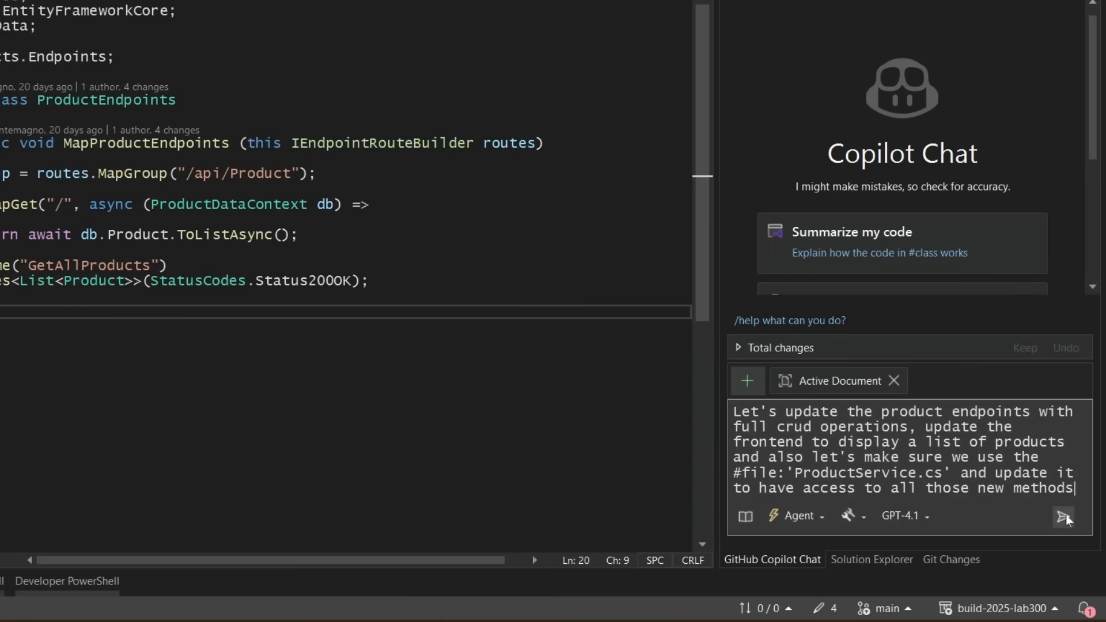
Send the CRUD request to the Copilot agent and follow its plan as it reads files.
{"action": "left_click", "coordinate": [1064, 517]}
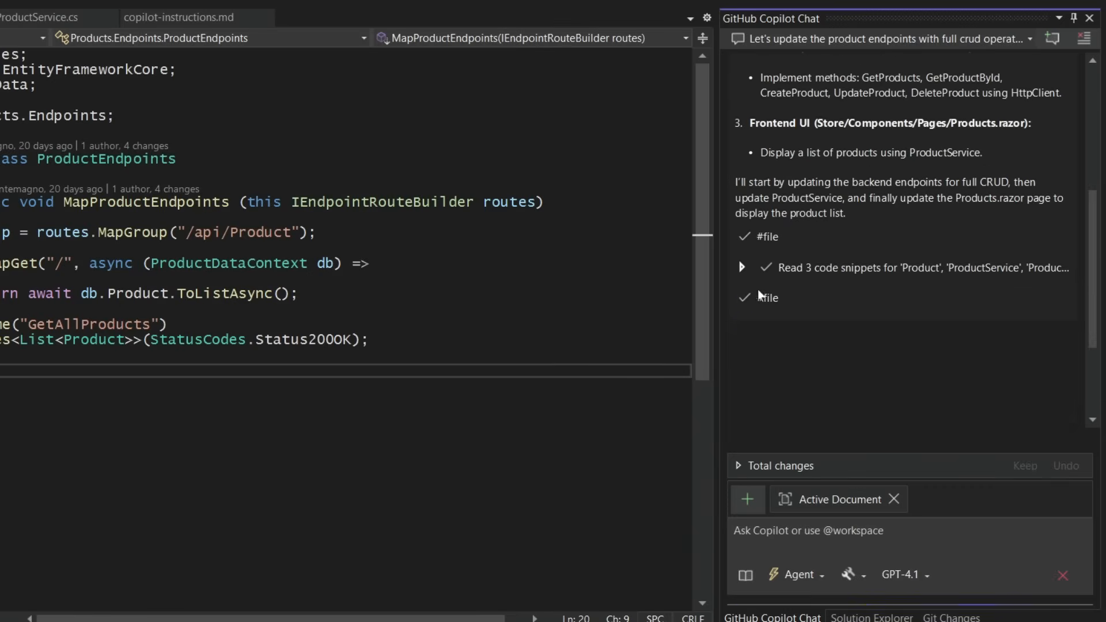
{"action": "scroll", "scroll_direction": "down", "scroll_amount": 3}
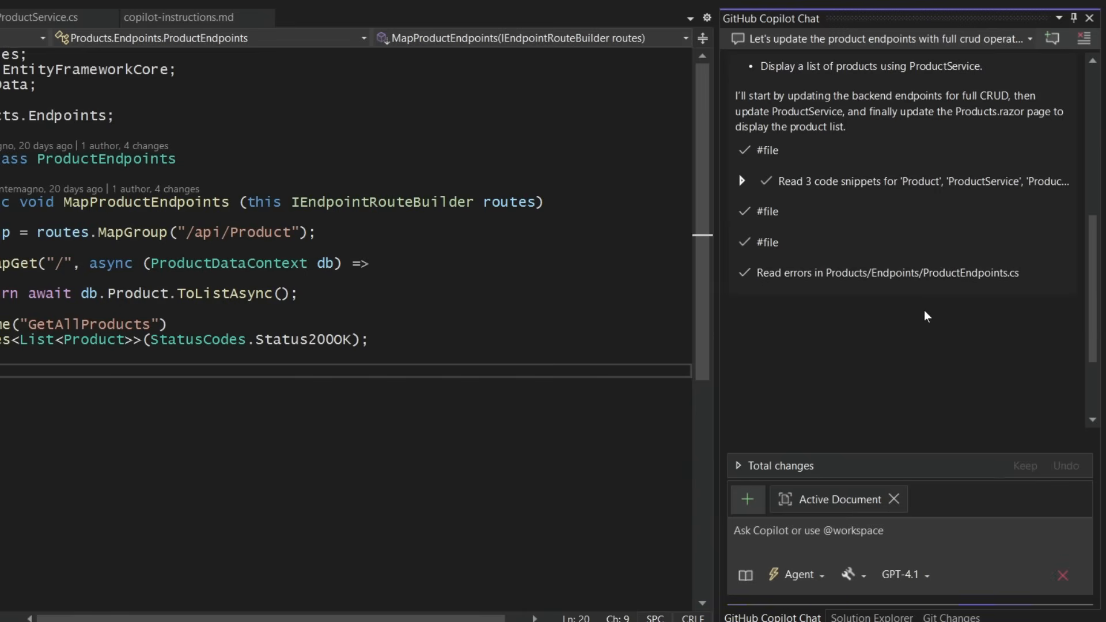
{"action": "mouse_move", "coordinate": [852, 312]}
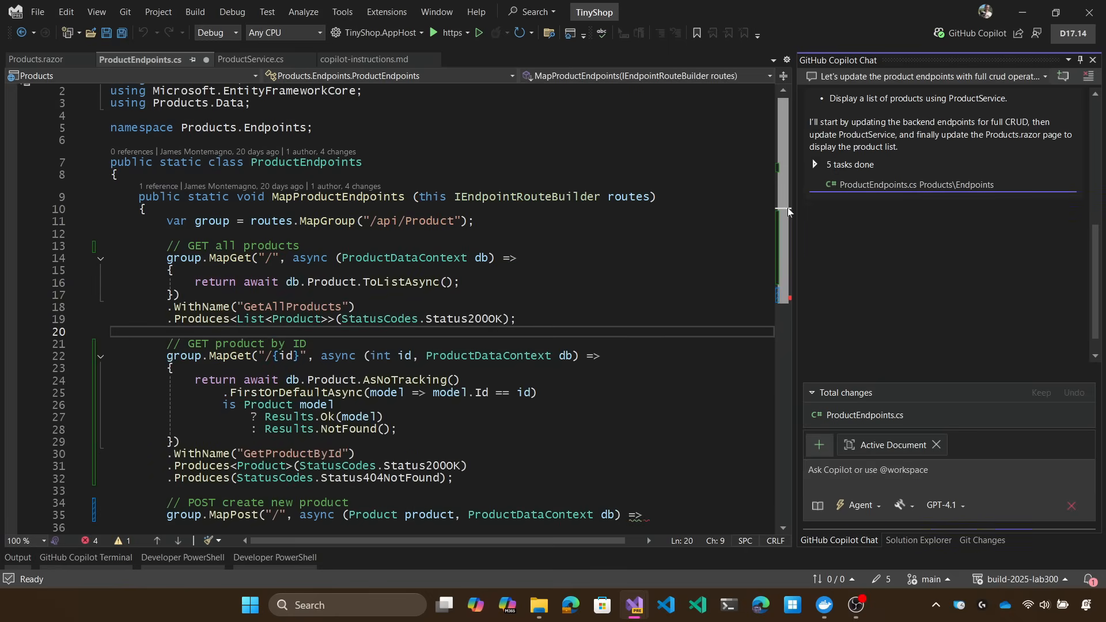
Scroll through Copilot's report of 5 completed tasks and edited ProductEndpoints.cs.
{"action": "scroll", "scroll_direction": "down", "scroll_amount": 3}
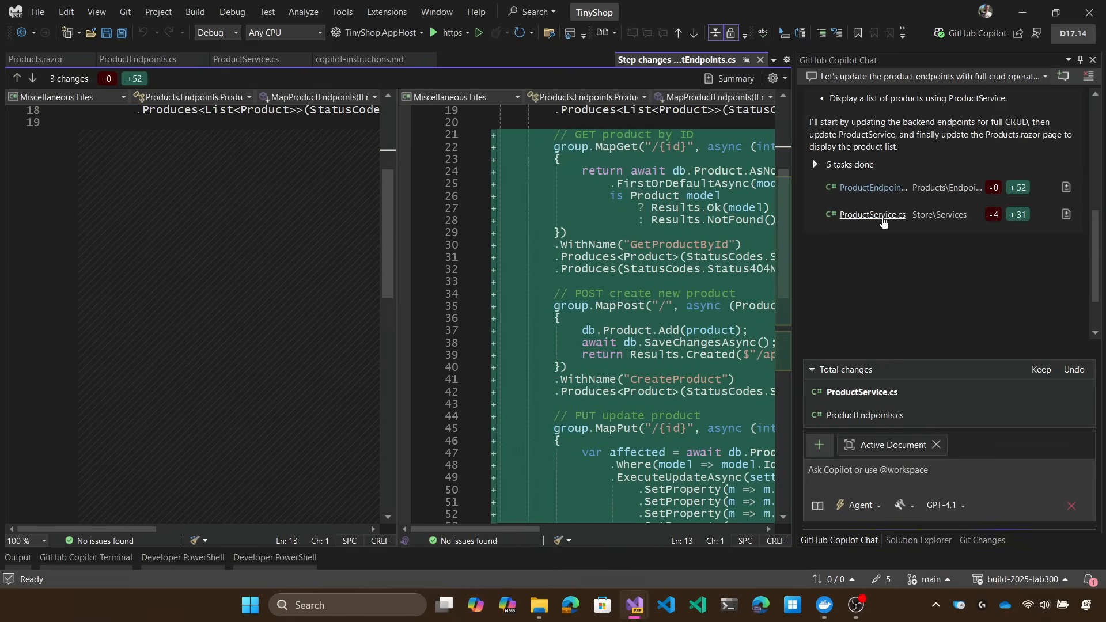
Scroll the ProductService.cs diff showing HttpClient get, create and update methods.
{"action": "left_click", "coordinate": [873, 215]}
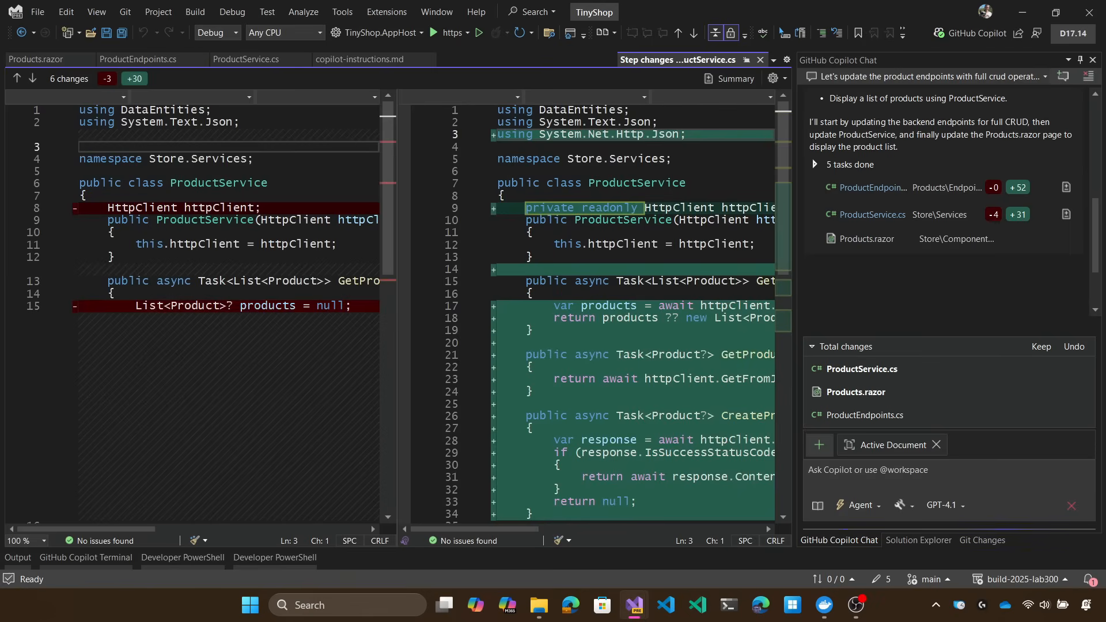
{"action": "scroll", "scroll_direction": "down", "scroll_amount": 3}
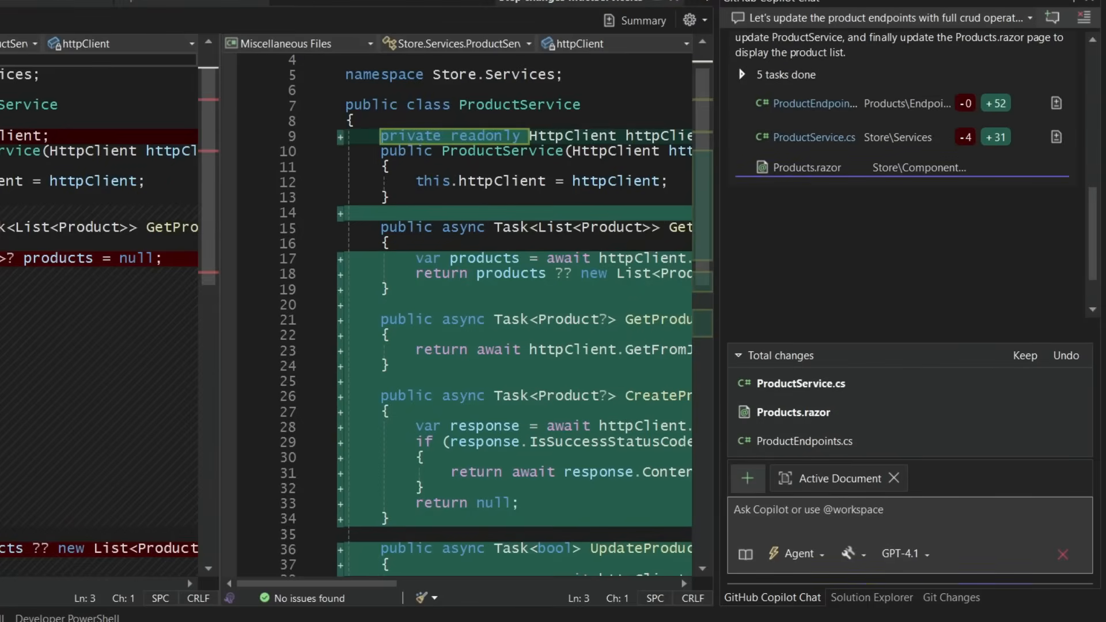
{"action": "scroll", "scroll_direction": "down", "scroll_amount": 3}
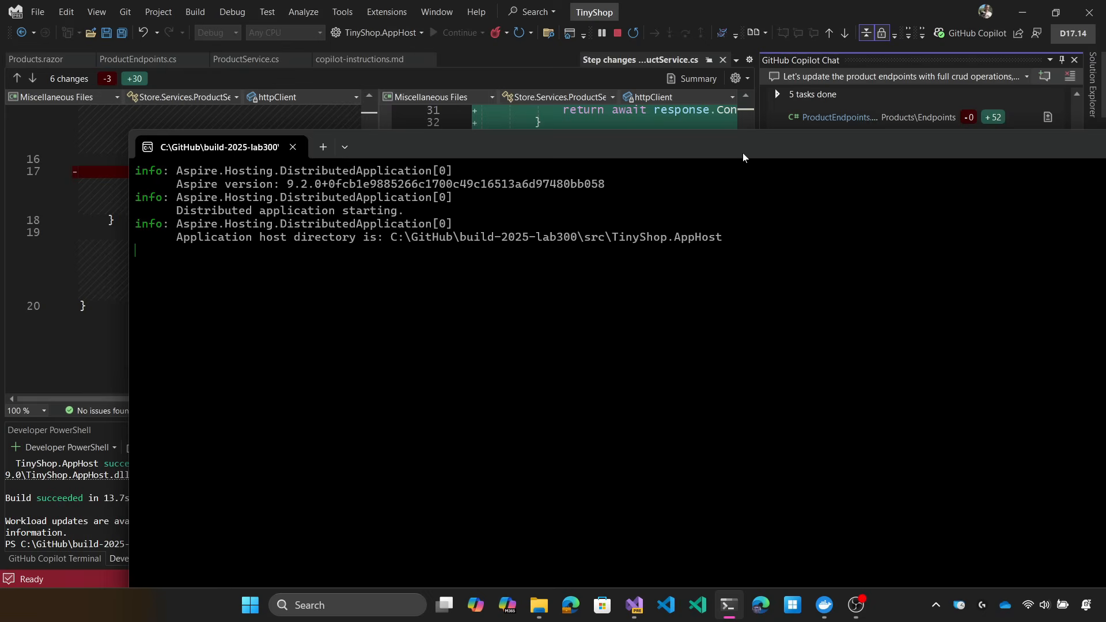
{"action": "mouse_move", "coordinate": [732, 149]}
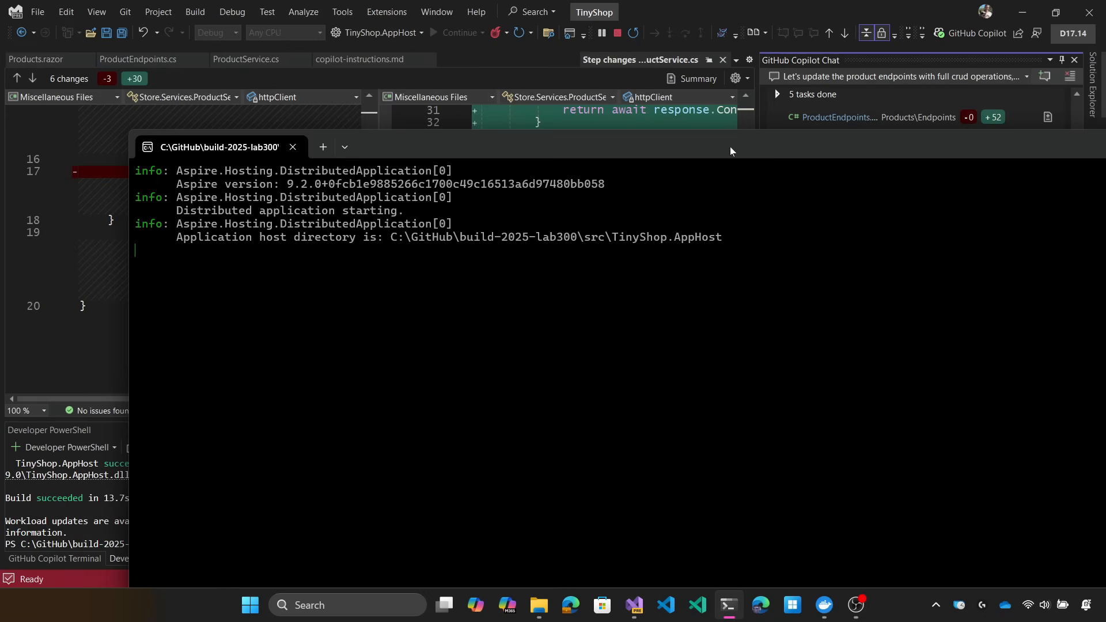
Launch the TinyShop app host and watch its Aspire console output.
{"action": "left_click", "coordinate": [569, 604]}
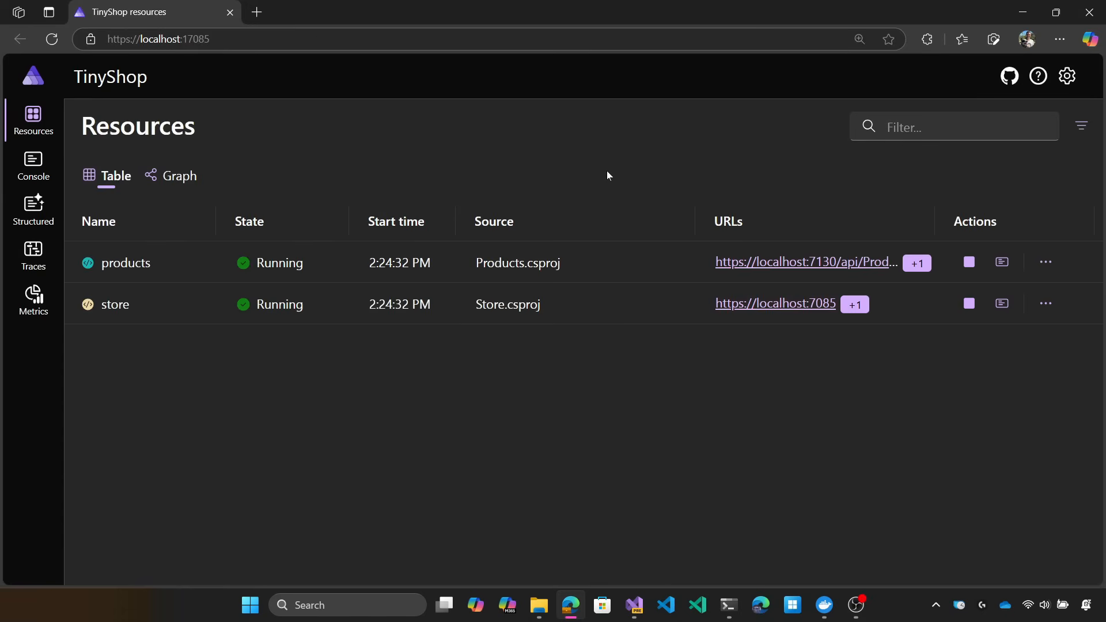
Open the store site and browse the Products list of camping gear with prices.
{"action": "left_click", "coordinate": [774, 304]}
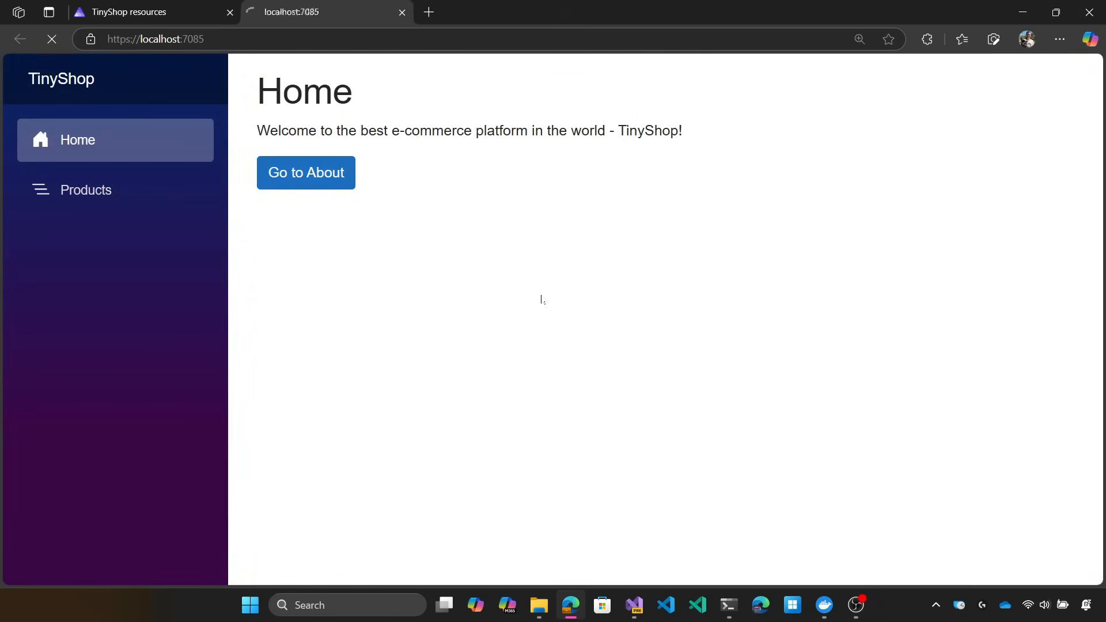
{"action": "left_click", "coordinate": [85, 190]}
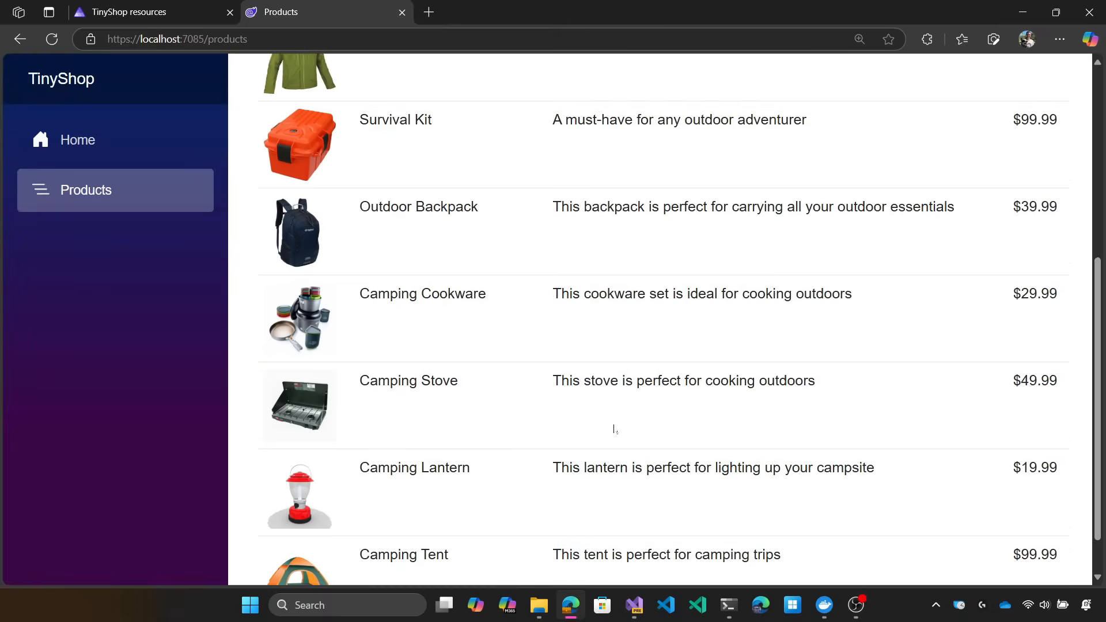
{"action": "scroll", "scroll_direction": "down", "scroll_amount": 3}
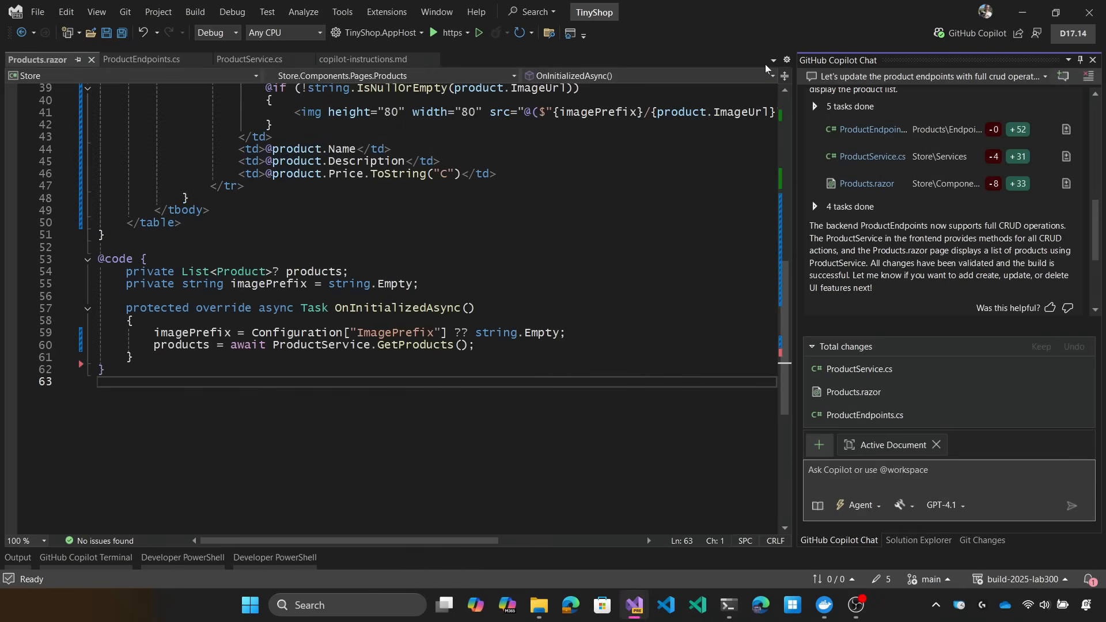
{"action": "scroll", "scroll_direction": "up", "scroll_amount": 3}
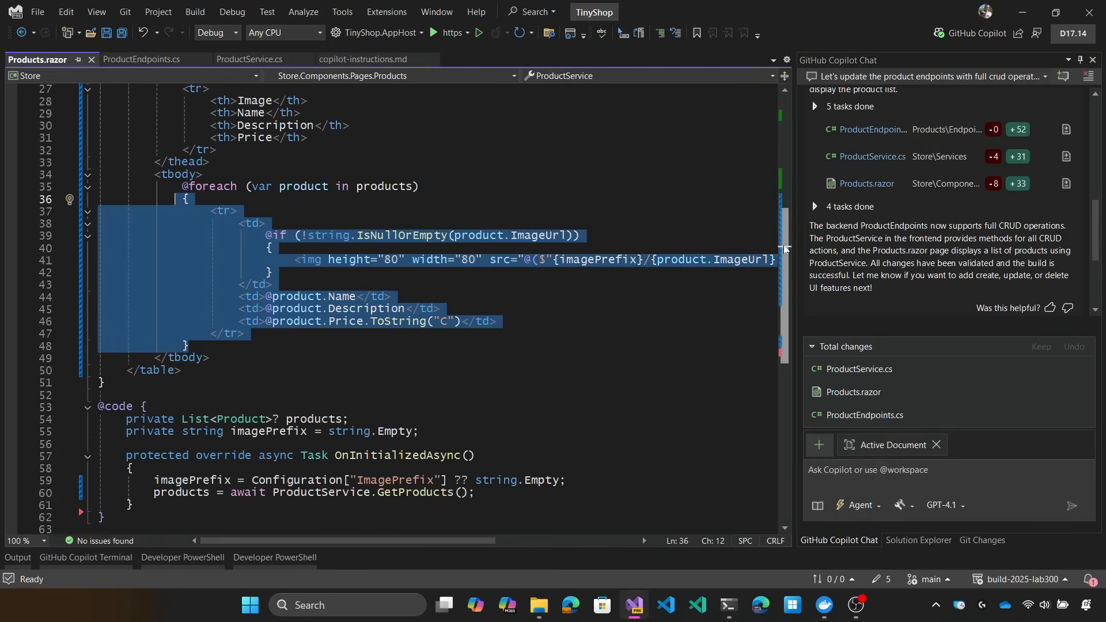
{"action": "scroll", "scroll_direction": "up", "scroll_amount": 3}
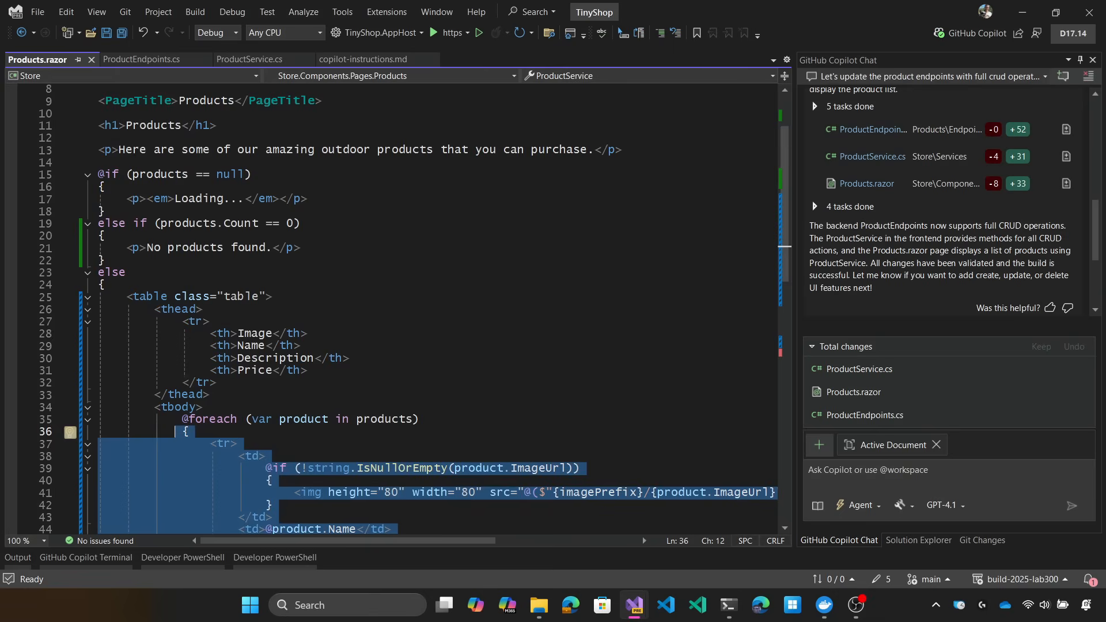
{"action": "scroll", "scroll_direction": "down", "scroll_amount": 3}
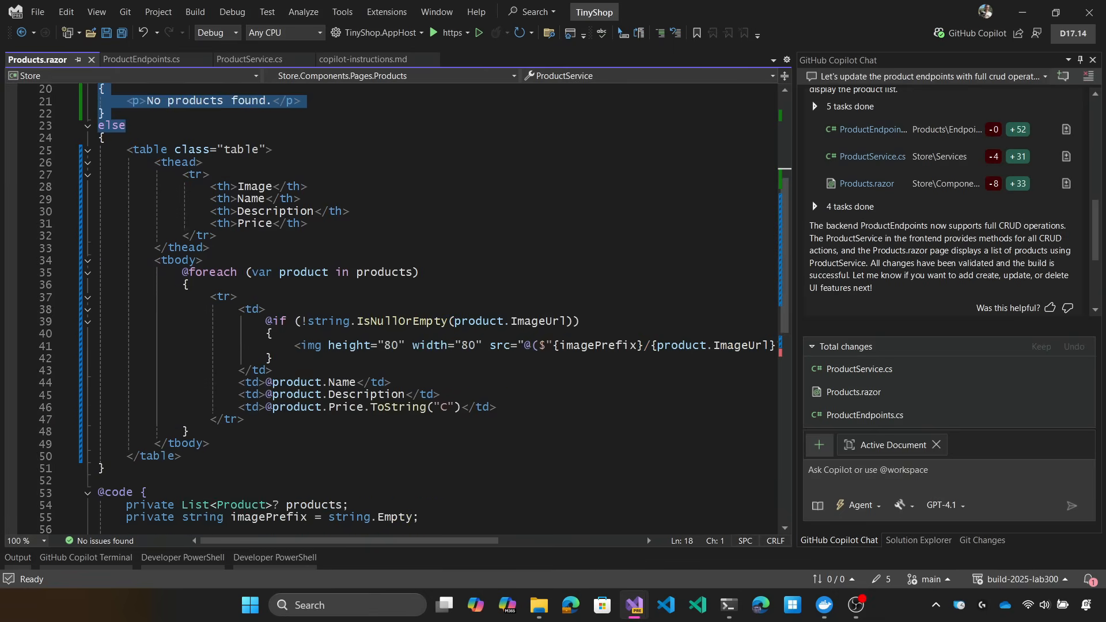
{"action": "scroll", "scroll_direction": "down", "scroll_amount": 3}
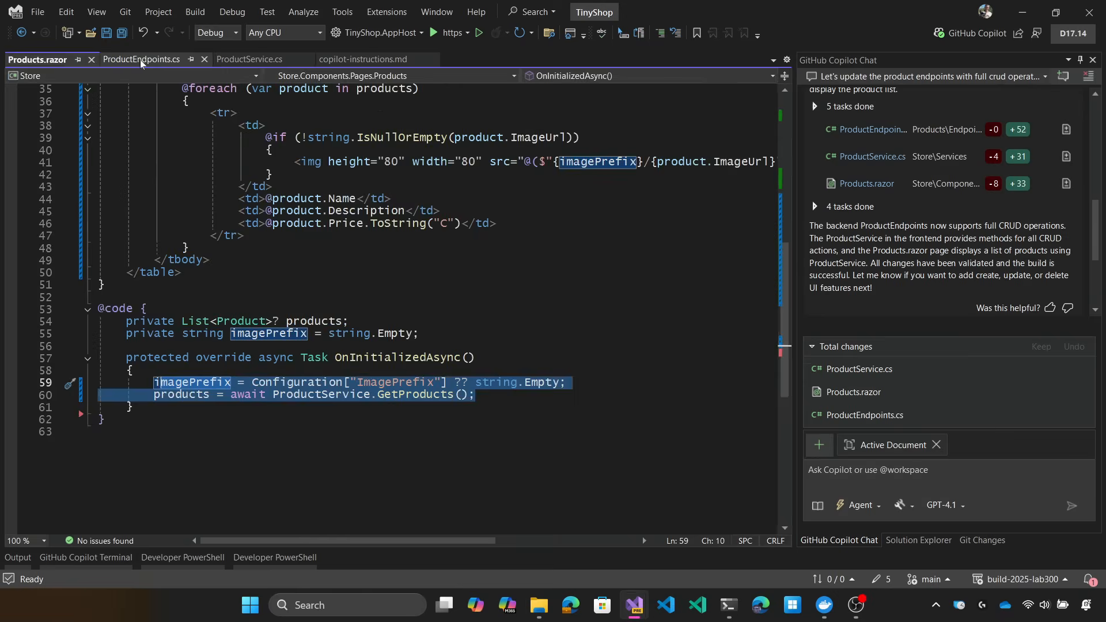
{"action": "left_click", "coordinate": [248, 59]}
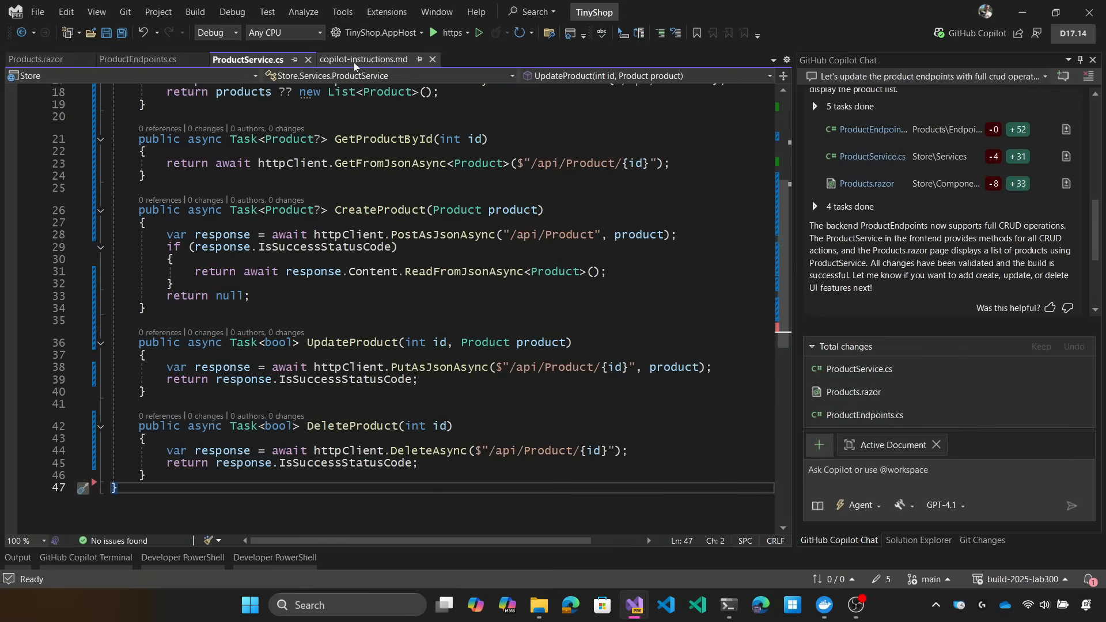
{"action": "left_click", "coordinate": [365, 60]}
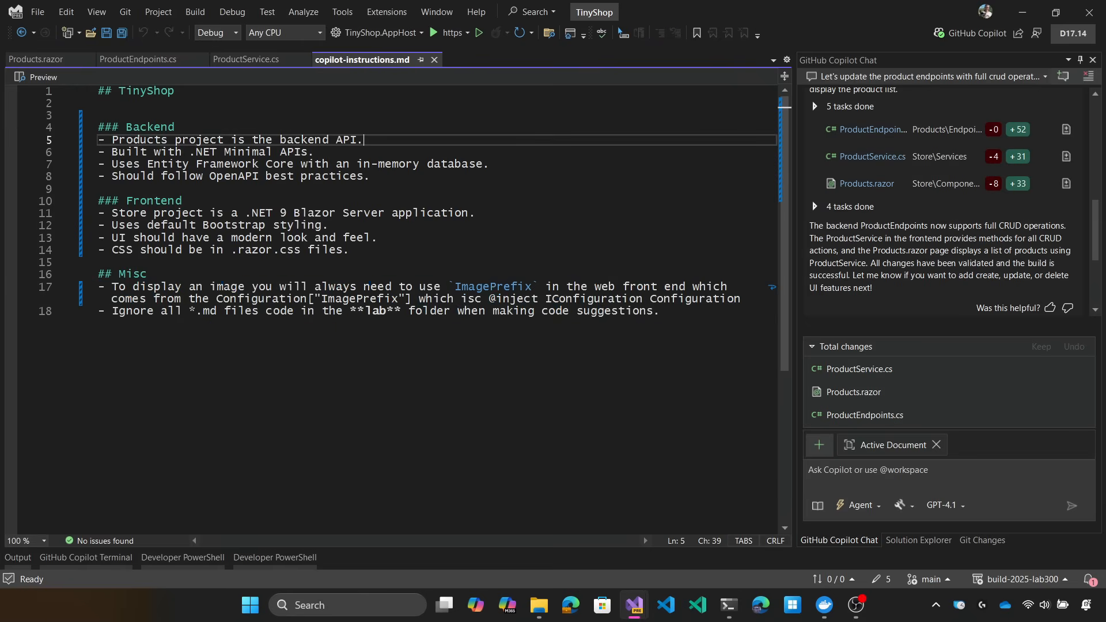
{"action": "left_click_drag", "start_coordinate": [361, 139], "coordinate": [99, 189]}
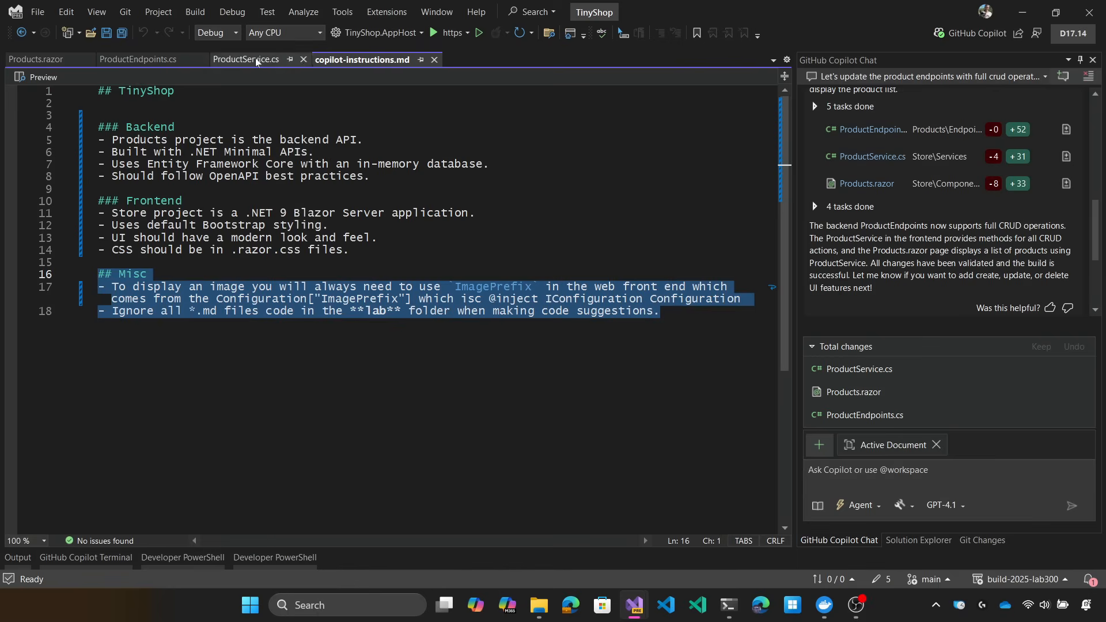
{"action": "left_click", "coordinate": [32, 59]}
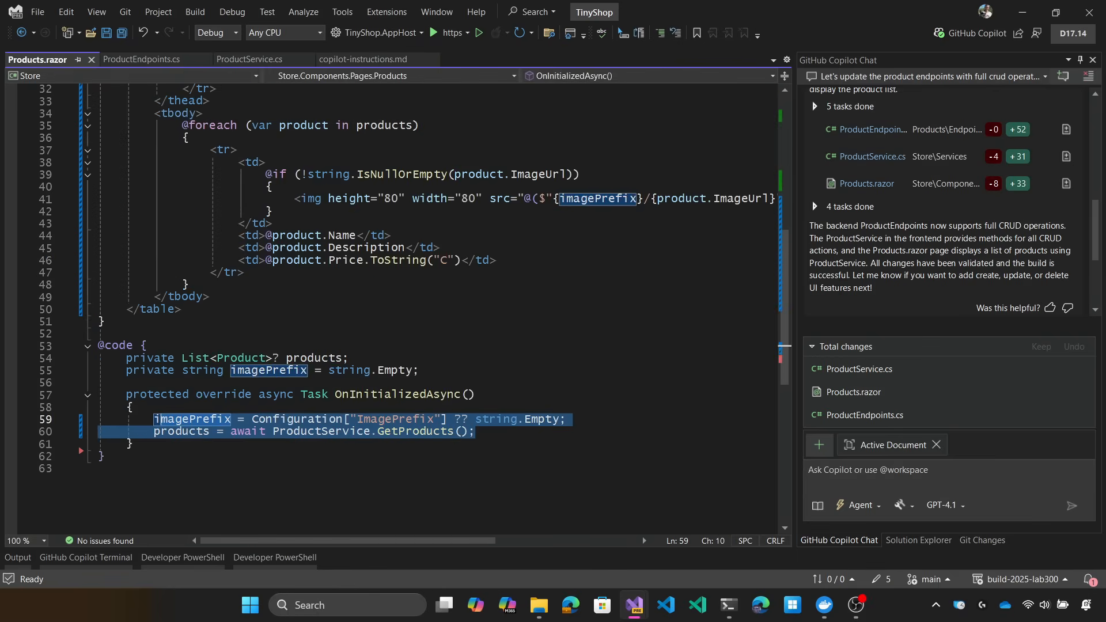
Ask Copilot for a product-list button leading to a new details page, then review the Products.razor diff.
{"action": "type", "text": "Let's a"}
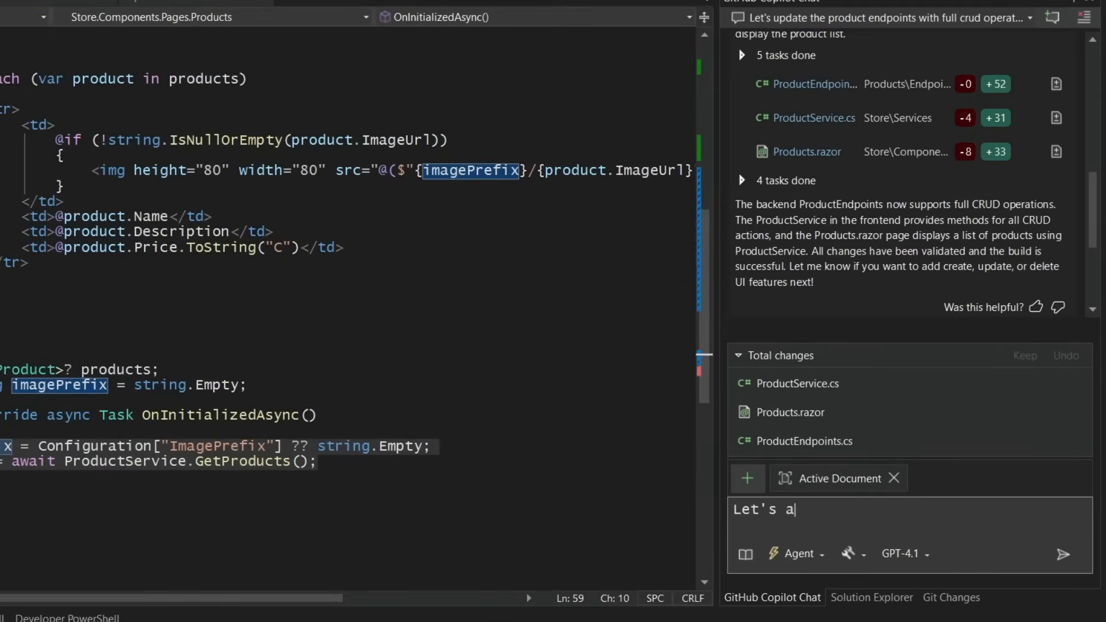
{"action": "type", "text": "dd a button into t"}
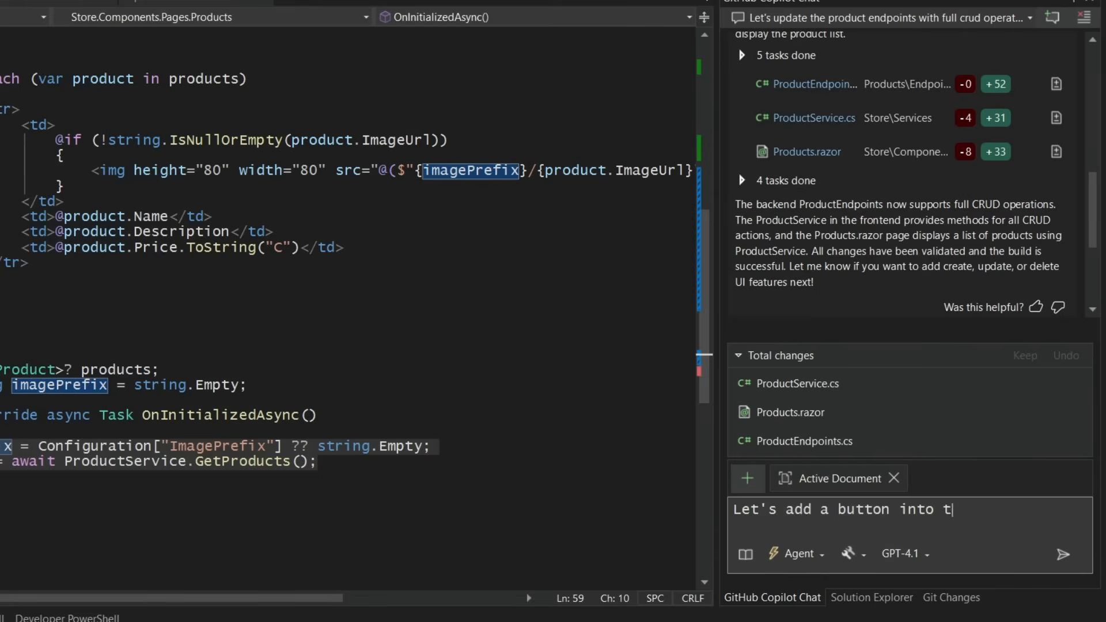
{"action": "type", "text": "he product list and h"}
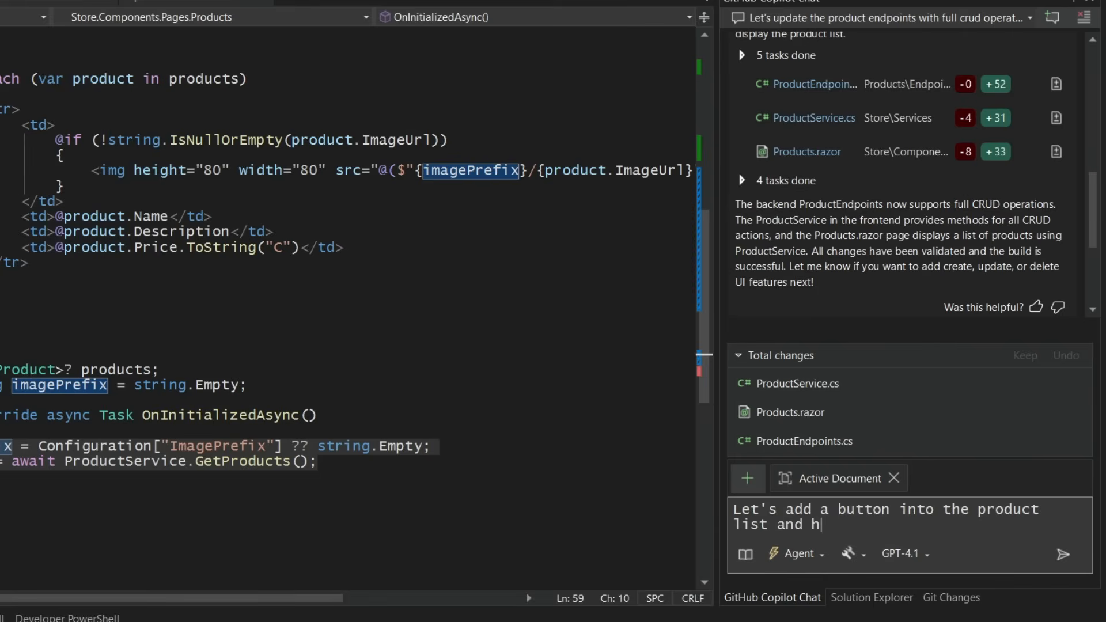
{"action": "type", "text": "when we click it"}
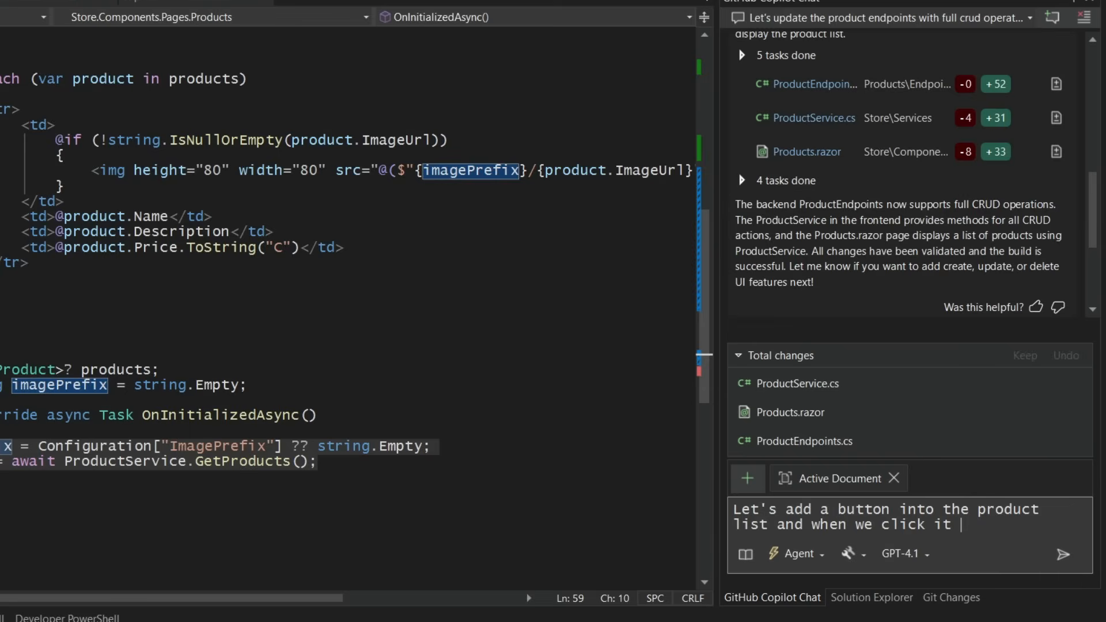
{"action": "type", "text": "goes to a new"}
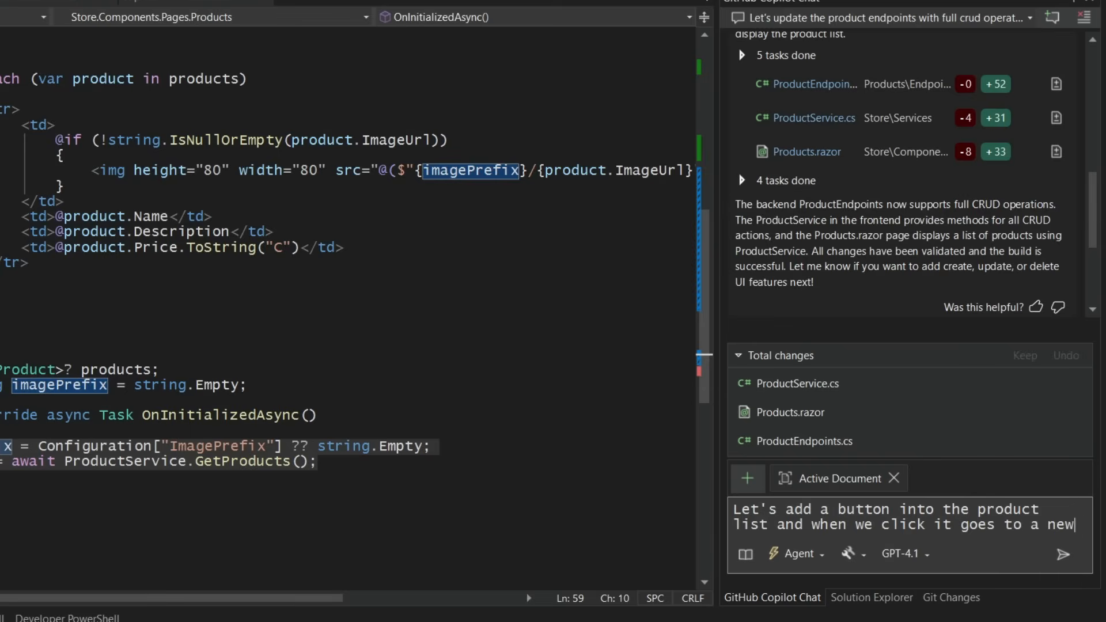
{"action": "type", "text": "details page"}
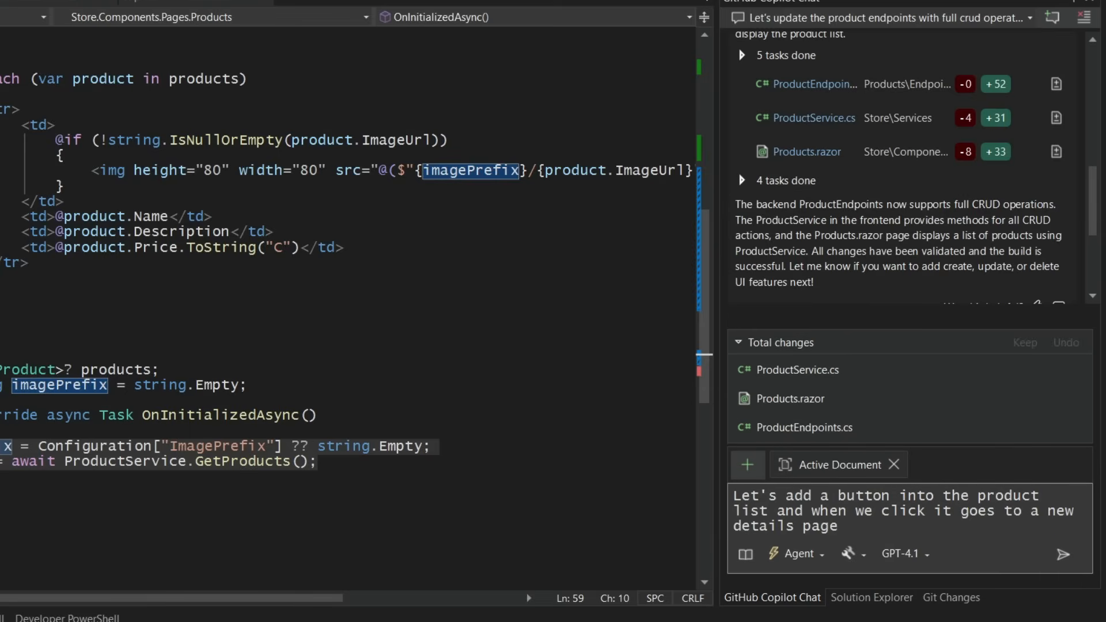
{"action": "left_click", "coordinate": [1063, 555]}
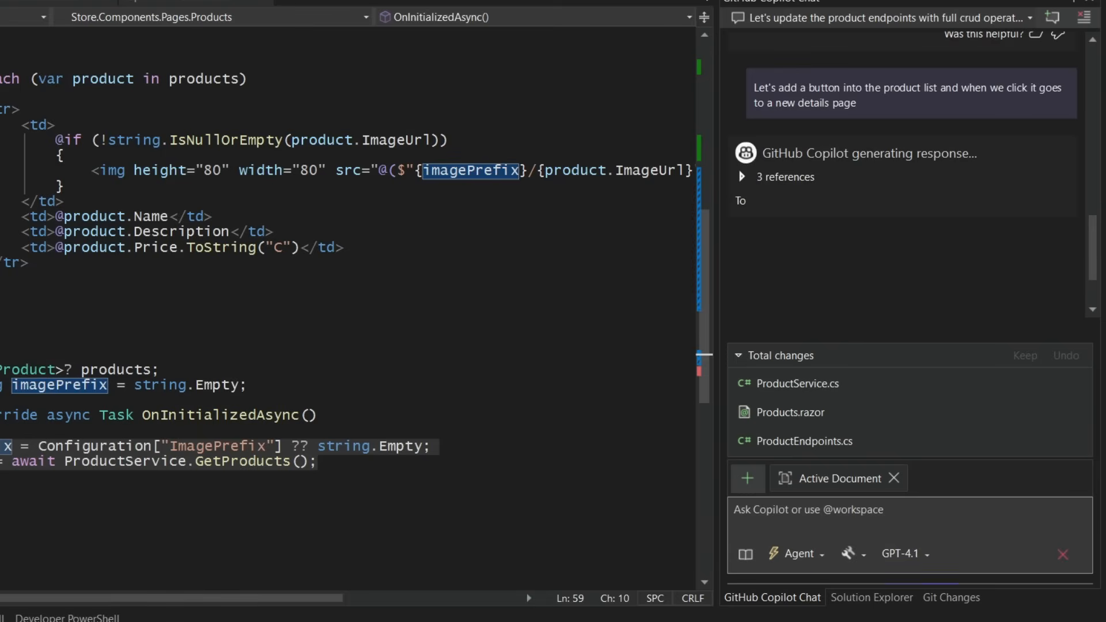
{"action": "left_click", "coordinate": [740, 177]}
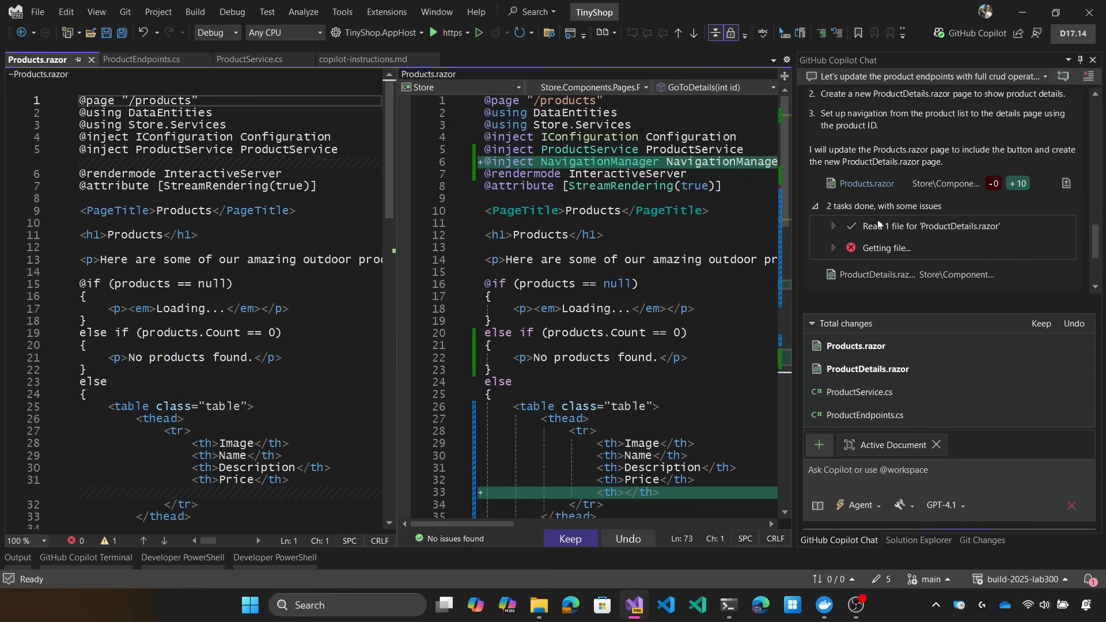
View Copilot's new ProductDetails.razor diff and relaunch TinyShop.AppHost with its dashboard.
{"action": "left_click", "coordinate": [879, 277]}
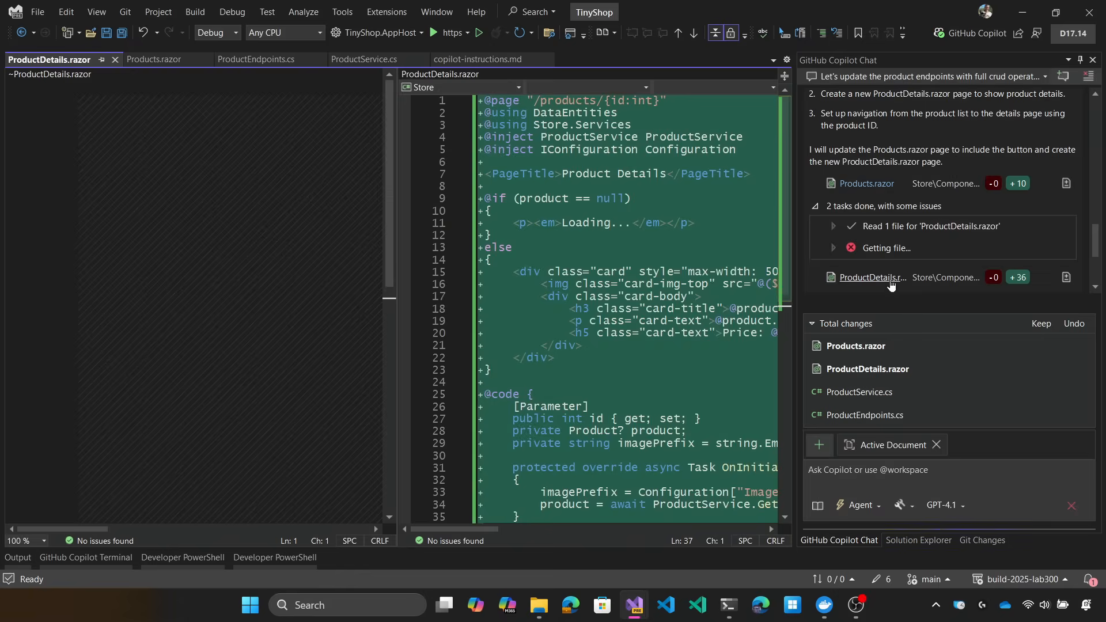
{"action": "left_click", "coordinate": [874, 277]}
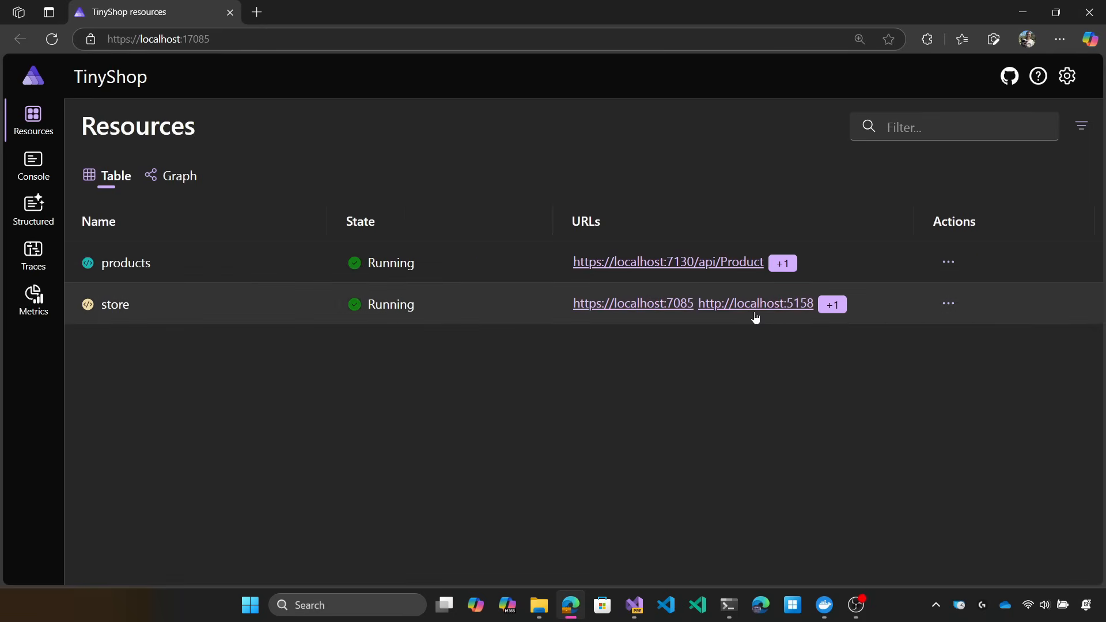
Open the store and view the Solar Powered Flashlight details page ($19.99), then minimize Edge.
{"action": "left_click", "coordinate": [631, 304]}
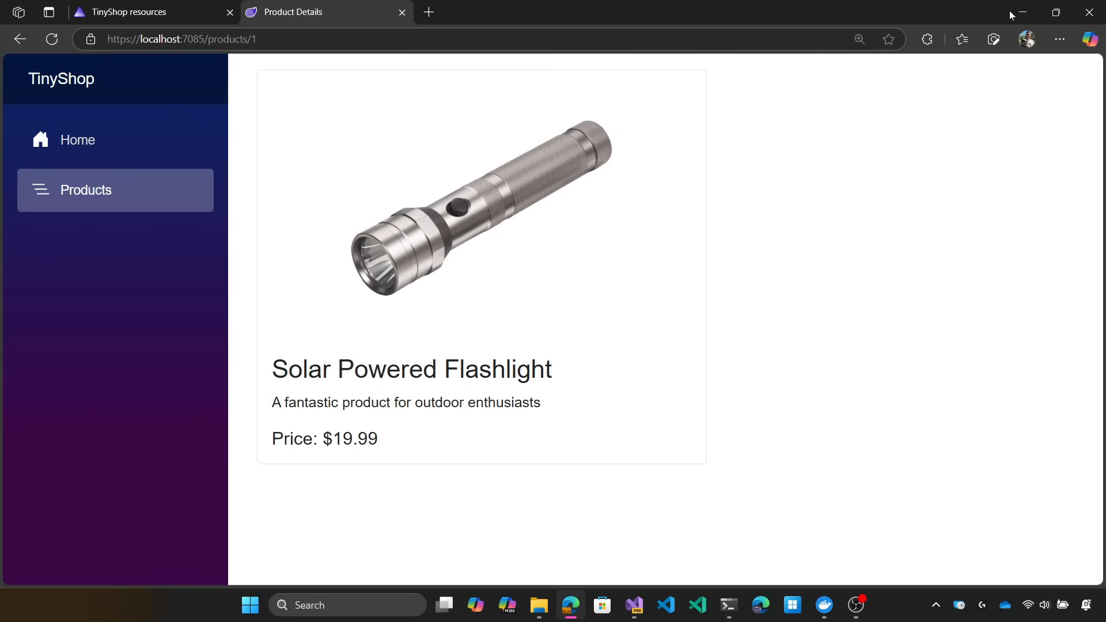
{"action": "left_click", "coordinate": [728, 604]}
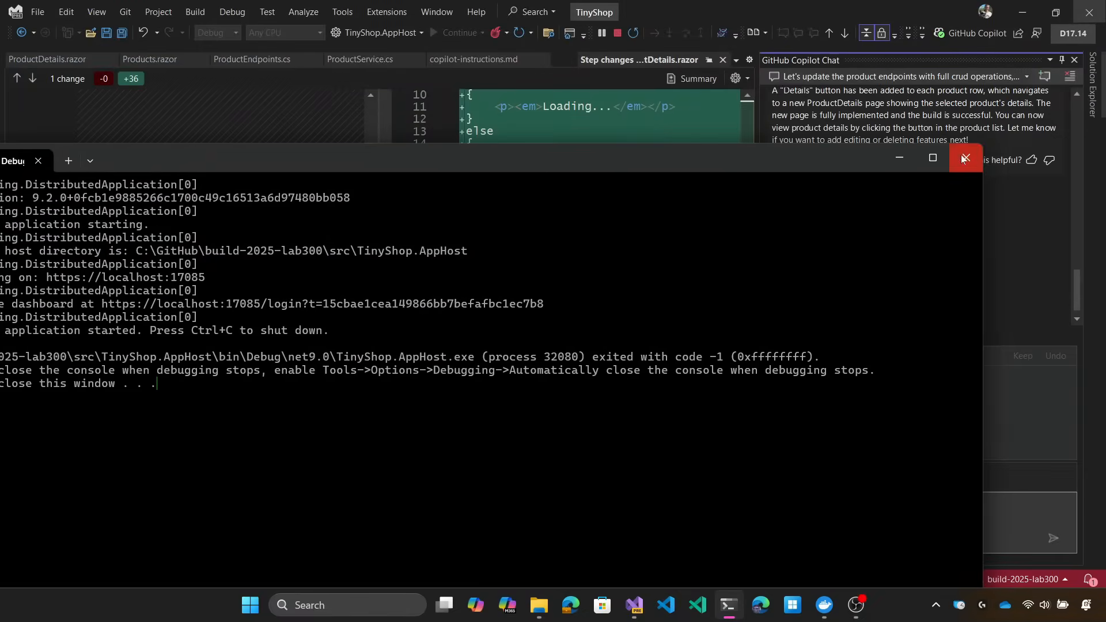
{"action": "left_click", "coordinate": [964, 157]}
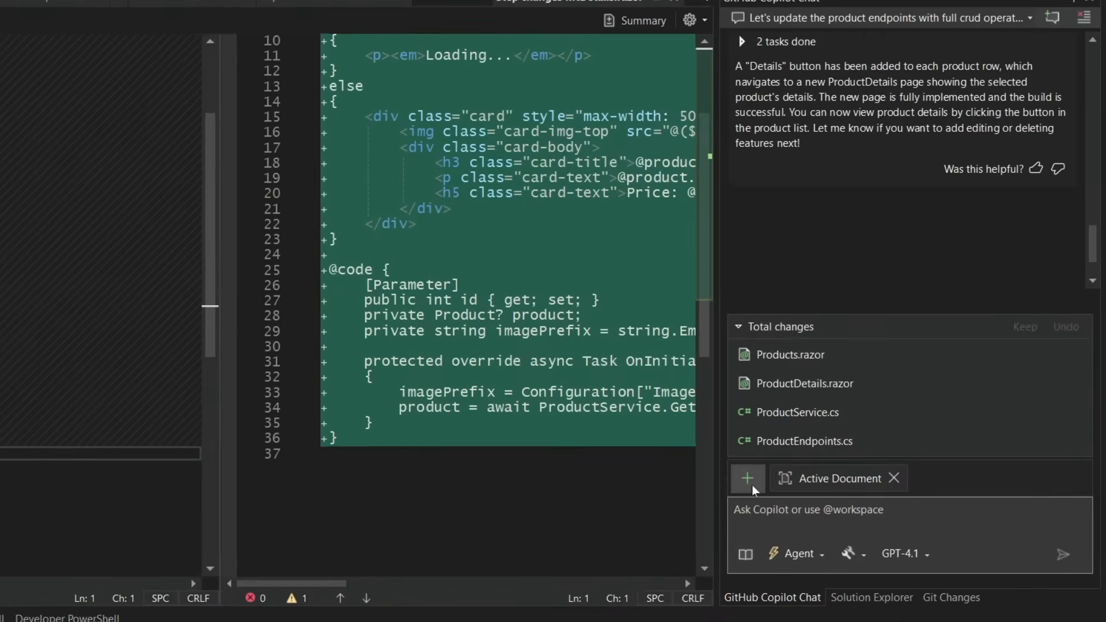
{"action": "left_click", "coordinate": [748, 478]}
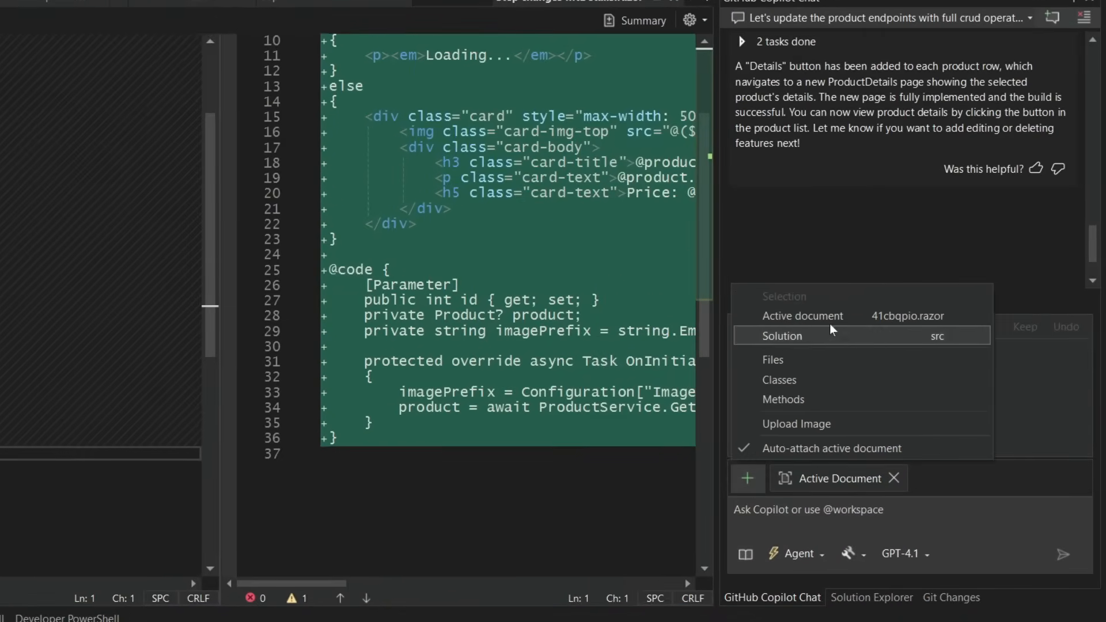
{"action": "mouse_move", "coordinate": [823, 423]}
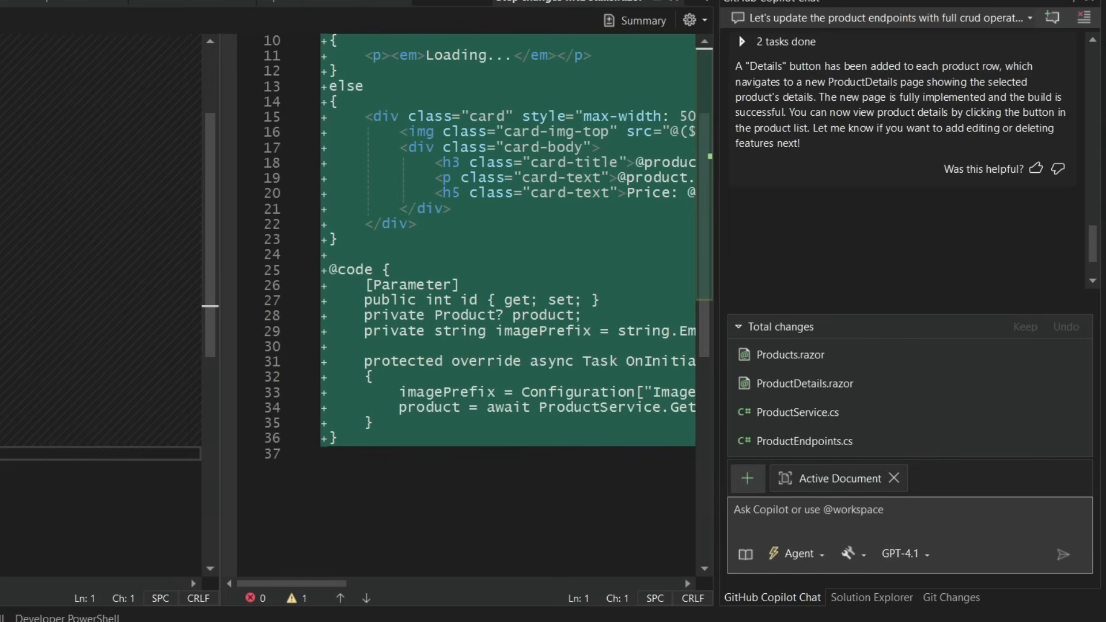
{"action": "type", "text": "#"}
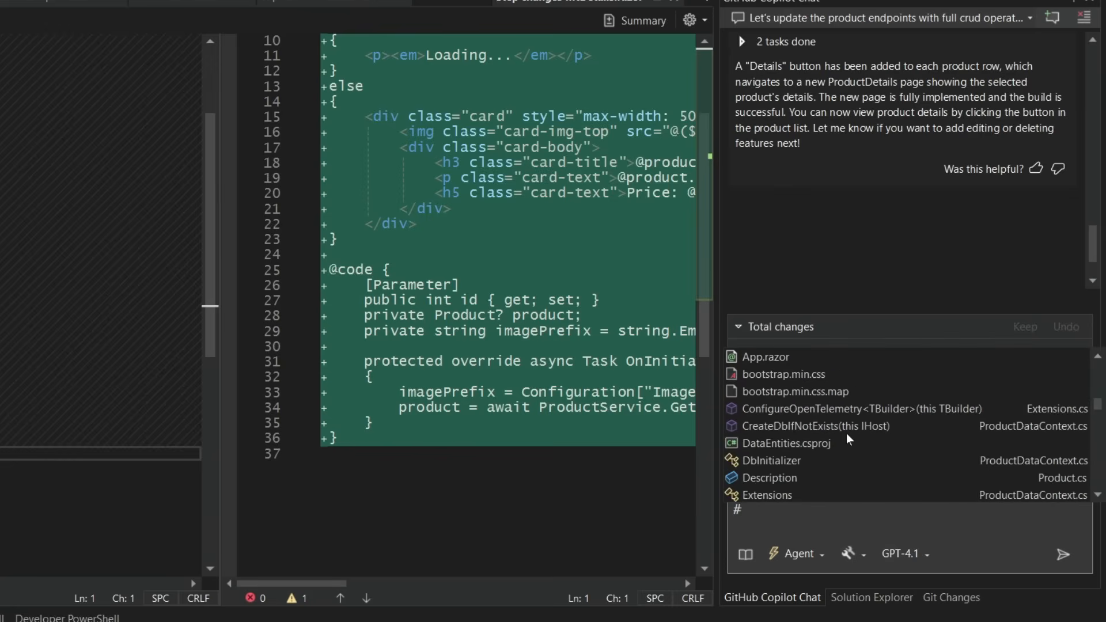
{"action": "scroll", "scroll_direction": "down", "scroll_amount": 3}
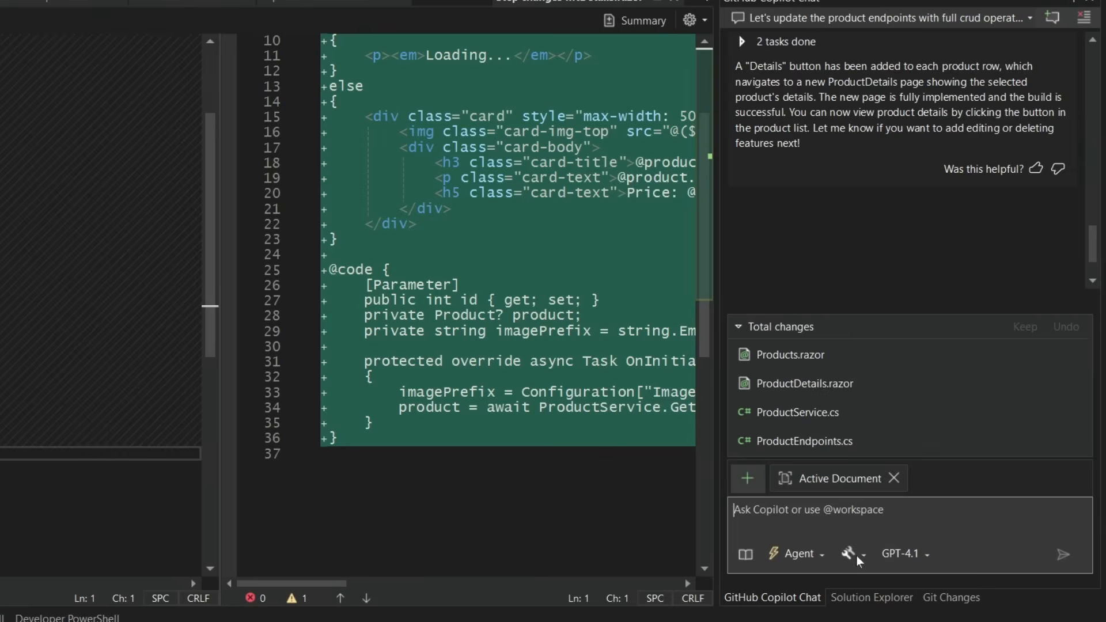
{"action": "left_click", "coordinate": [849, 553]}
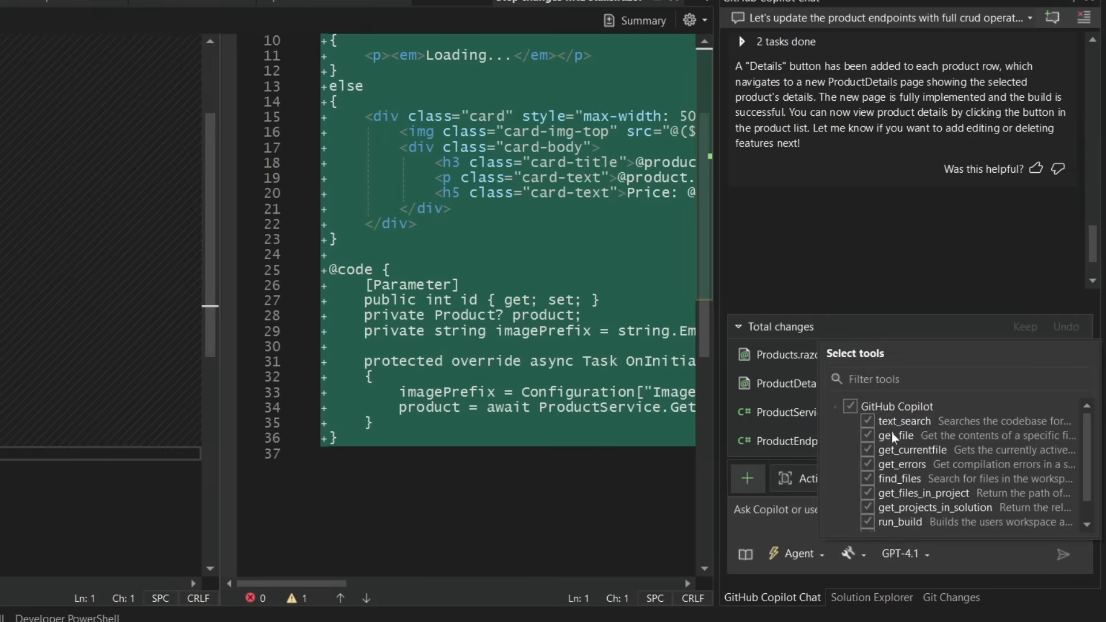
{"action": "scroll", "scroll_direction": "down", "scroll_amount": 3}
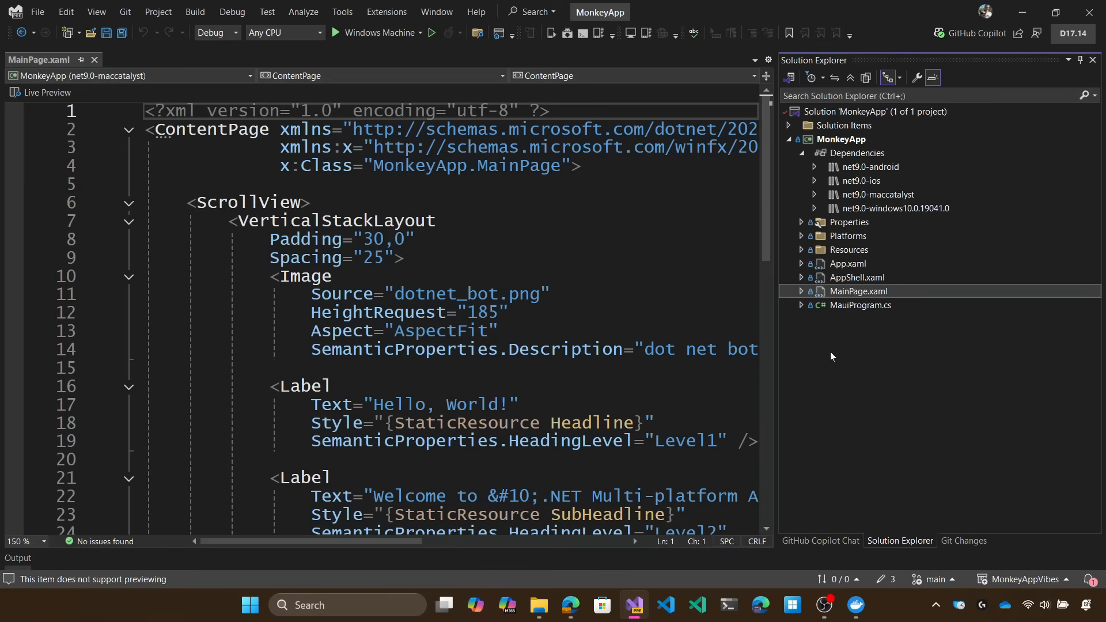
{"action": "mouse_move", "coordinate": [820, 540]}
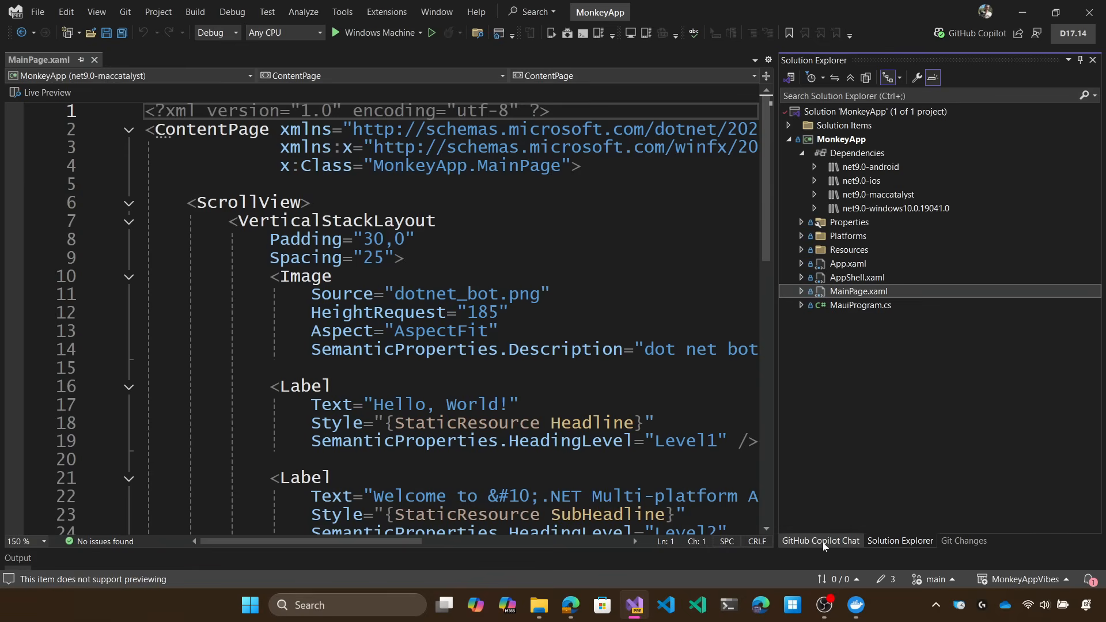
Switch MonkeyApp's Copilot Chat to Agent mode.
{"action": "left_click", "coordinate": [819, 540]}
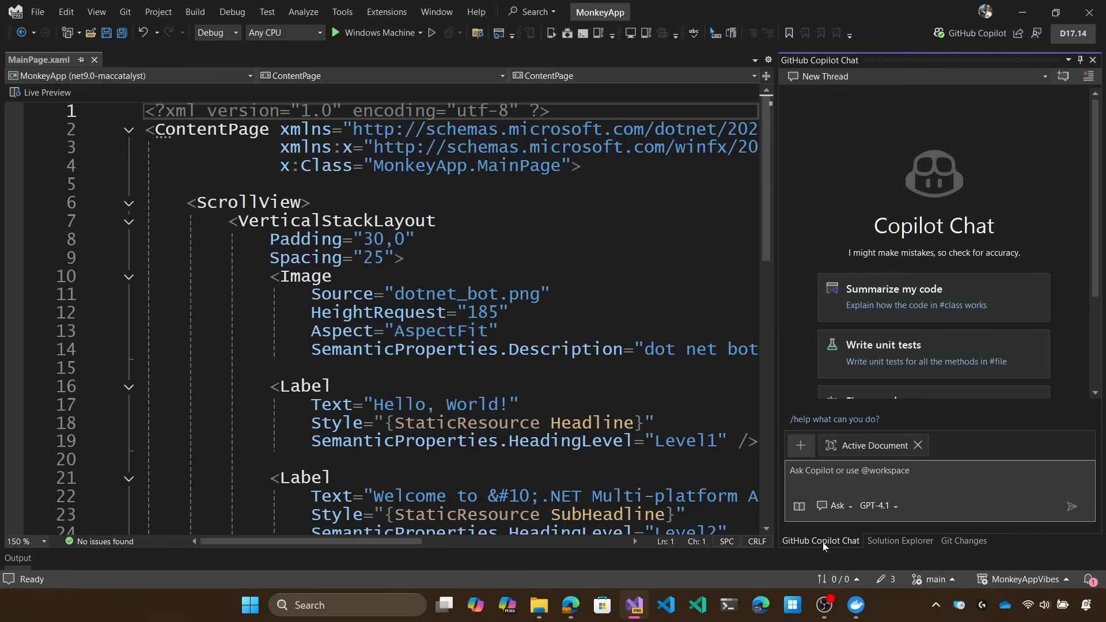
{"action": "left_click", "coordinate": [841, 505]}
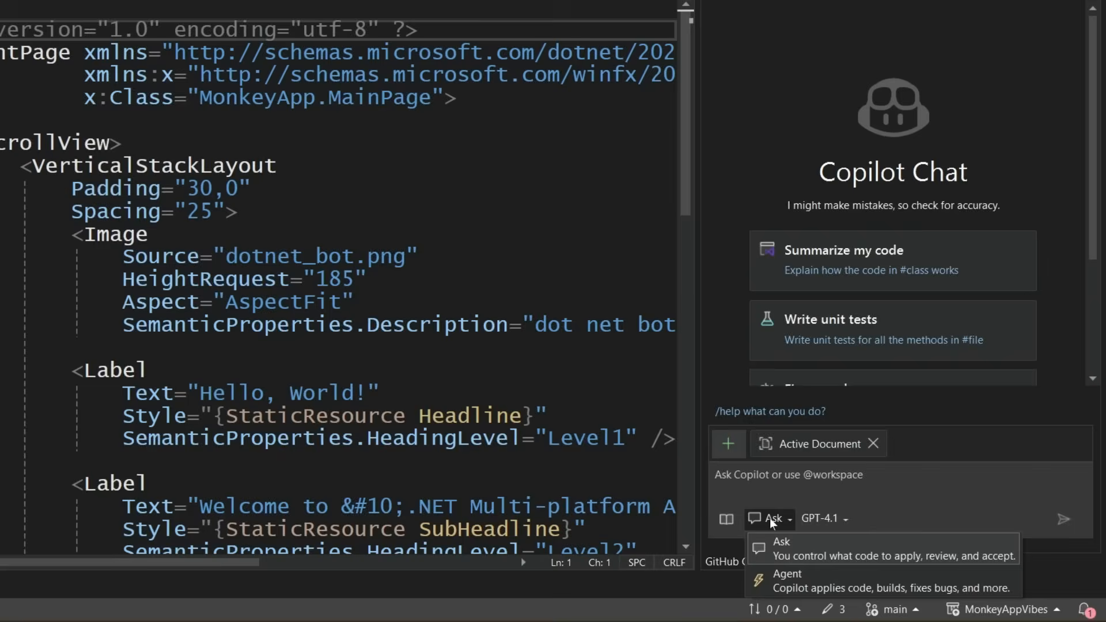
{"action": "left_click", "coordinate": [786, 578]}
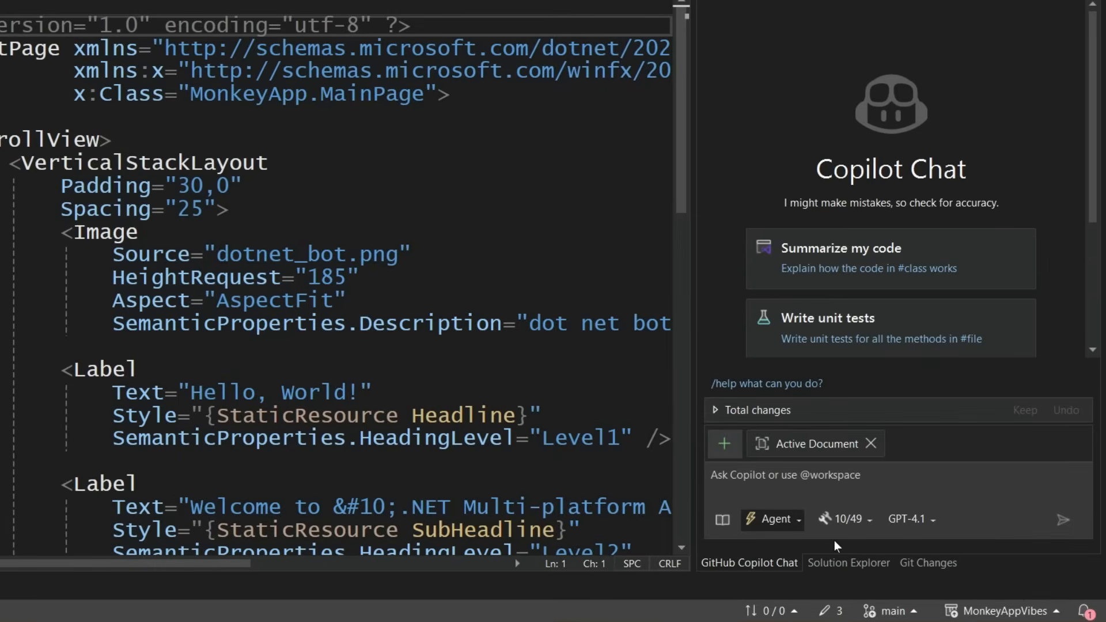
{"action": "mouse_move", "coordinate": [845, 519]}
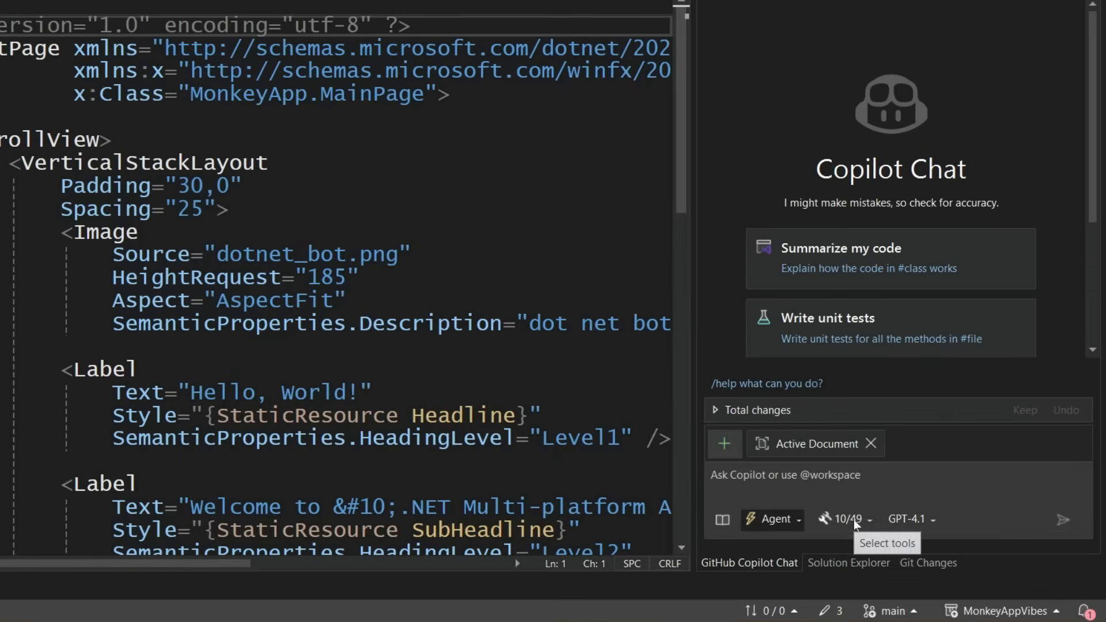
Browse the agent's available tools, expanding the monkeymcp and github groups.
{"action": "left_click", "coordinate": [843, 519]}
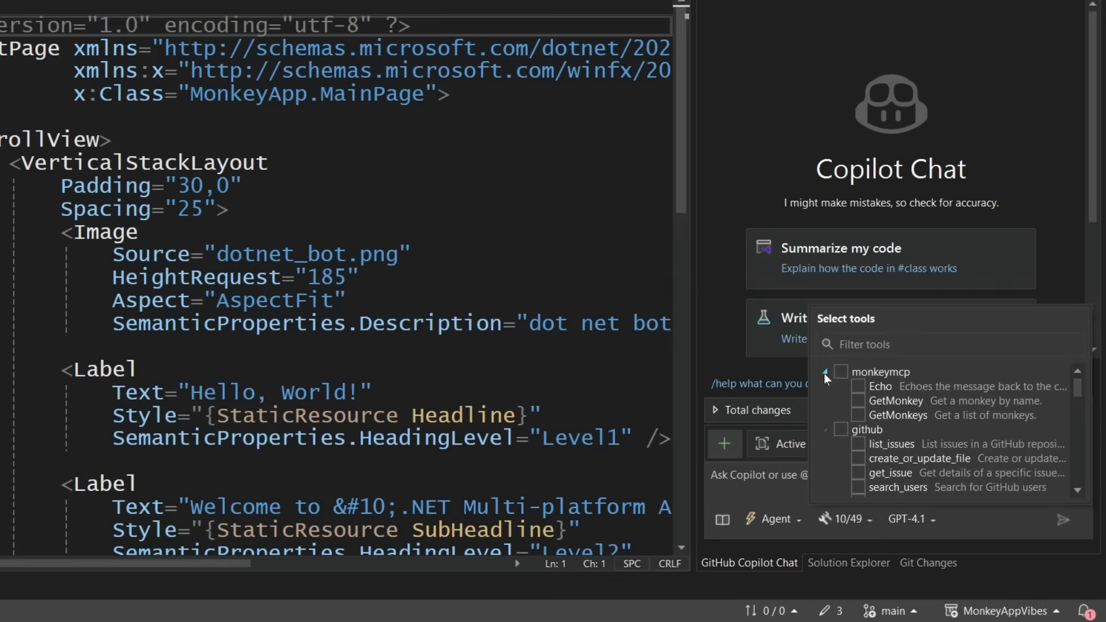
{"action": "left_click", "coordinate": [826, 371]}
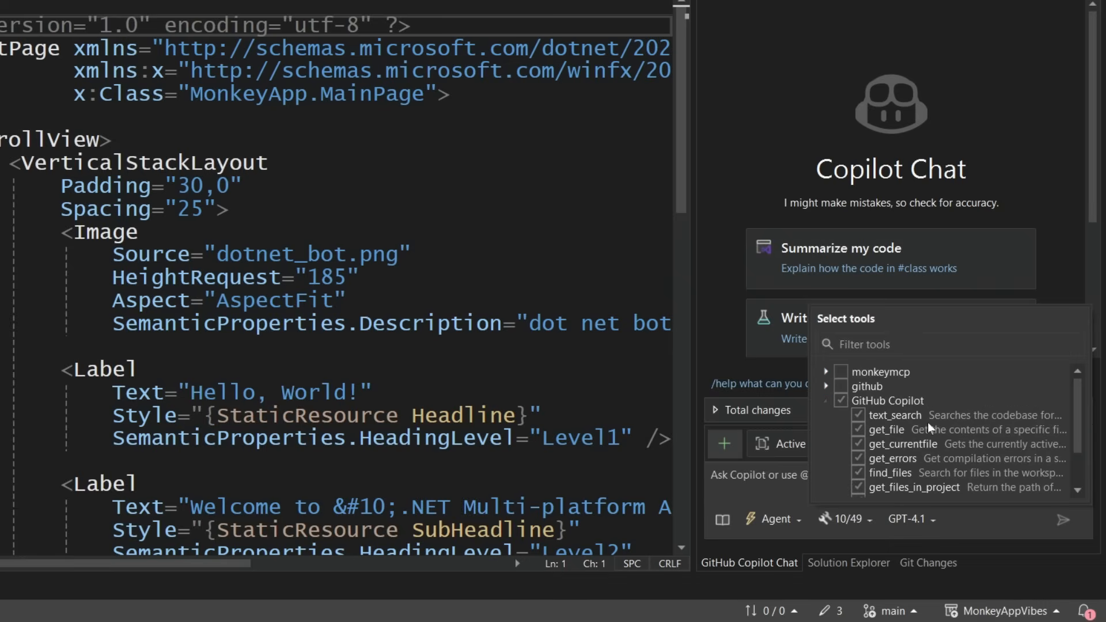
{"action": "left_click", "coordinate": [825, 386]}
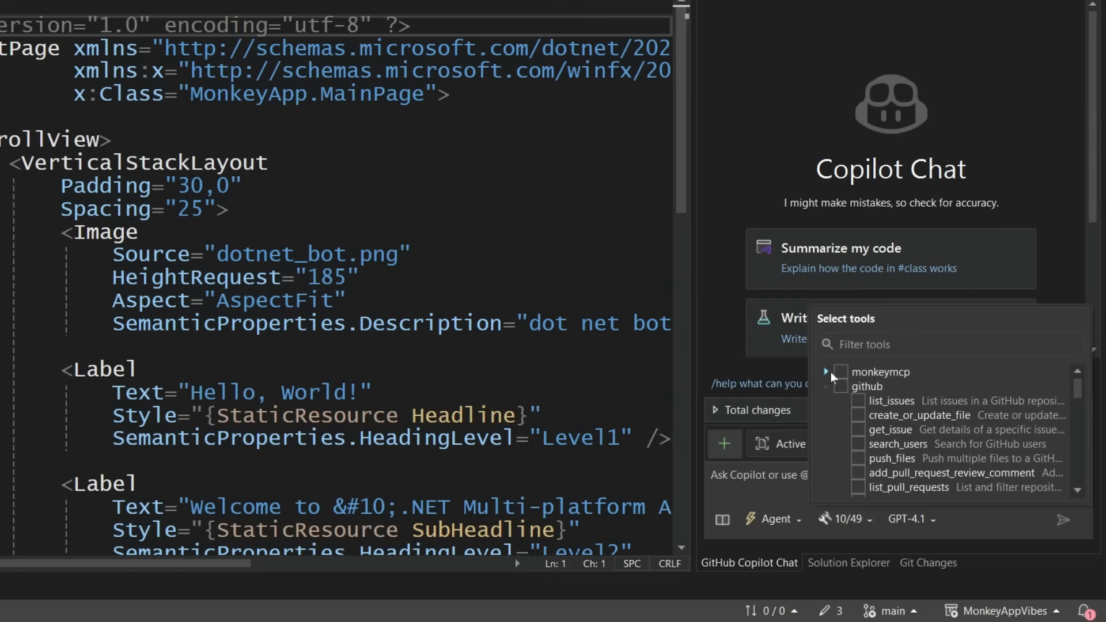
{"action": "left_click", "coordinate": [826, 371]}
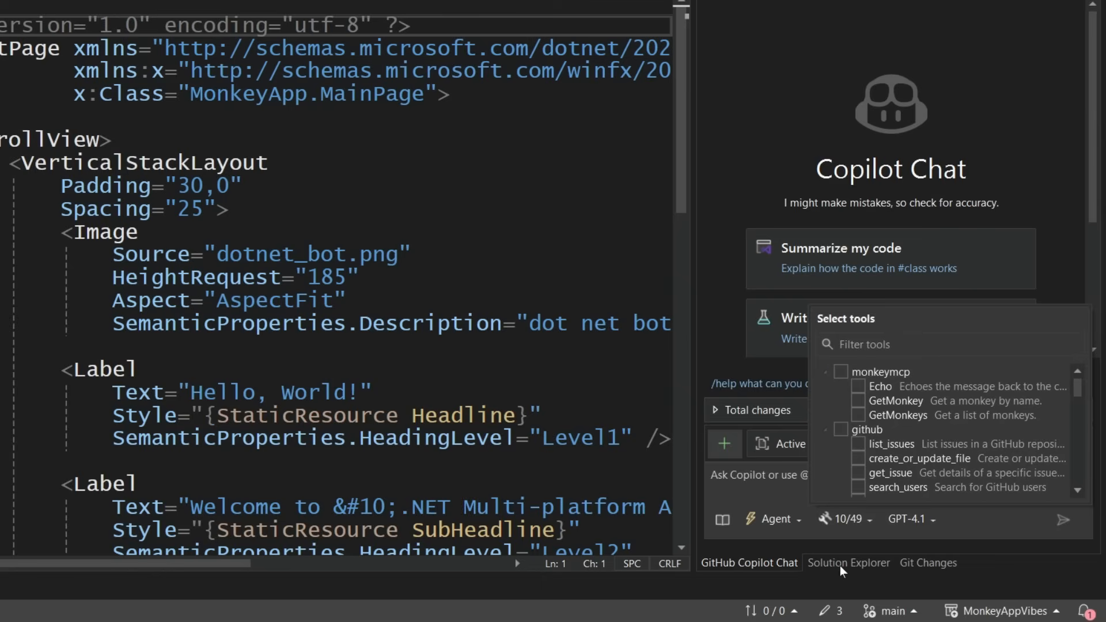
Open mcp.json from Solution Items and review its github, monkeymcp servers and inputs.
{"action": "left_click", "coordinate": [848, 562]}
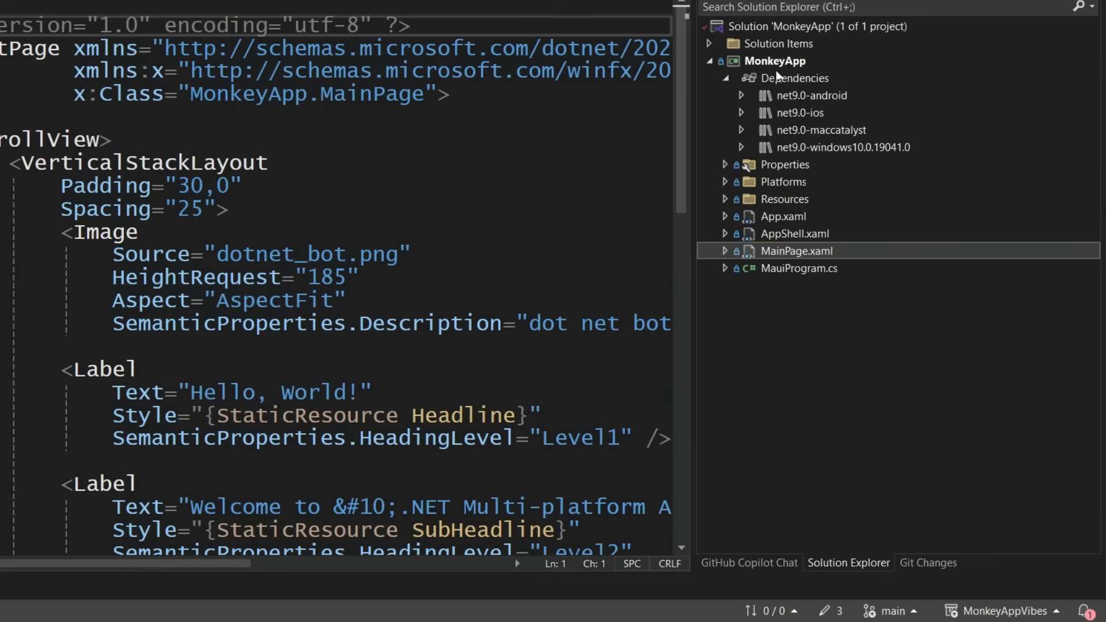
{"action": "left_click", "coordinate": [709, 43]}
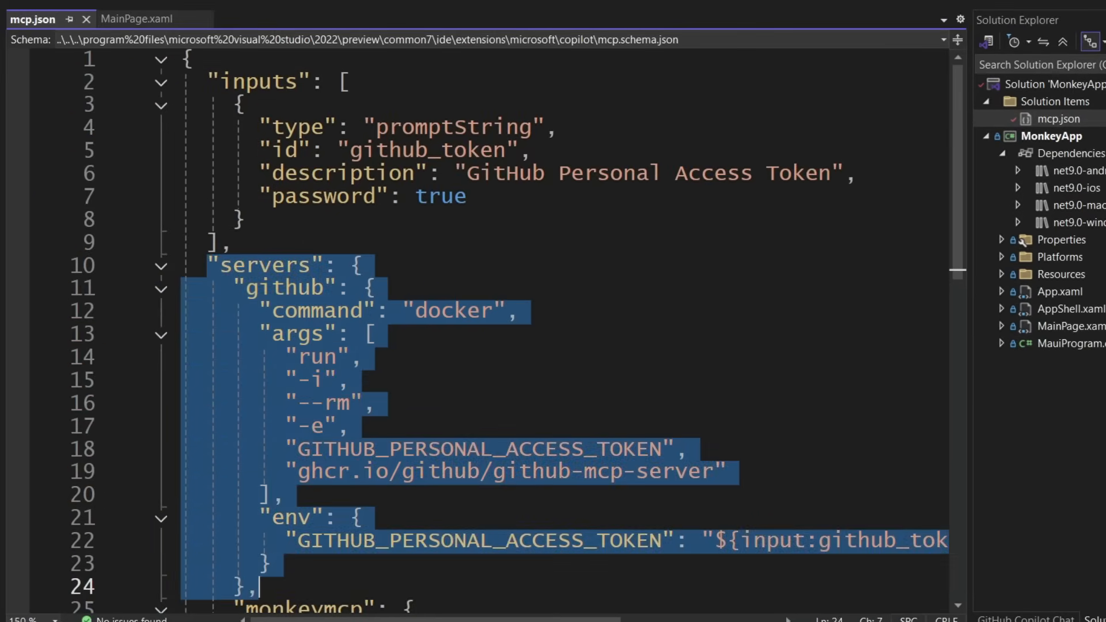
{"action": "left_click", "coordinate": [259, 586]}
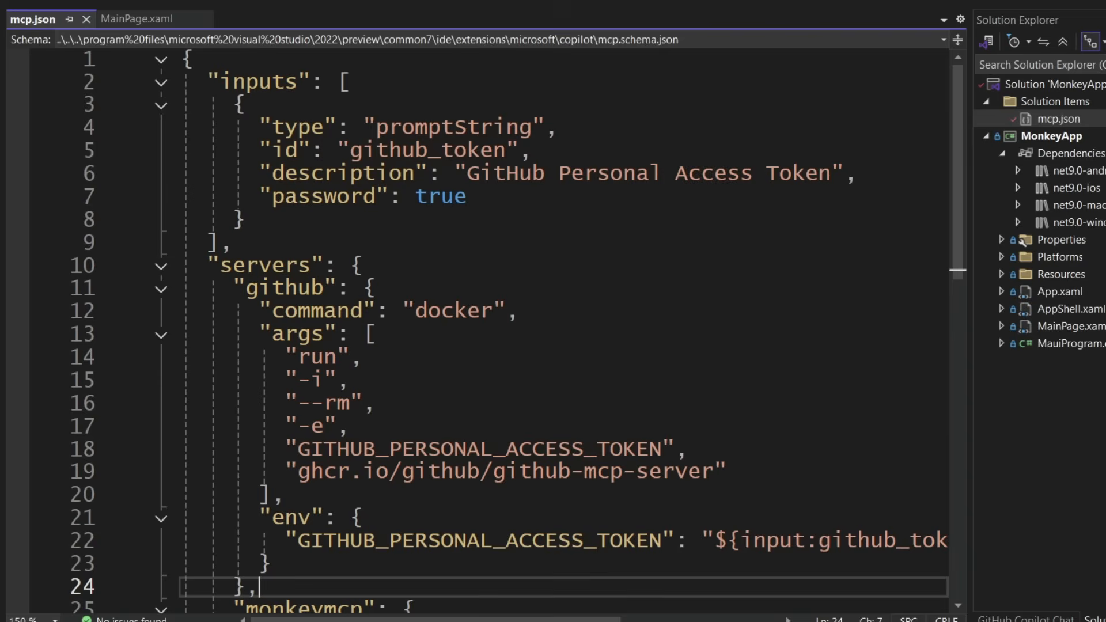
{"action": "left_click", "coordinate": [455, 311]}
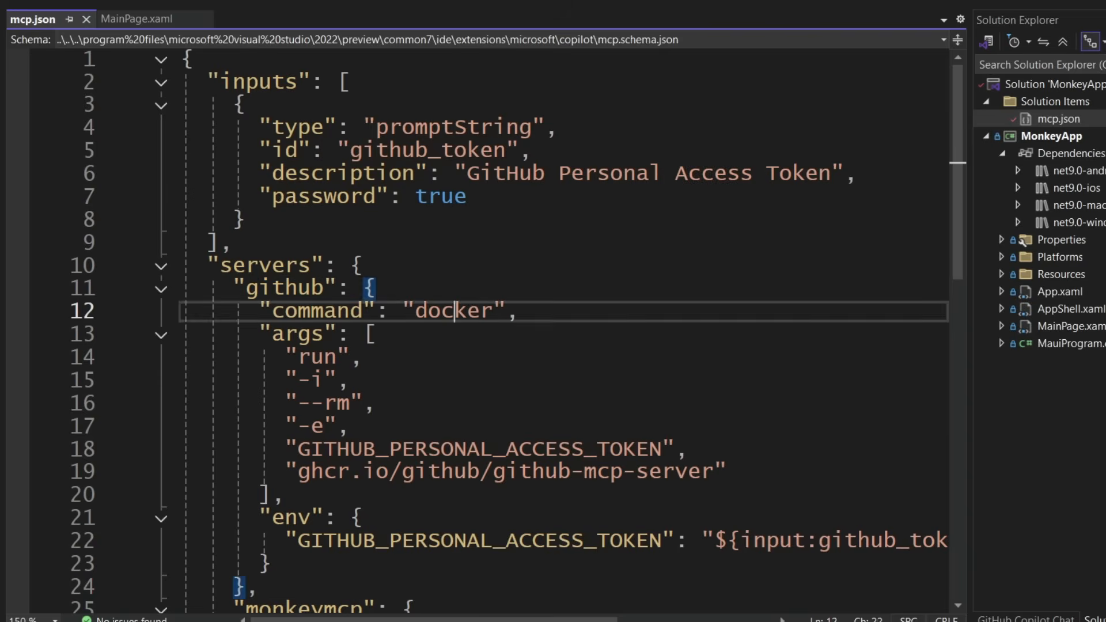
{"action": "left_click", "coordinate": [292, 471]}
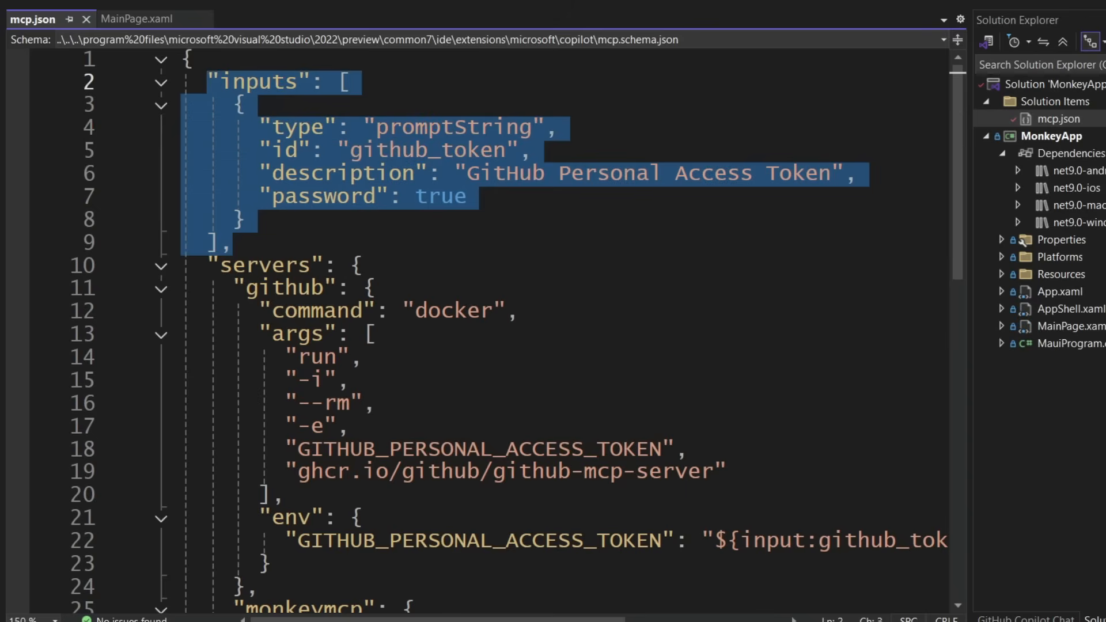
{"action": "scroll", "scroll_direction": "down", "scroll_amount": 3}
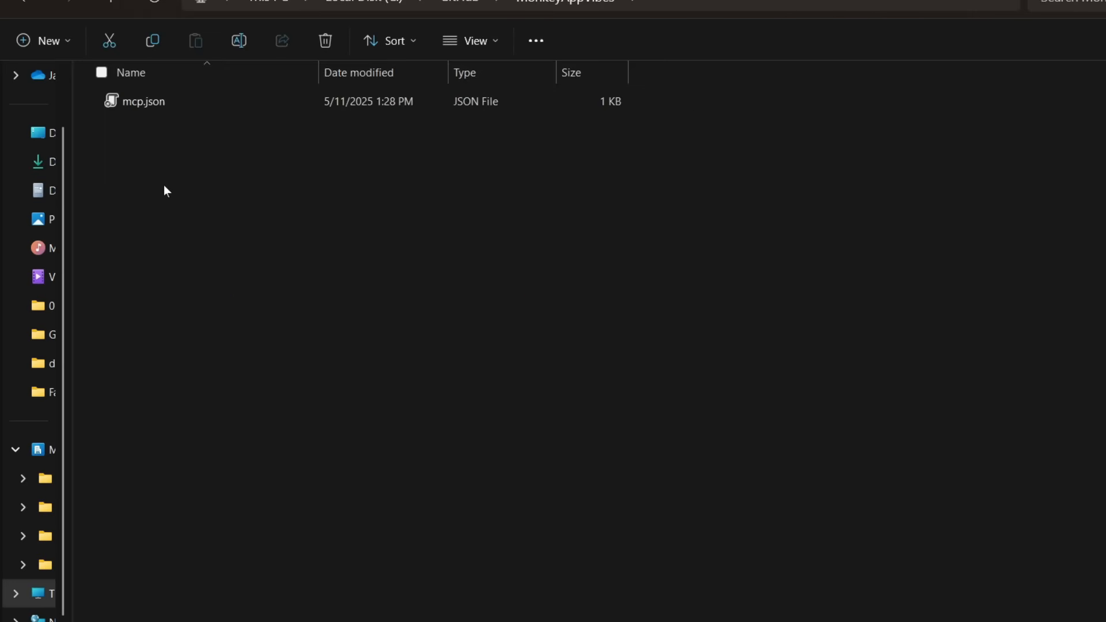
In the repository root, rename New Text Document.txt to .mcp.json.
{"action": "left_click", "coordinate": [565, 1]}
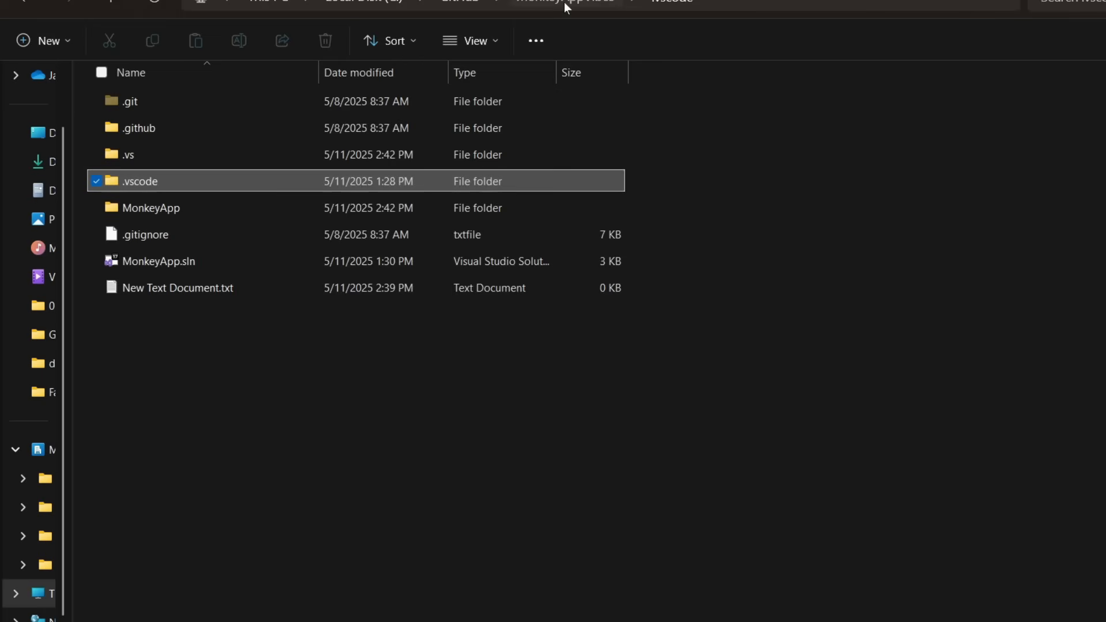
{"action": "left_click", "coordinate": [177, 287]}
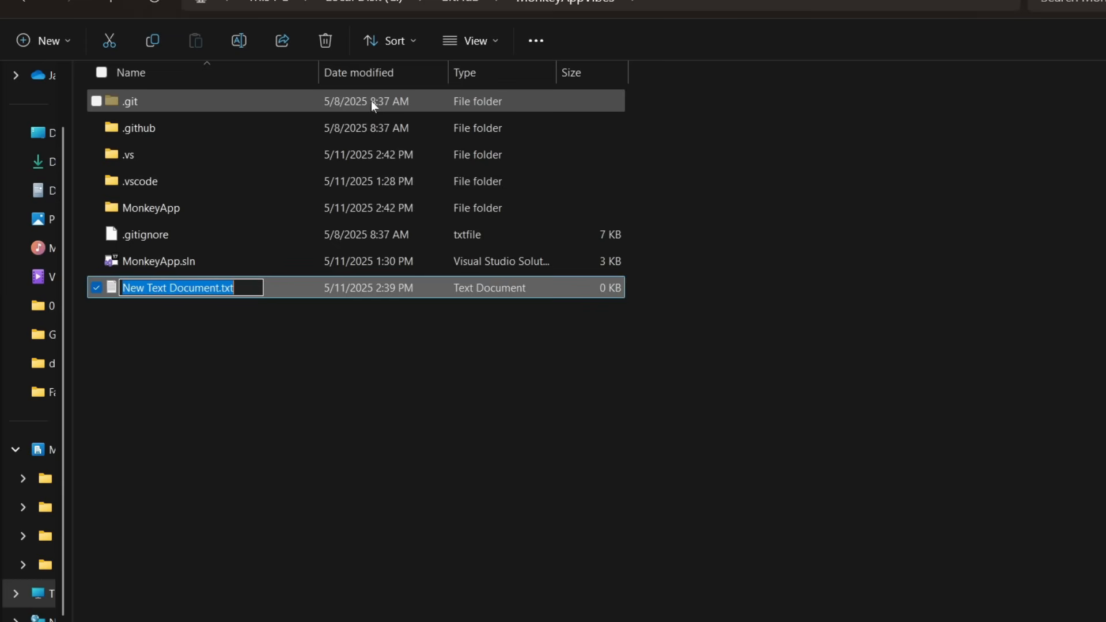
{"action": "type", "text": ".mcp."}
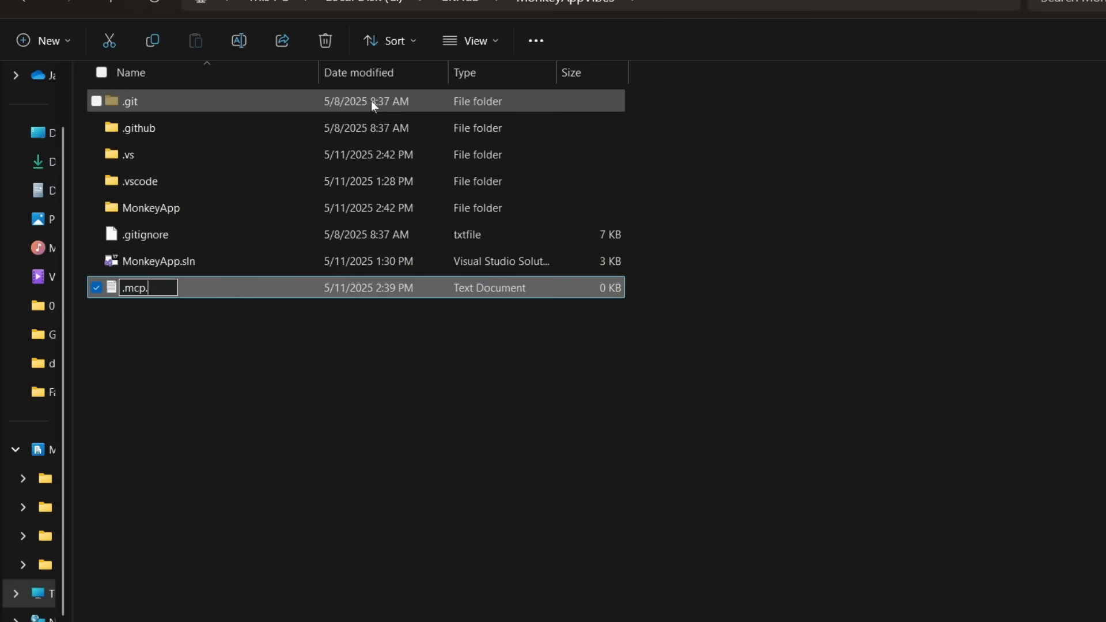
{"action": "type", "text": "json"}
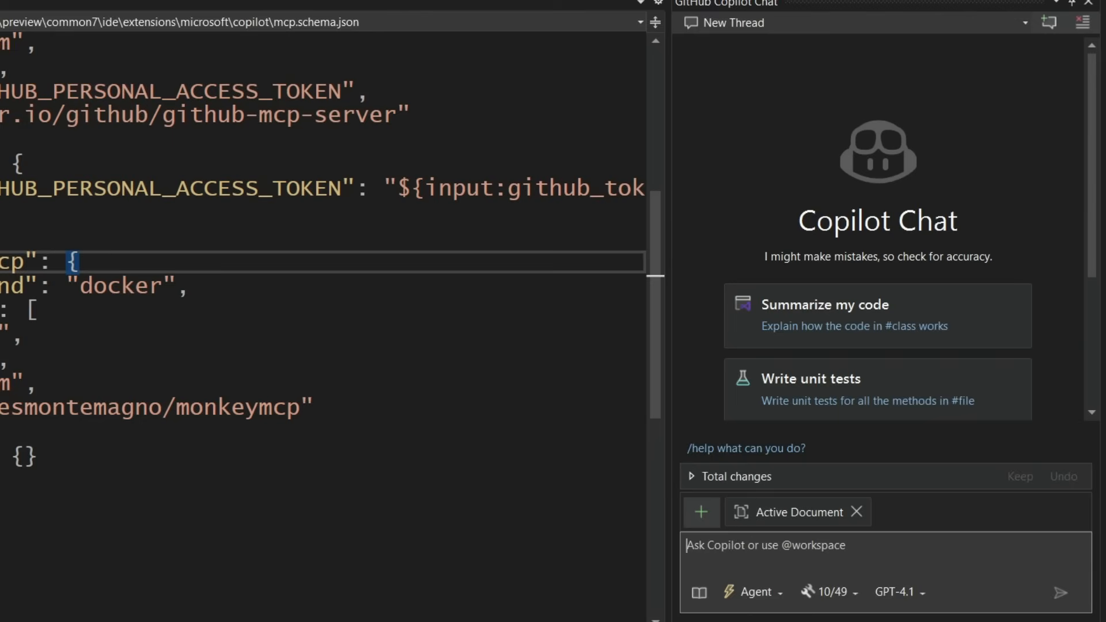
Ask Copilot 'Get me open issues on this repo', allow list_issues, then close Docker Desktop.
{"action": "left_click", "coordinate": [827, 591]}
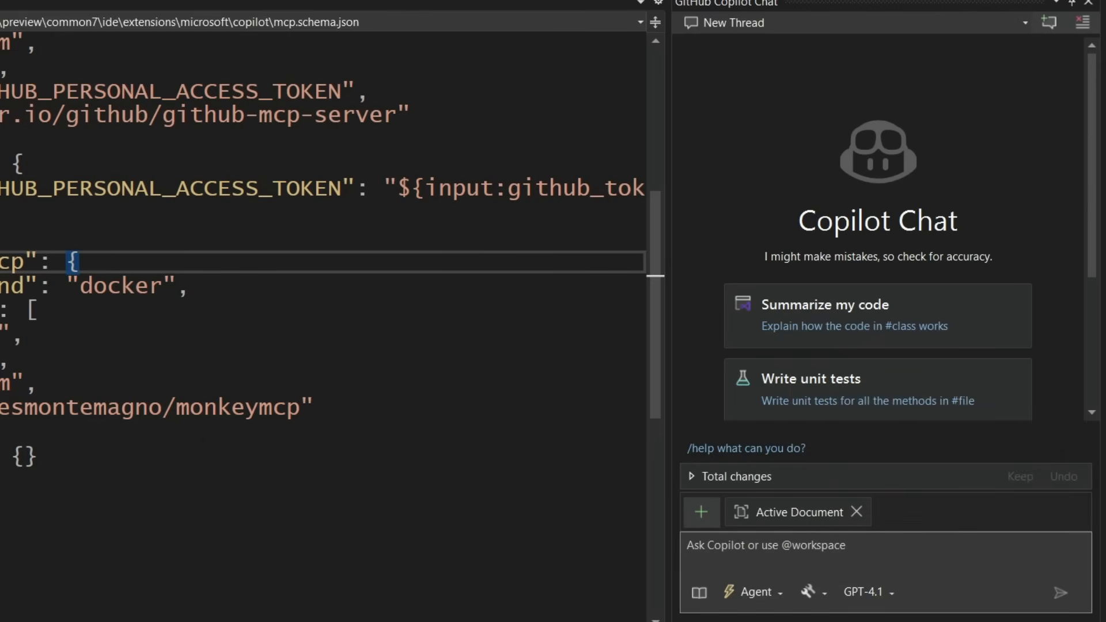
{"action": "type", "text": "Get me"}
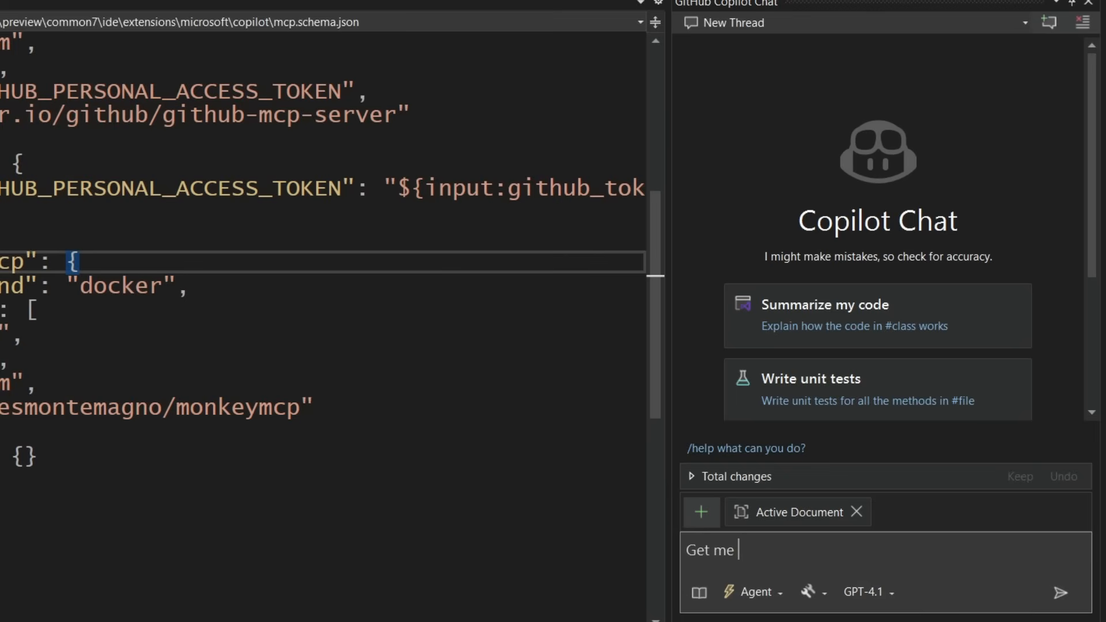
{"action": "type", "text": "open issues on thie"}
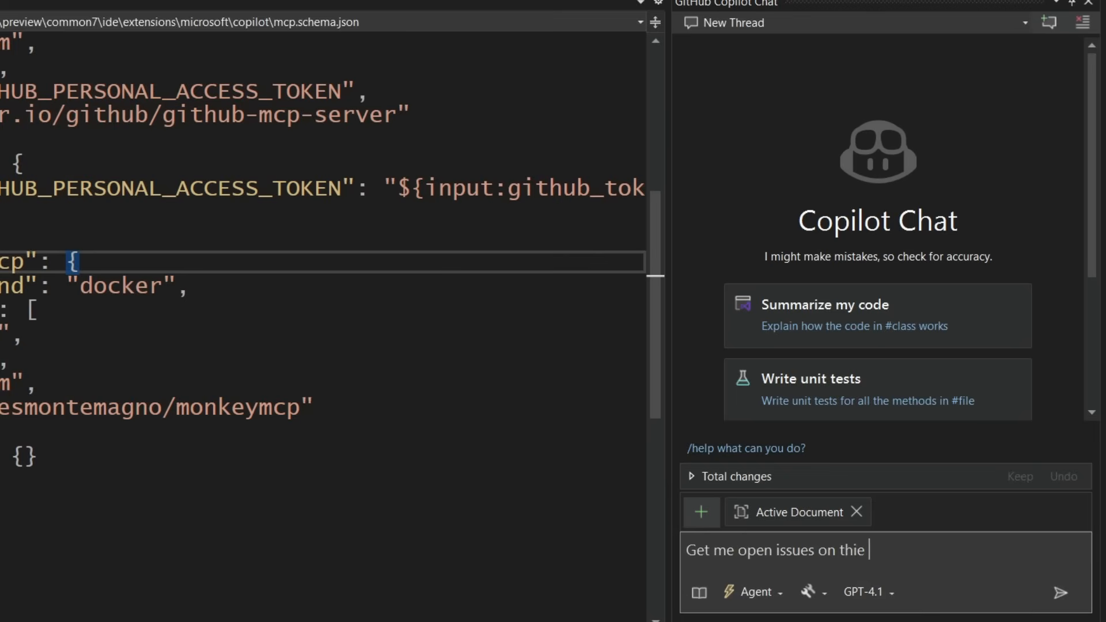
{"action": "left_click", "coordinate": [1059, 592]}
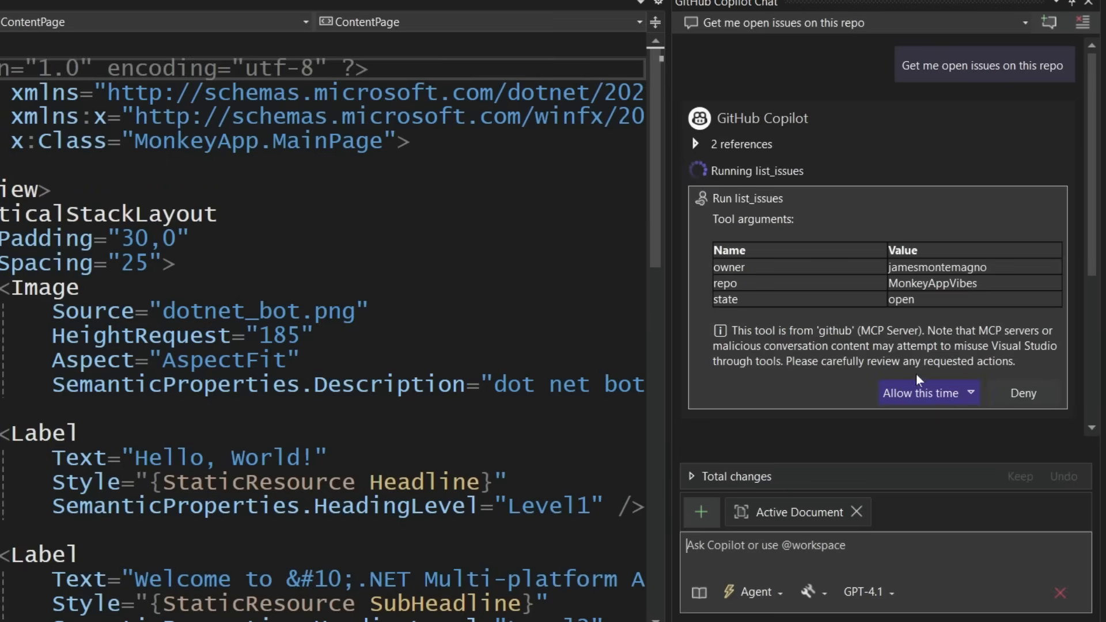
{"action": "left_click", "coordinate": [921, 393]}
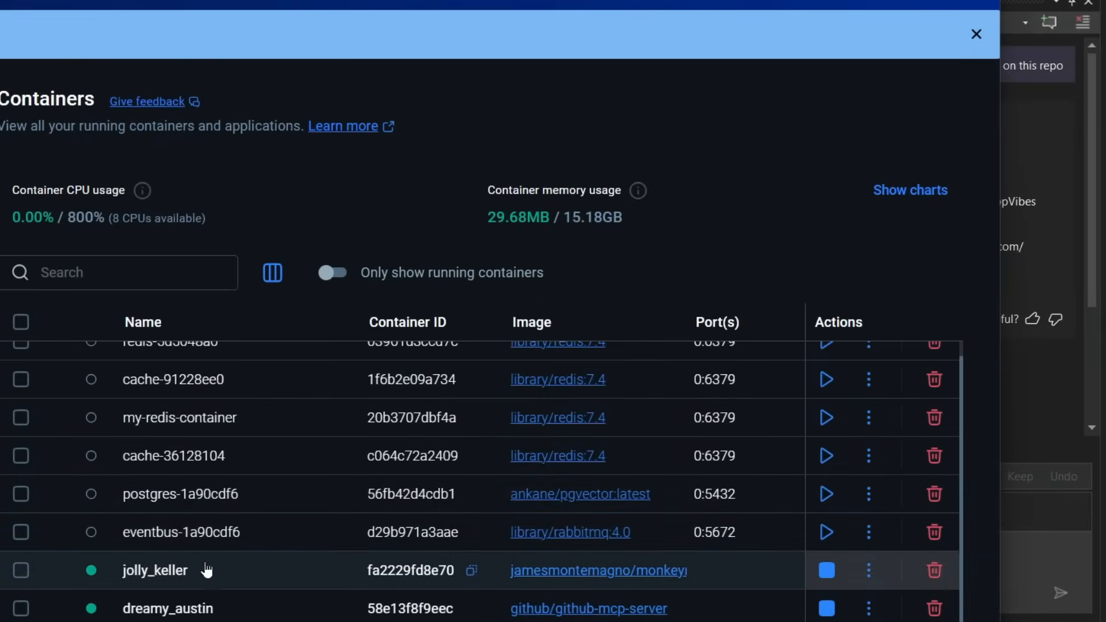
{"action": "left_click", "coordinate": [976, 34]}
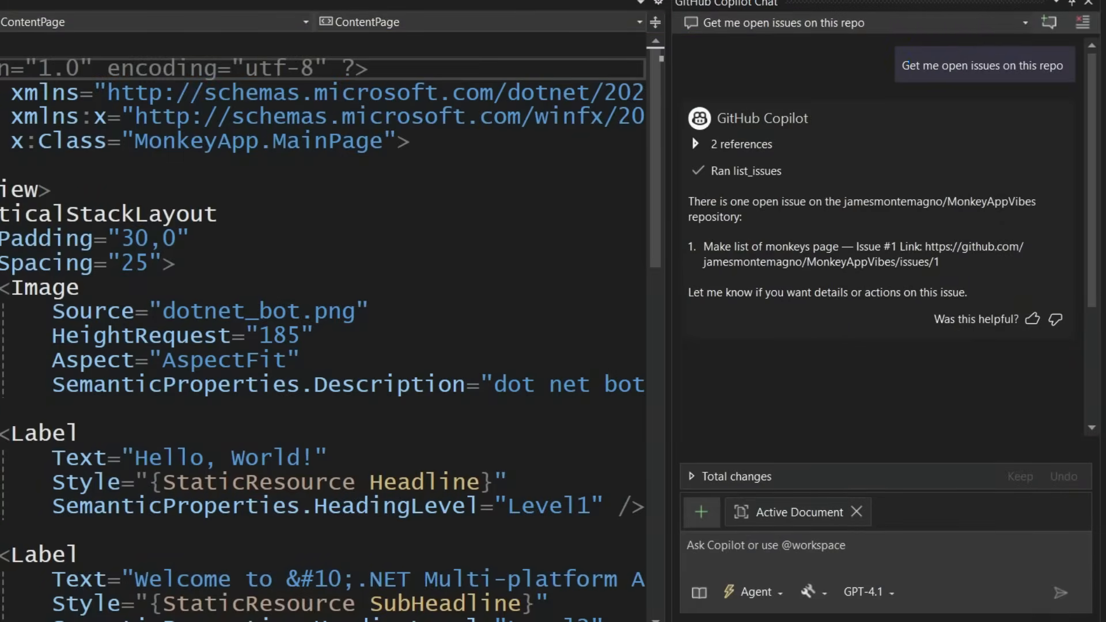
Ask Copilot to use the monkeymcp server to list monkeys, allowing GetMonkeys once.
{"action": "type", "text": "use the monkeymcp s"}
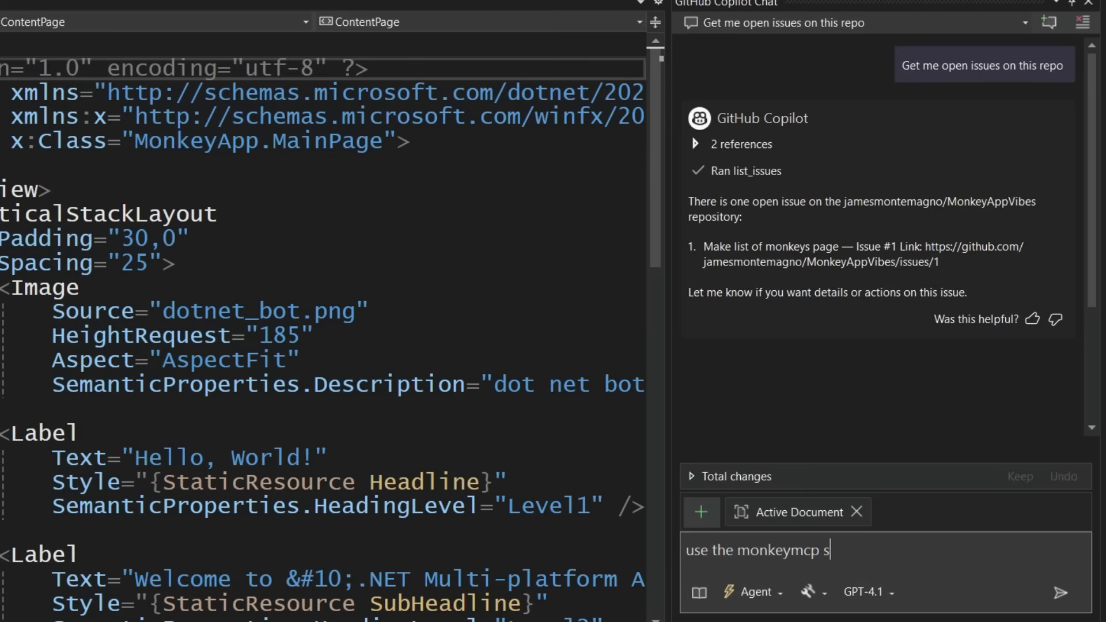
{"action": "type", "text": "erver to get a list of m"}
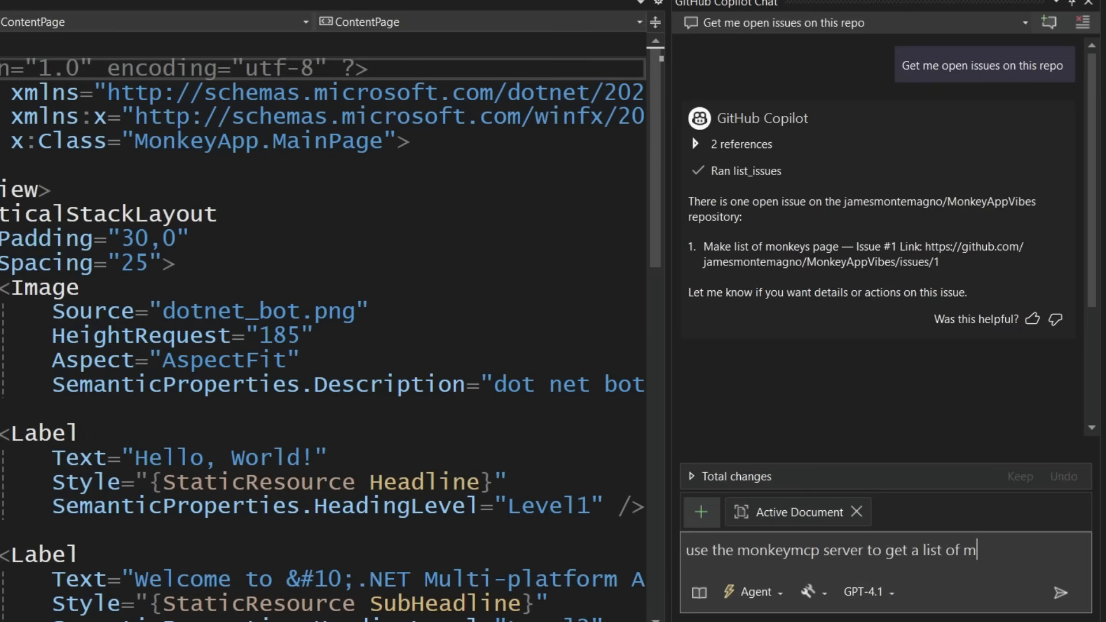
{"action": "left_click", "coordinate": [1059, 592]}
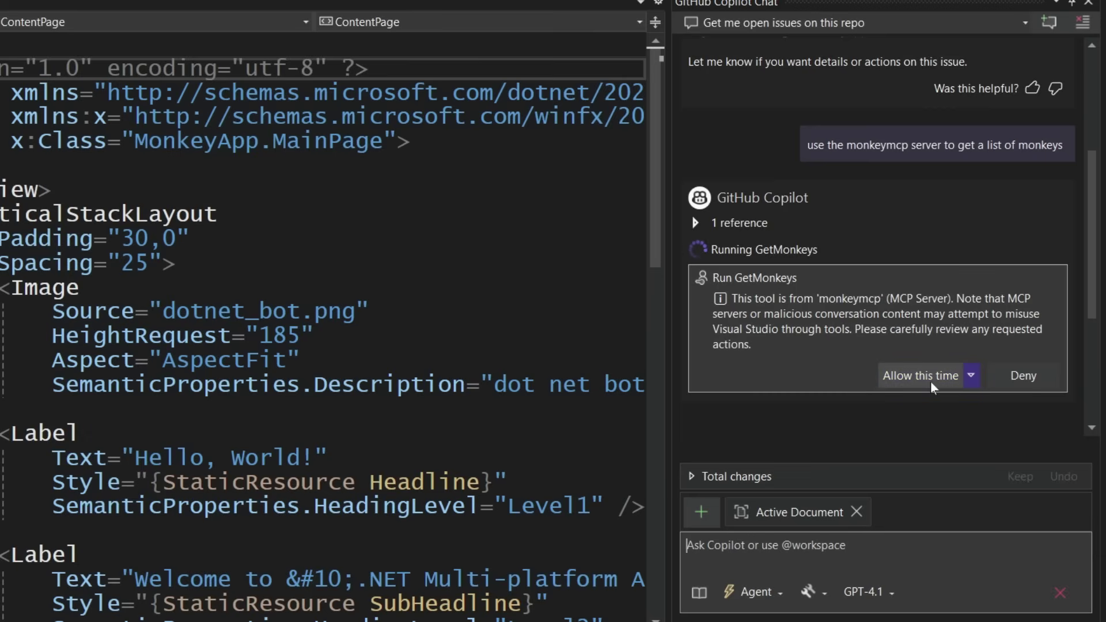
{"action": "left_click", "coordinate": [920, 375]}
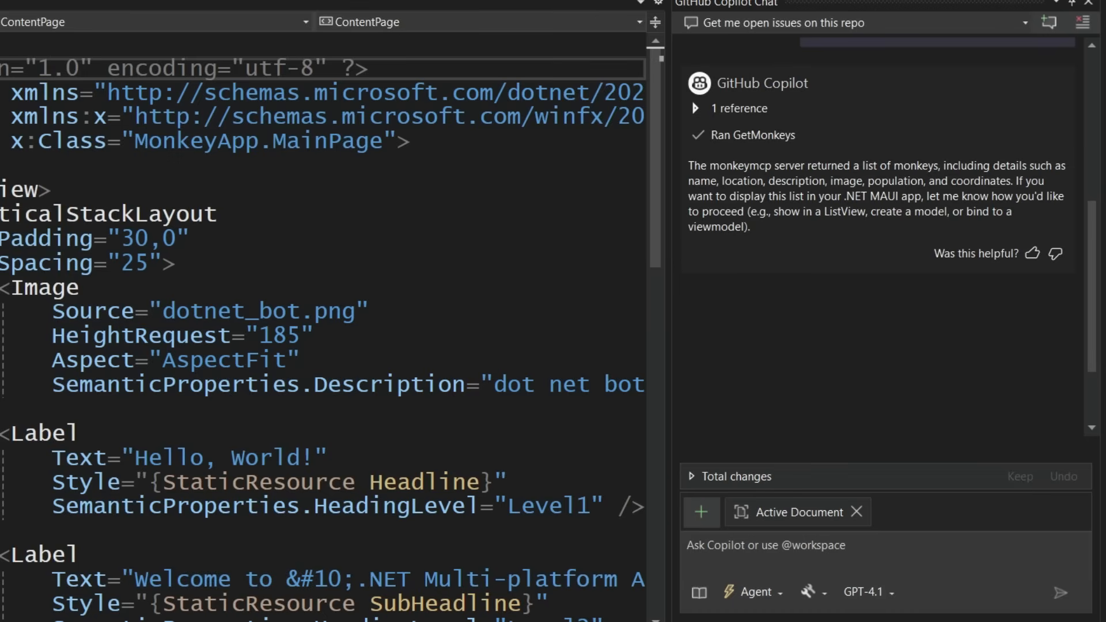
{"action": "mouse_move", "coordinate": [767, 531]}
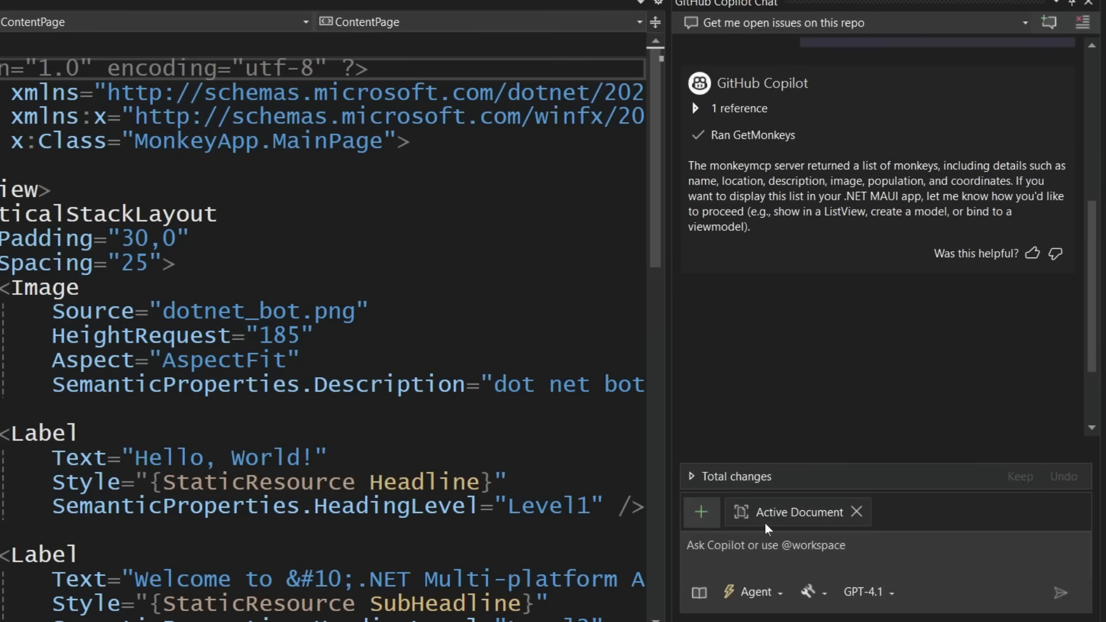
Ask Copilot to visualize the monkeys here in chat as a list, and scroll the response.
{"action": "type", "text": "can you"}
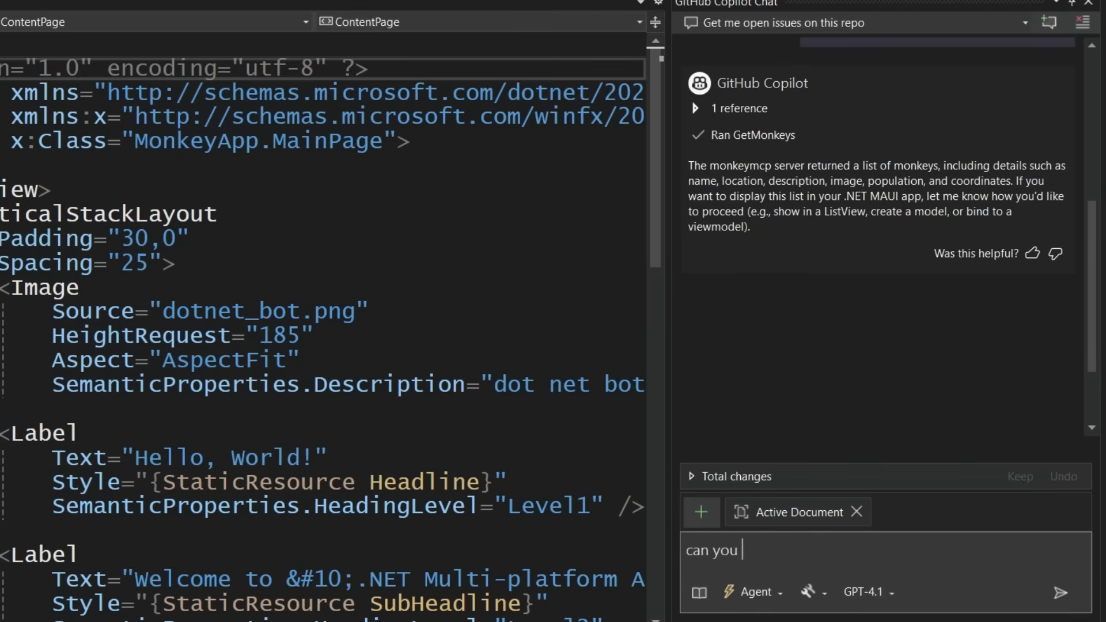
{"action": "type", "text": "visualize it"}
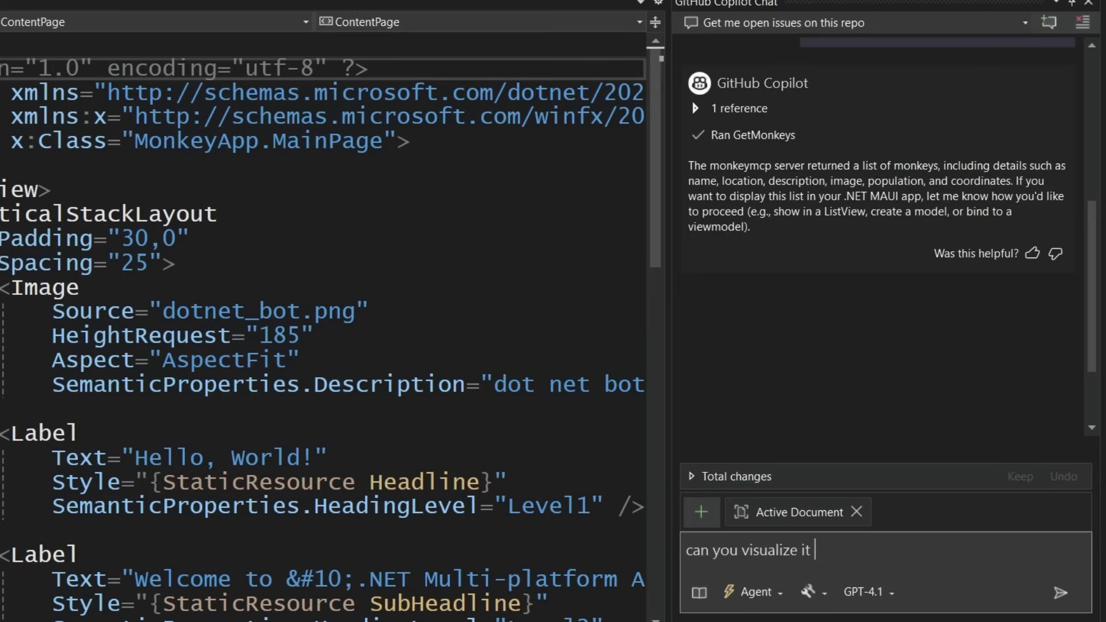
{"action": "type", "text": "here in chat in a list"}
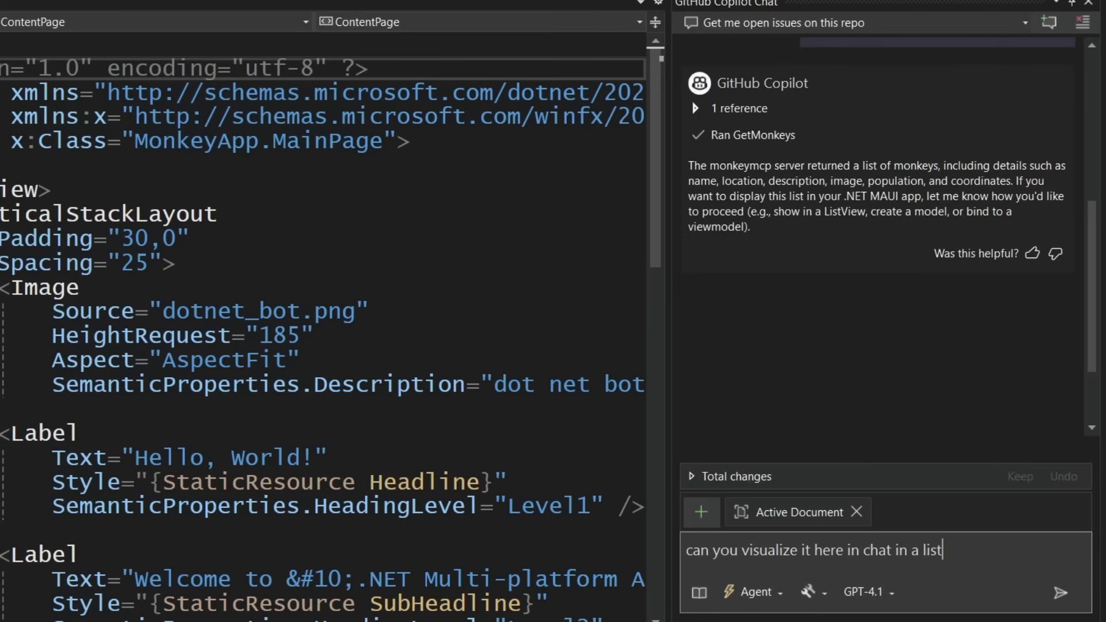
{"action": "left_click", "coordinate": [1059, 591]}
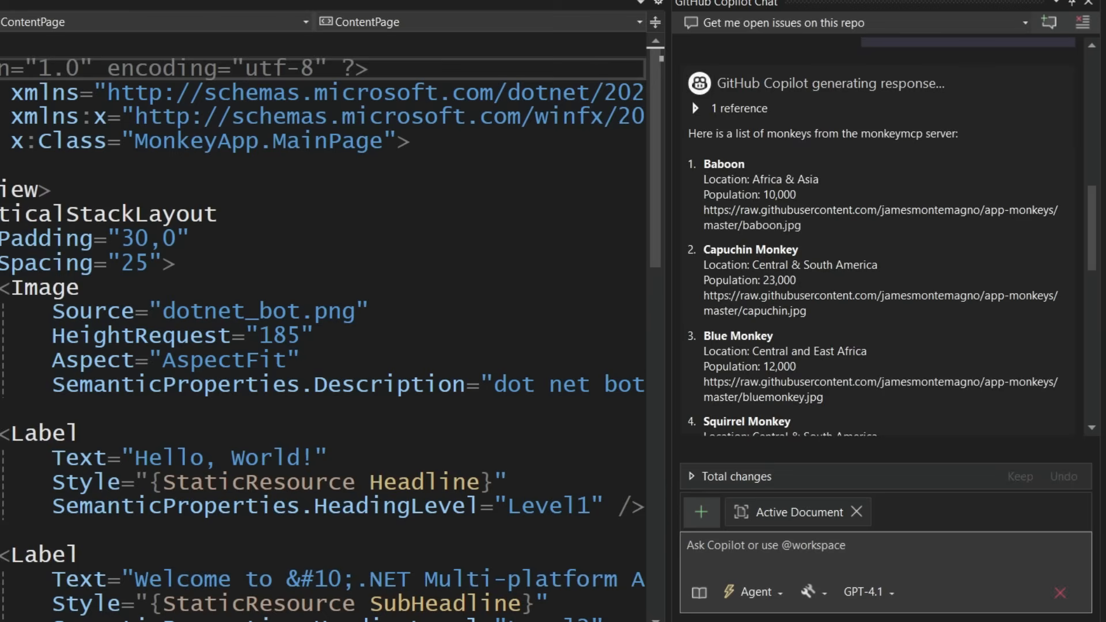
{"action": "scroll", "scroll_direction": "down", "scroll_amount": 3}
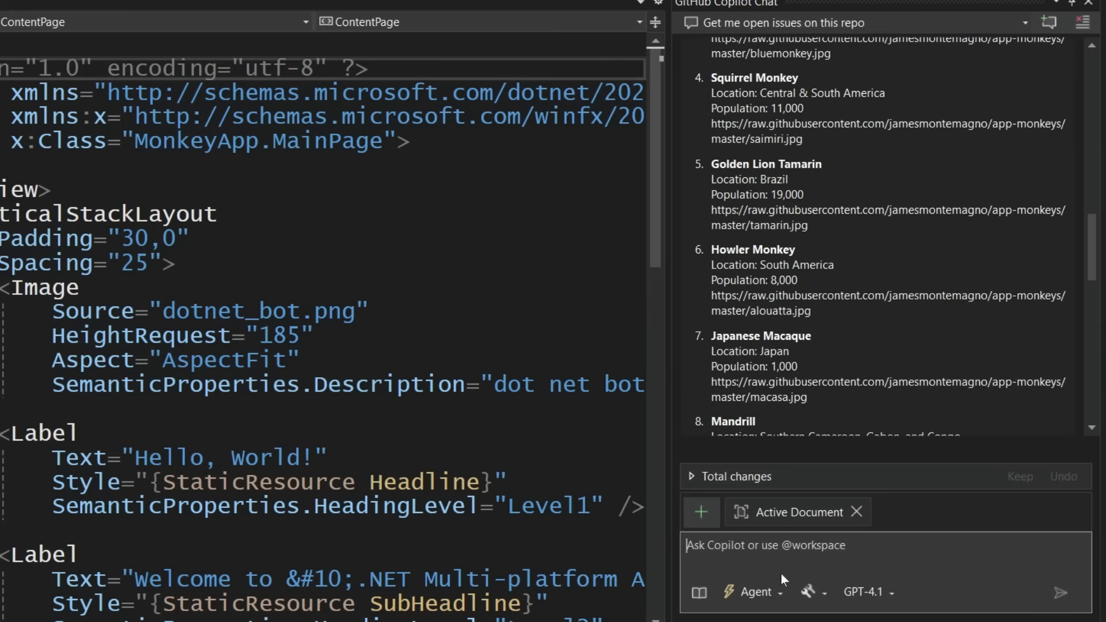
{"action": "scroll", "scroll_direction": "down", "scroll_amount": 3}
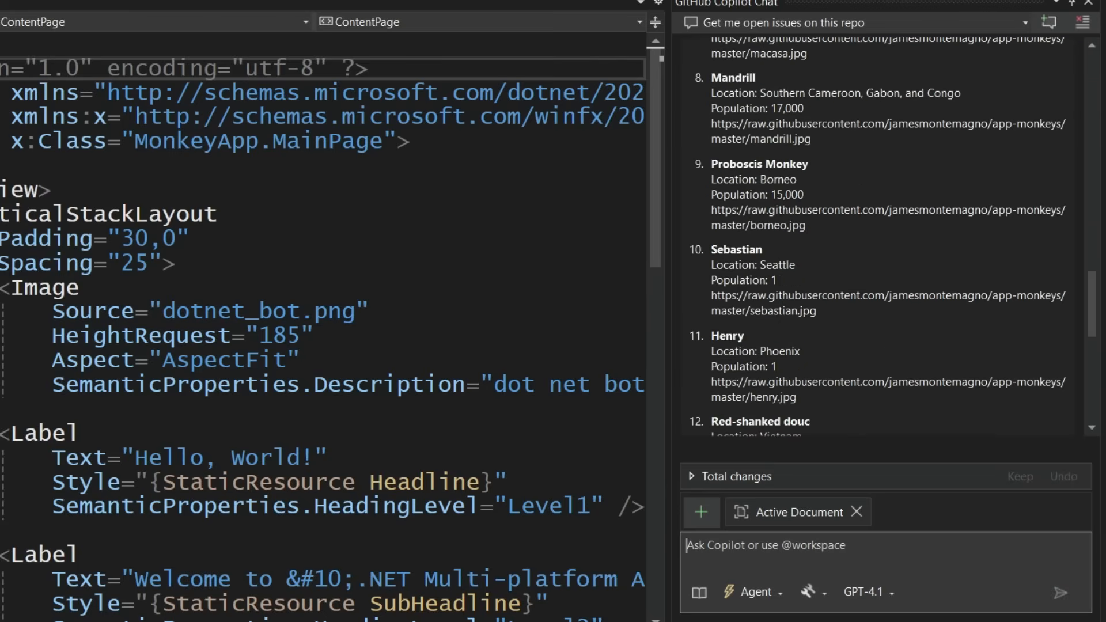
Ask Copilot how to implement the monkeys page, create a plan, and comment it on the issue.
{"action": "type", "text": "how"}
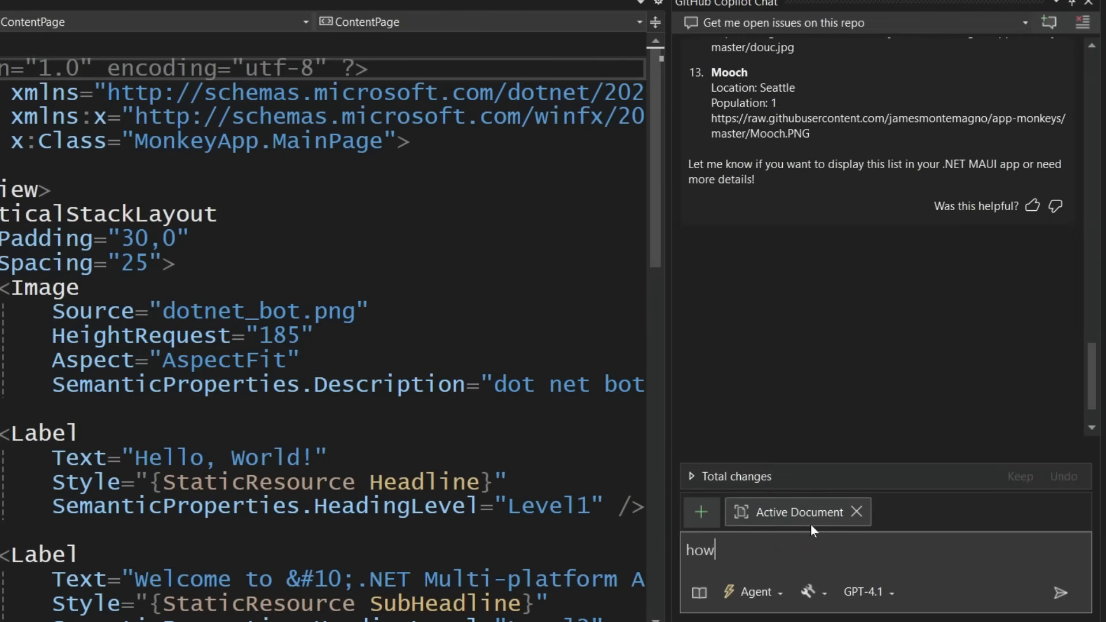
{"action": "type", "text": "would i go about"}
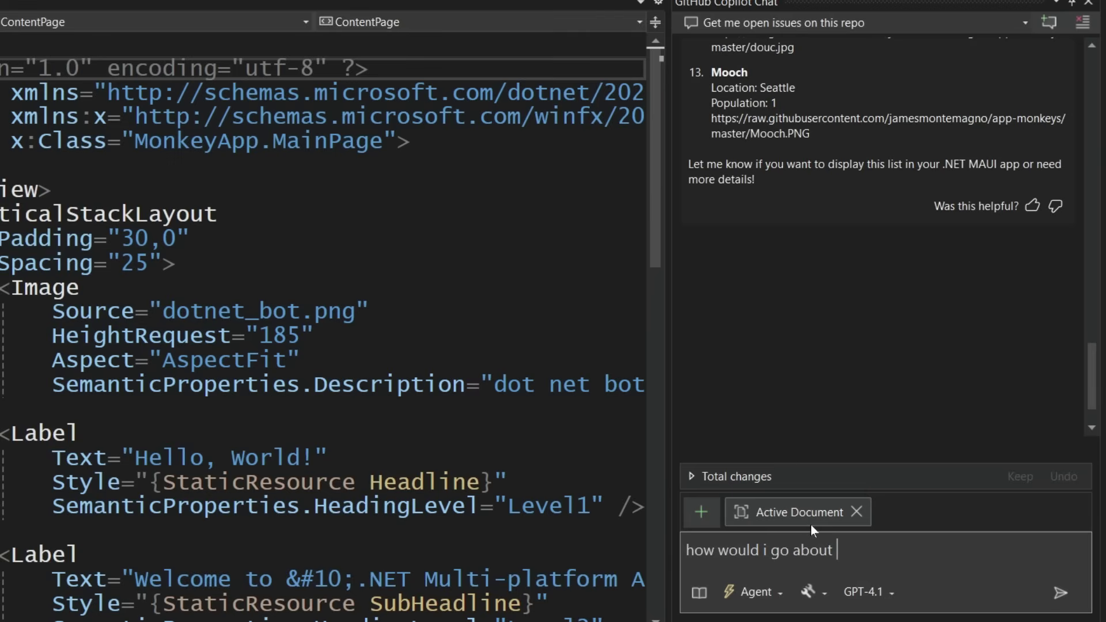
{"action": "type", "text": "implementing"}
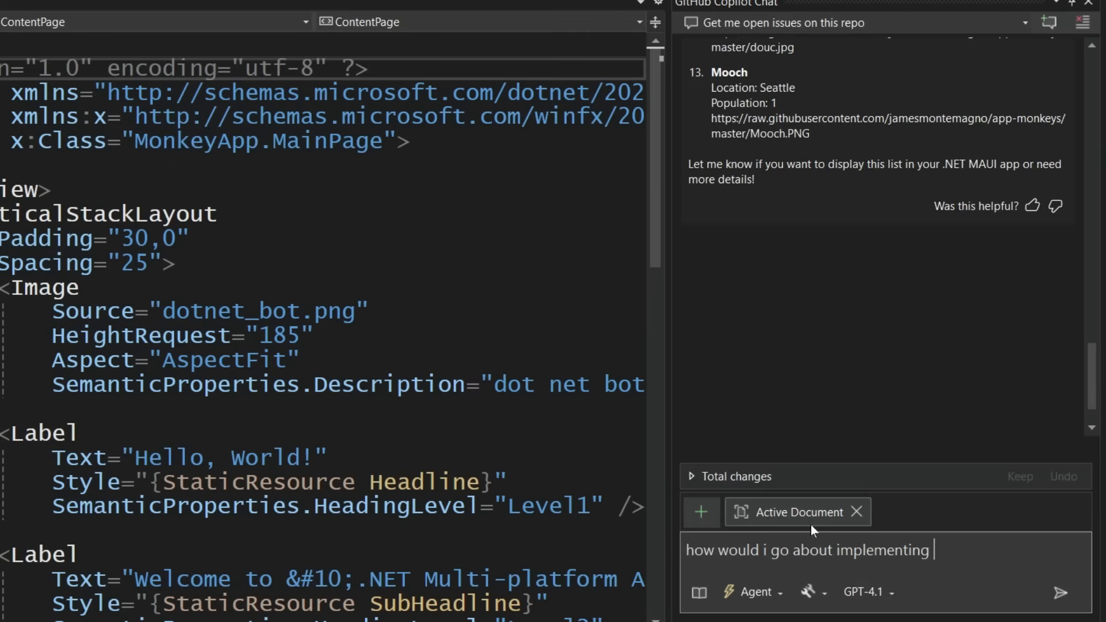
{"action": "type", "text": "this in the projec"}
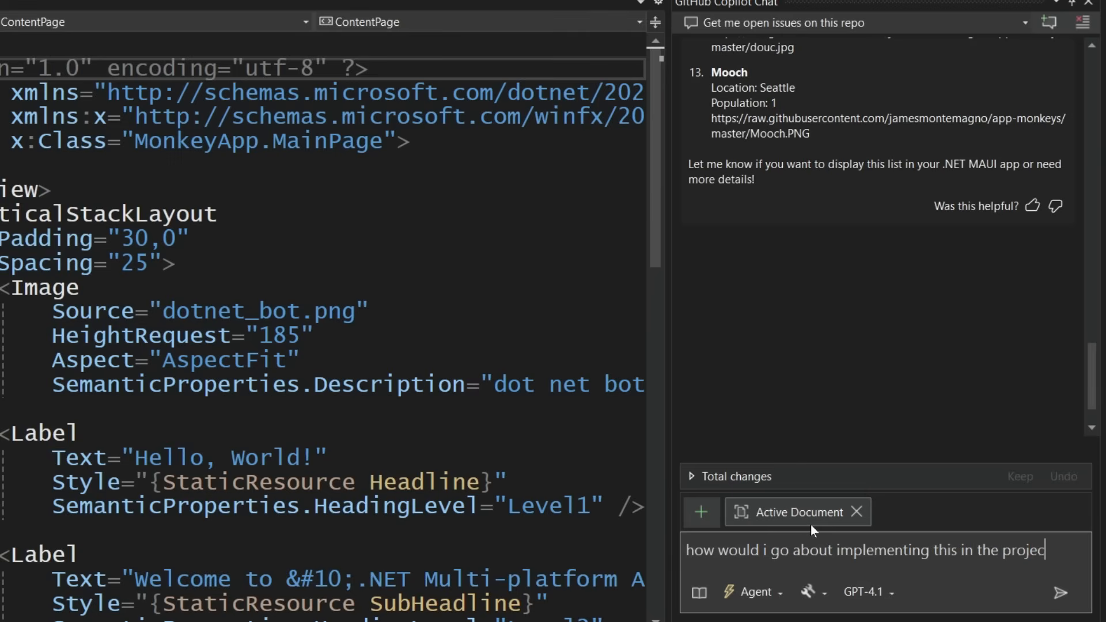
{"action": "type", "text": "t. create"}
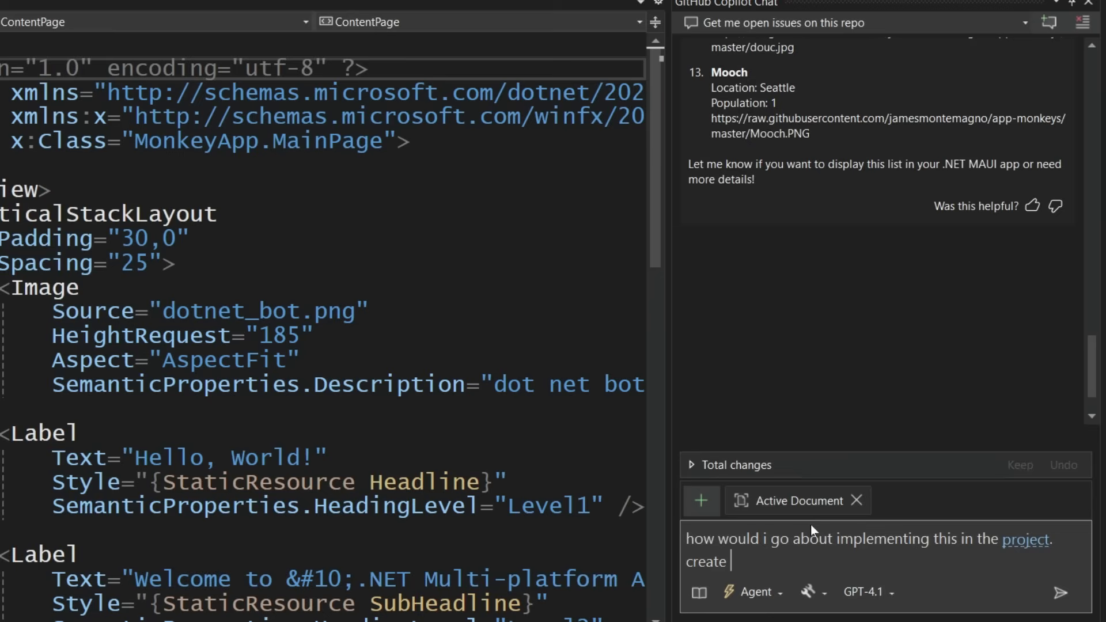
{"action": "type", "text": "a plan and then create a"}
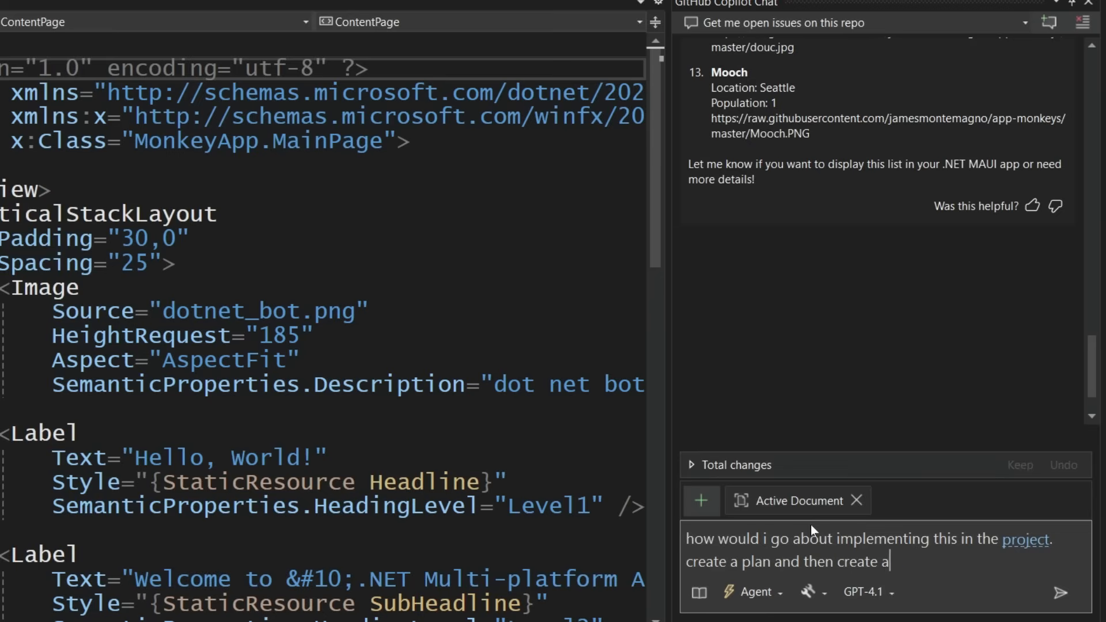
{"action": "type", "text": "new github i"}
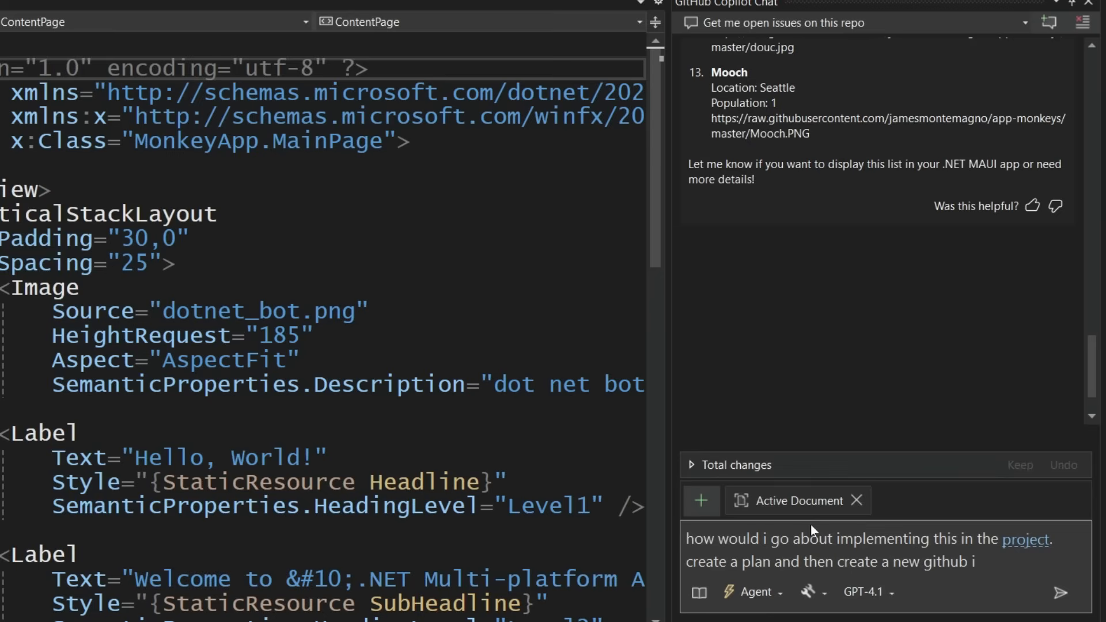
{"action": "key", "text": "backspace"}
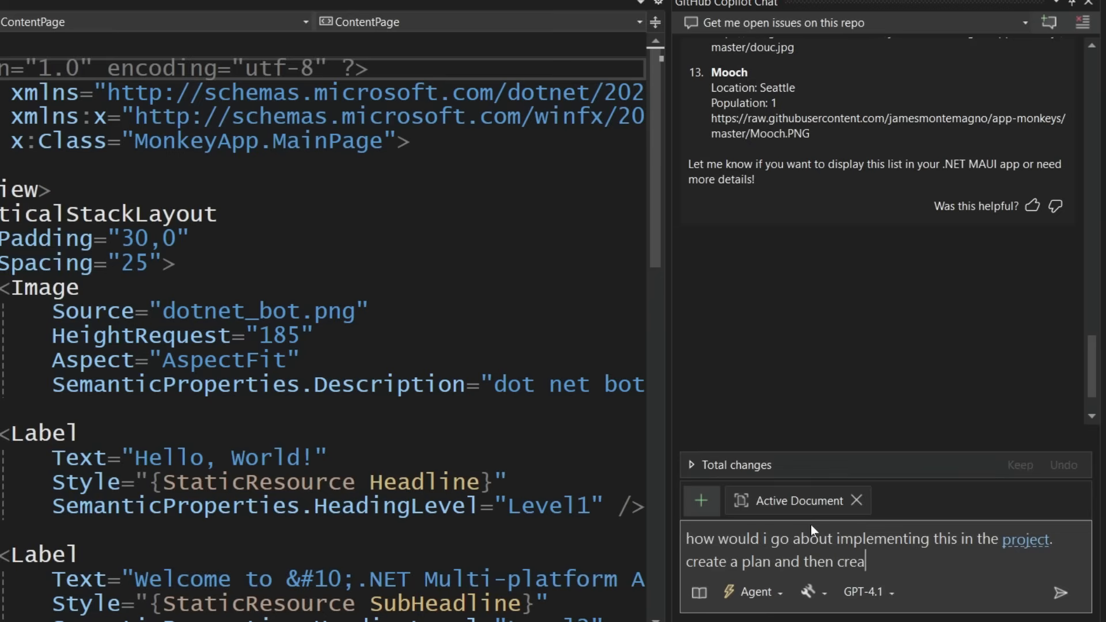
{"action": "key", "text": "BackSpace"}
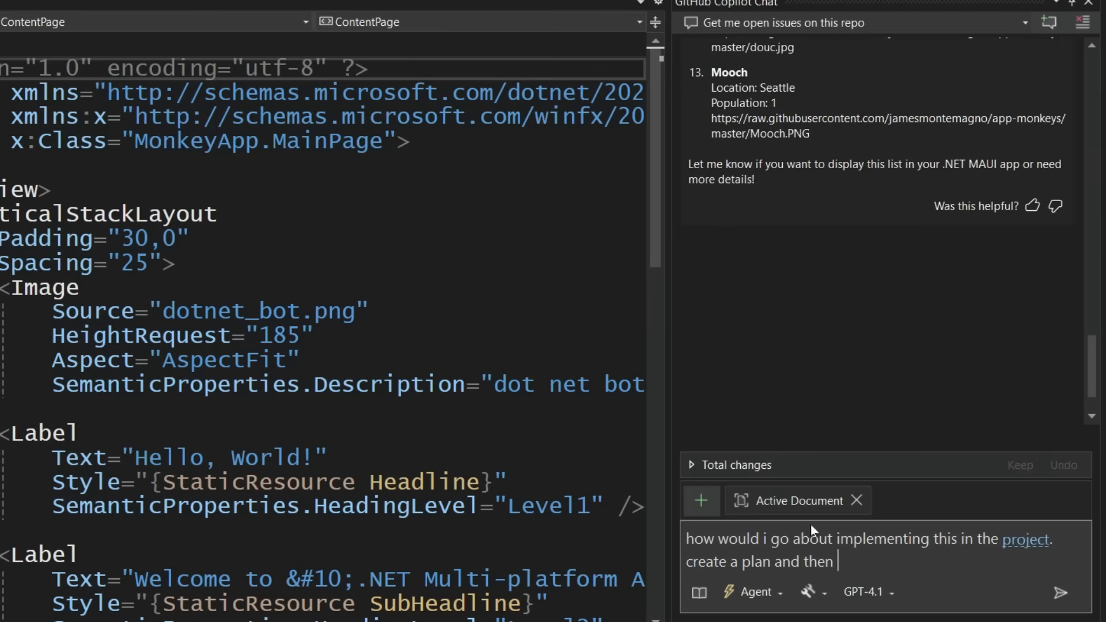
{"action": "type", "text": "comment on"}
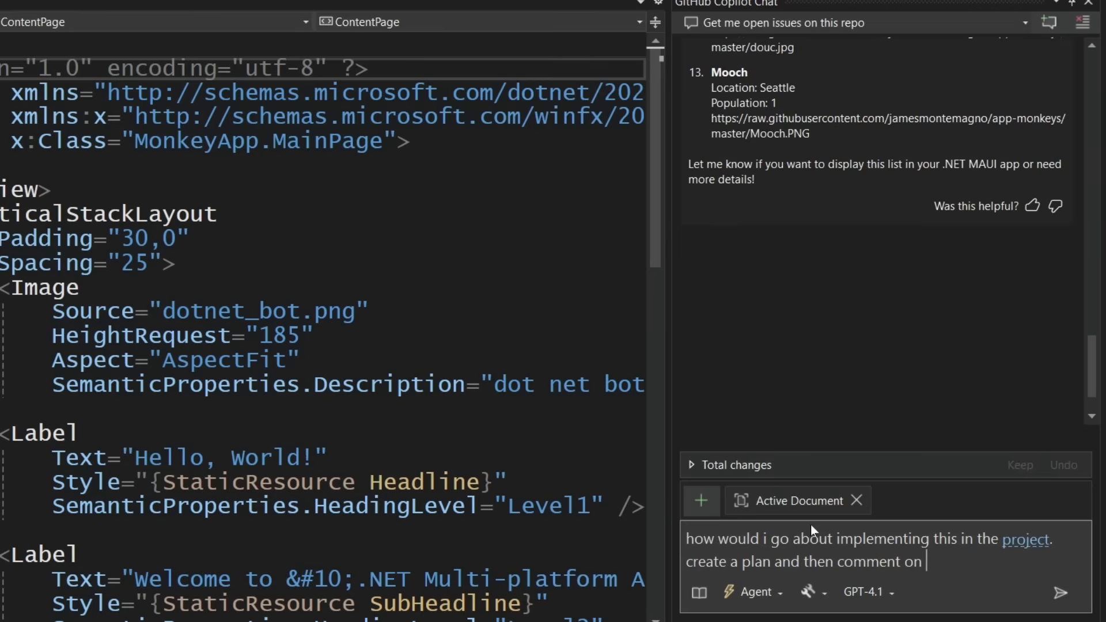
{"action": "type", "text": "that issue with the d"}
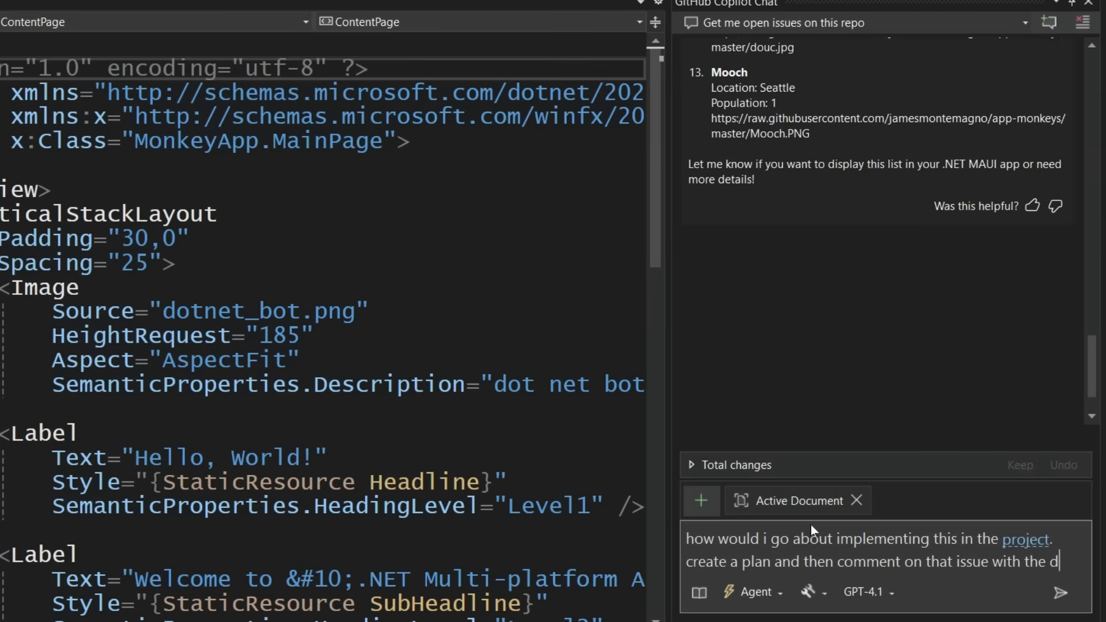
{"action": "left_click", "coordinate": [1058, 593]}
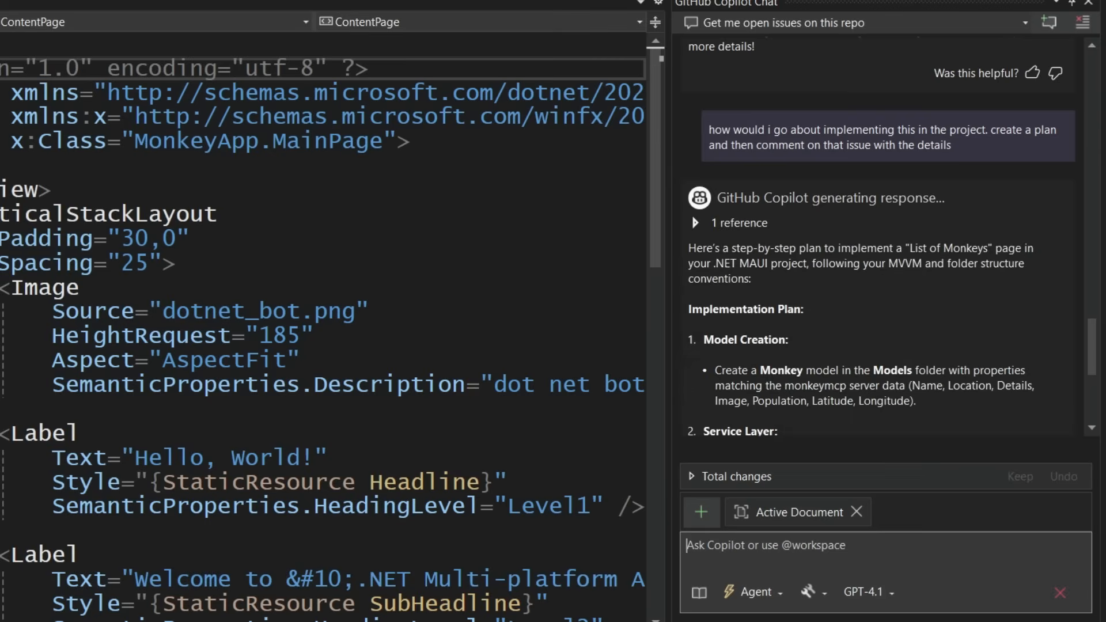
Review Copilot's response and check the plan comment on the Make list of monkeys page issue.
{"action": "scroll", "scroll_direction": "down", "scroll_amount": 3}
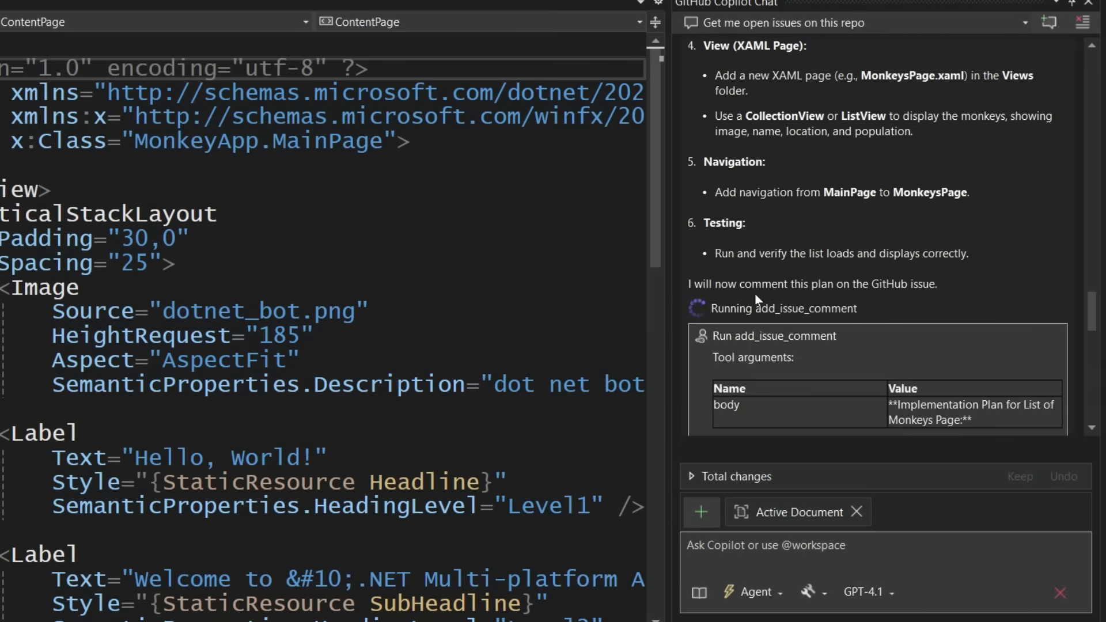
{"action": "scroll", "scroll_direction": "down", "scroll_amount": 3}
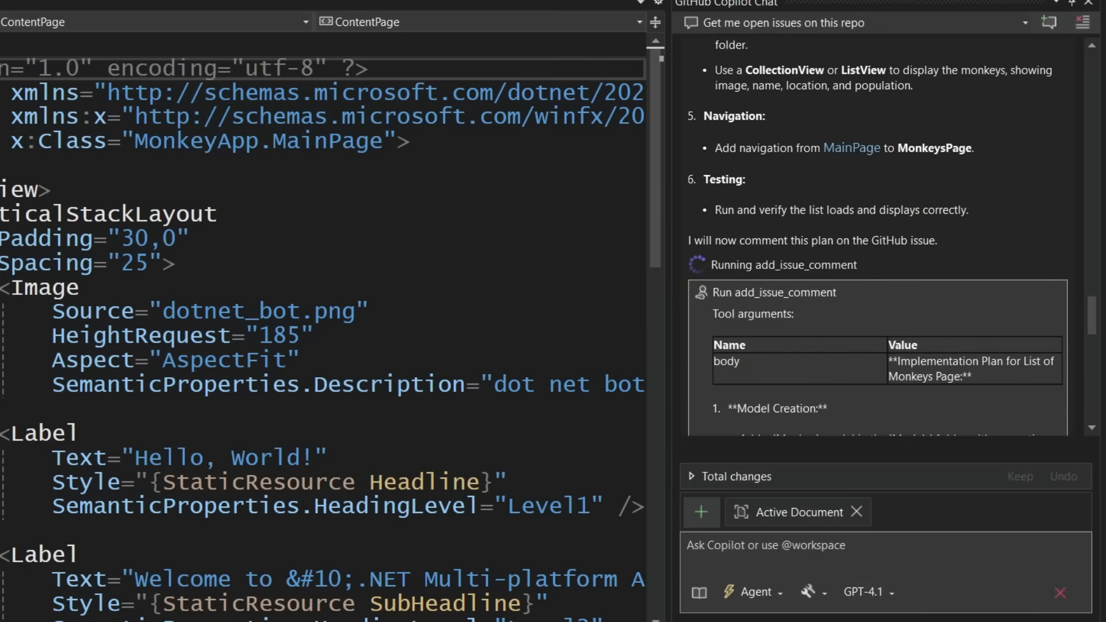
{"action": "scroll", "scroll_direction": "down", "scroll_amount": 3}
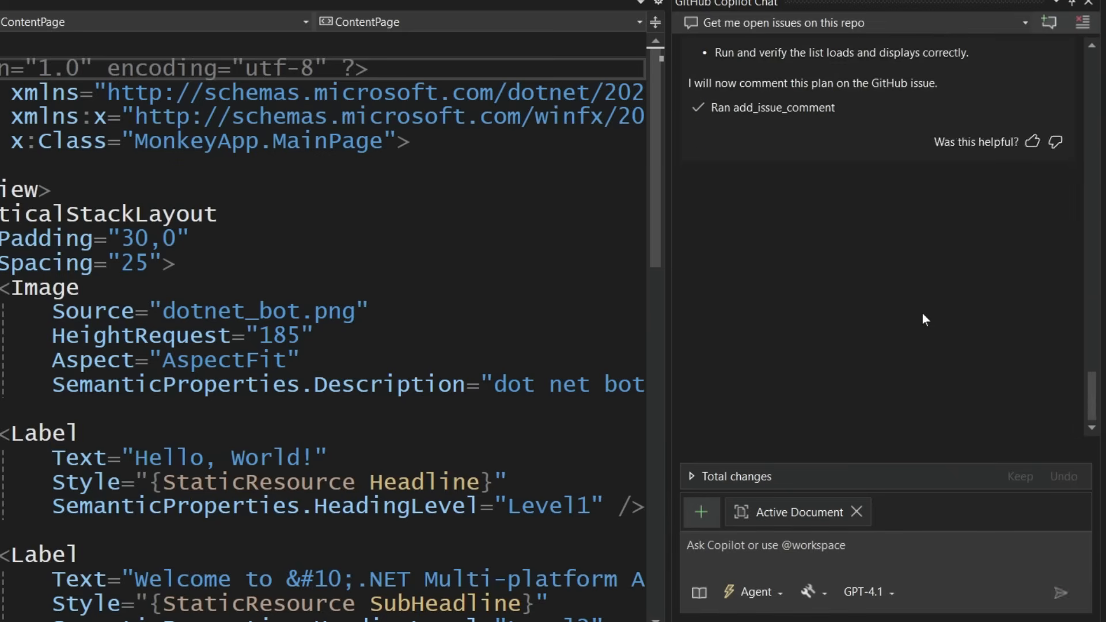
{"action": "scroll", "scroll_direction": "up", "scroll_amount": 3}
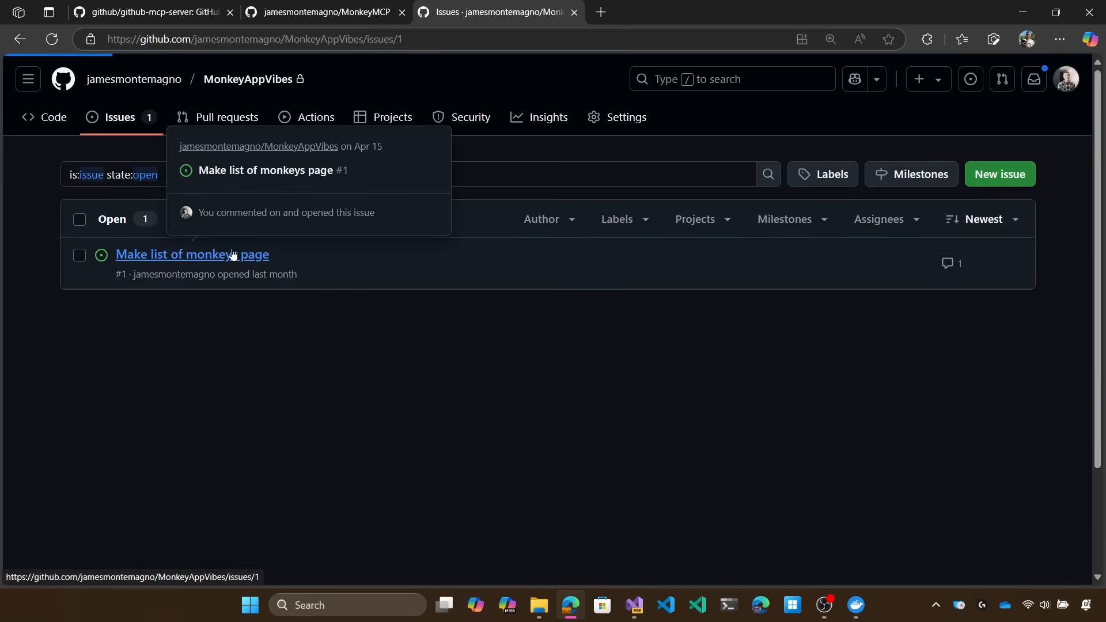
{"action": "left_click", "coordinate": [191, 255]}
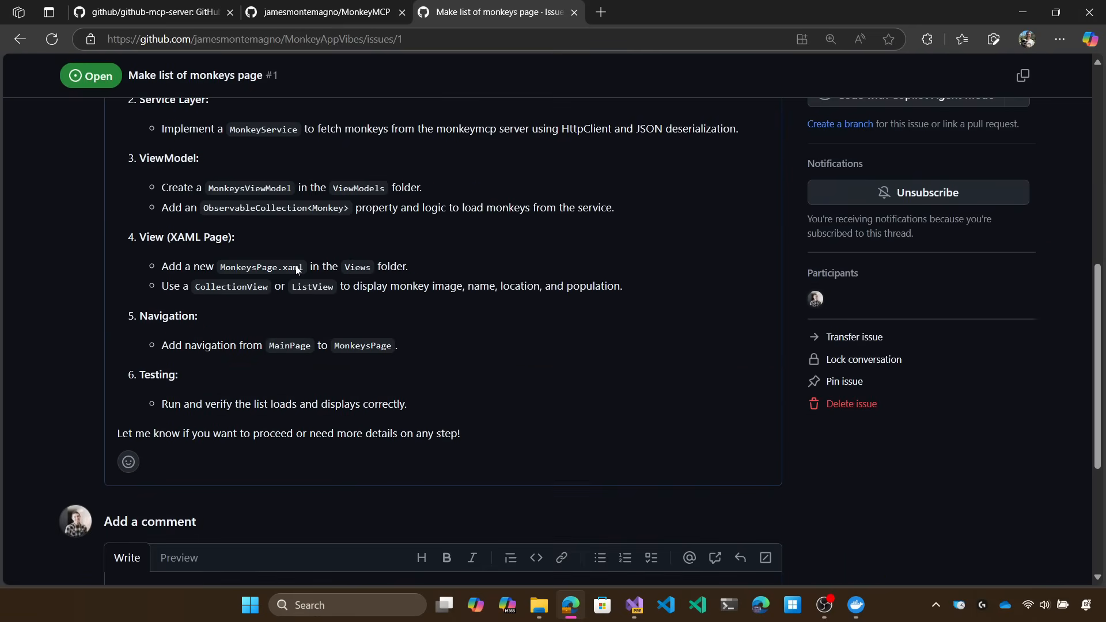
{"action": "scroll", "scroll_direction": "up", "scroll_amount": 3}
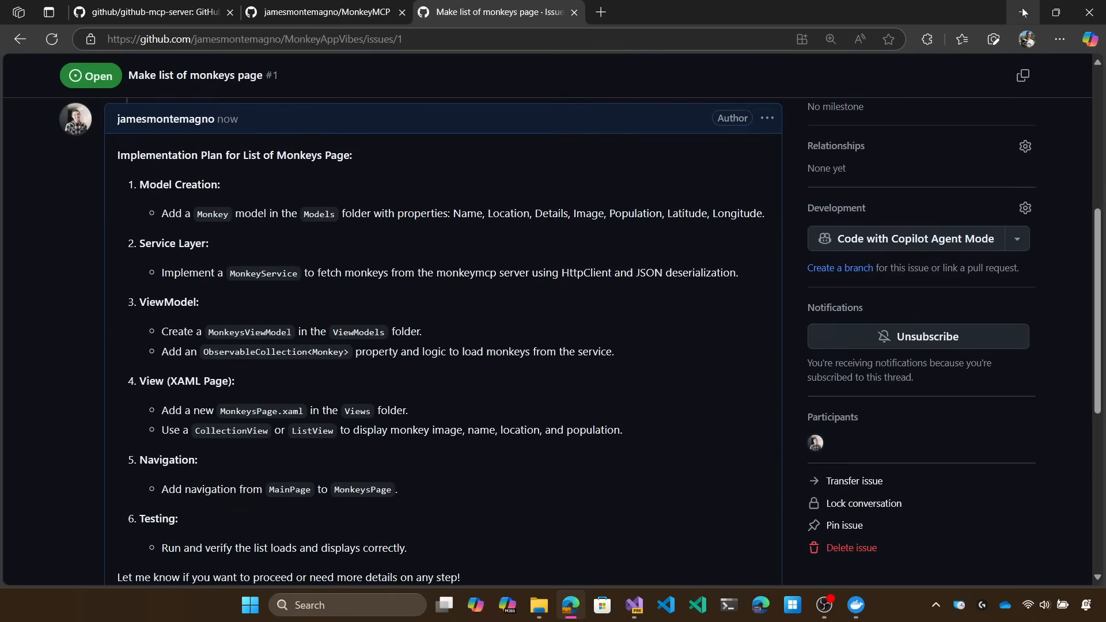
{"action": "left_click", "coordinate": [633, 609]}
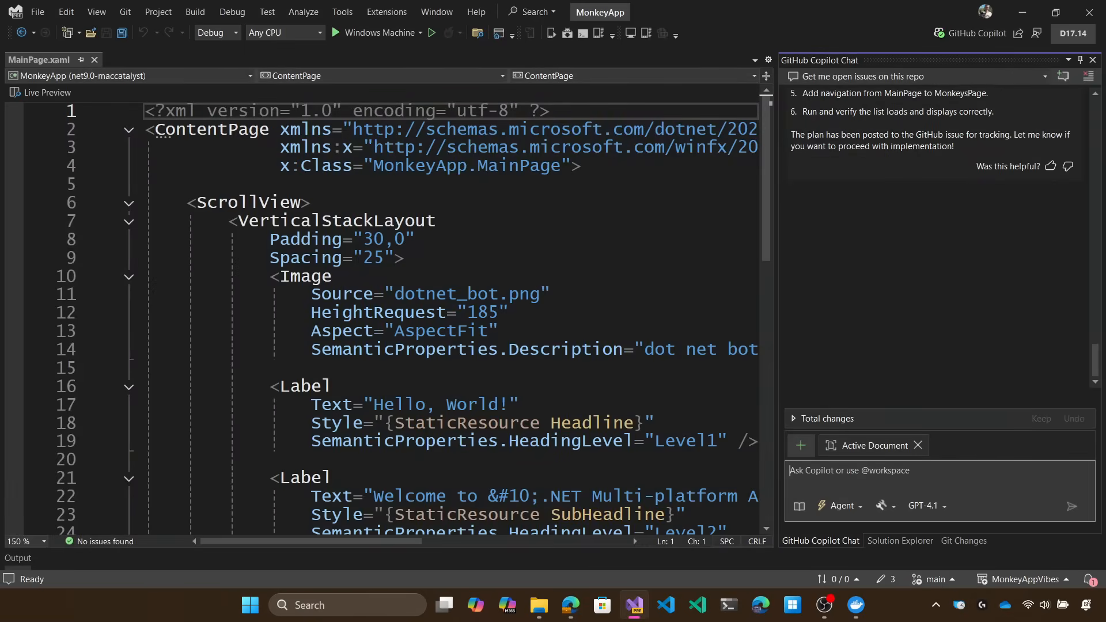
Ask Copilot how to add a camera control for photographing monkeys, and to create a GitHub issue.
{"action": "type", "text": "how would i got"}
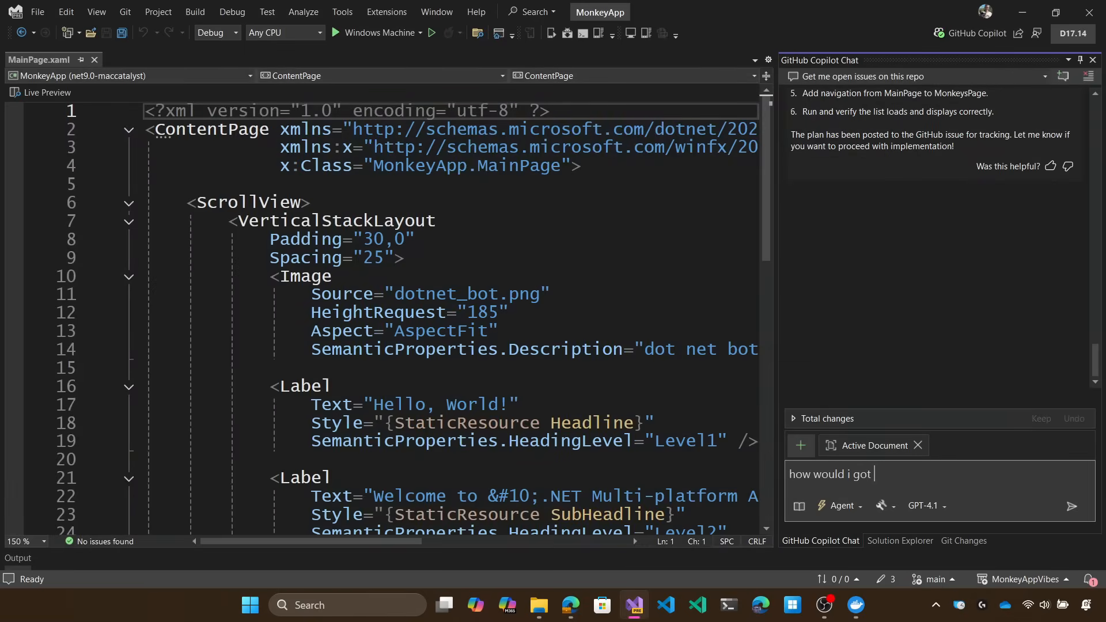
{"action": "type", "text": "aobut adding a cam"}
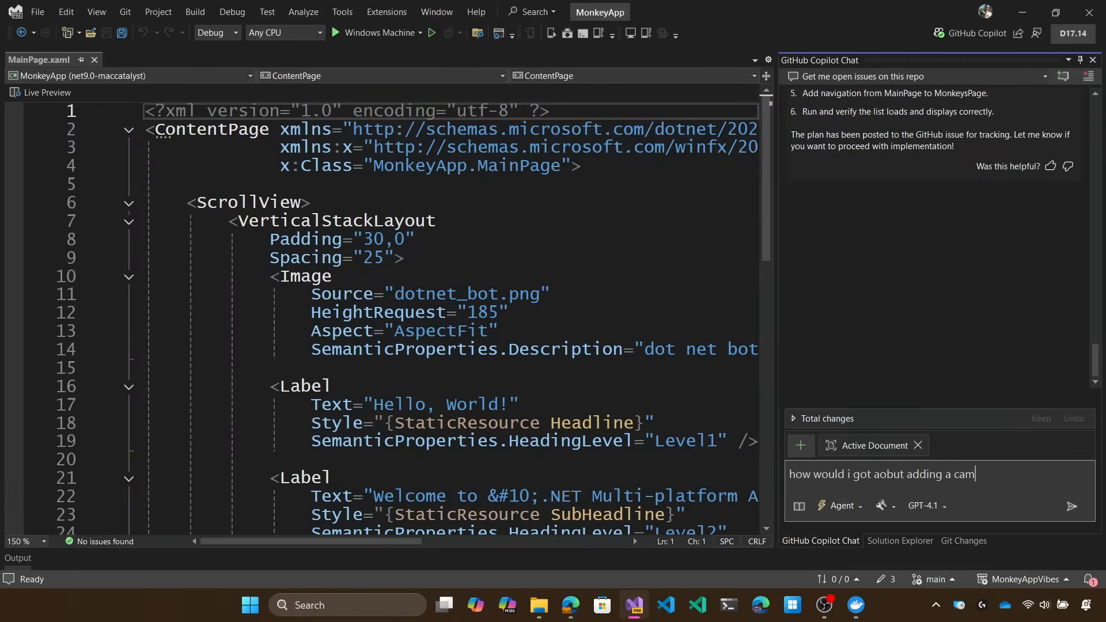
{"action": "type", "text": "era control to this a"}
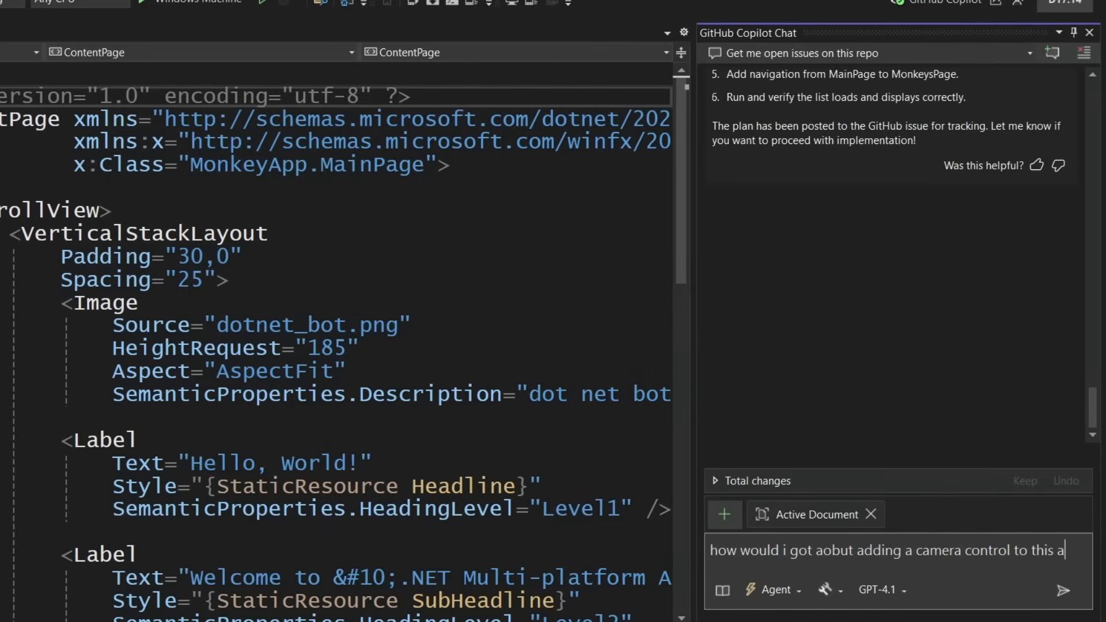
{"action": "type", "text": "pplication"}
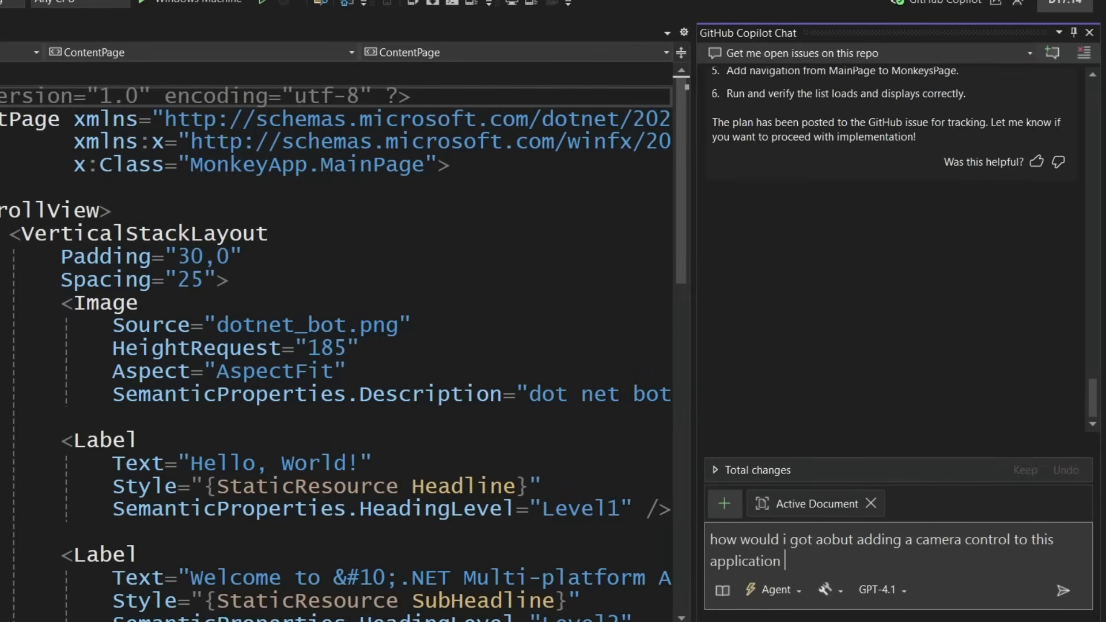
{"action": "type", "text": "to take a"}
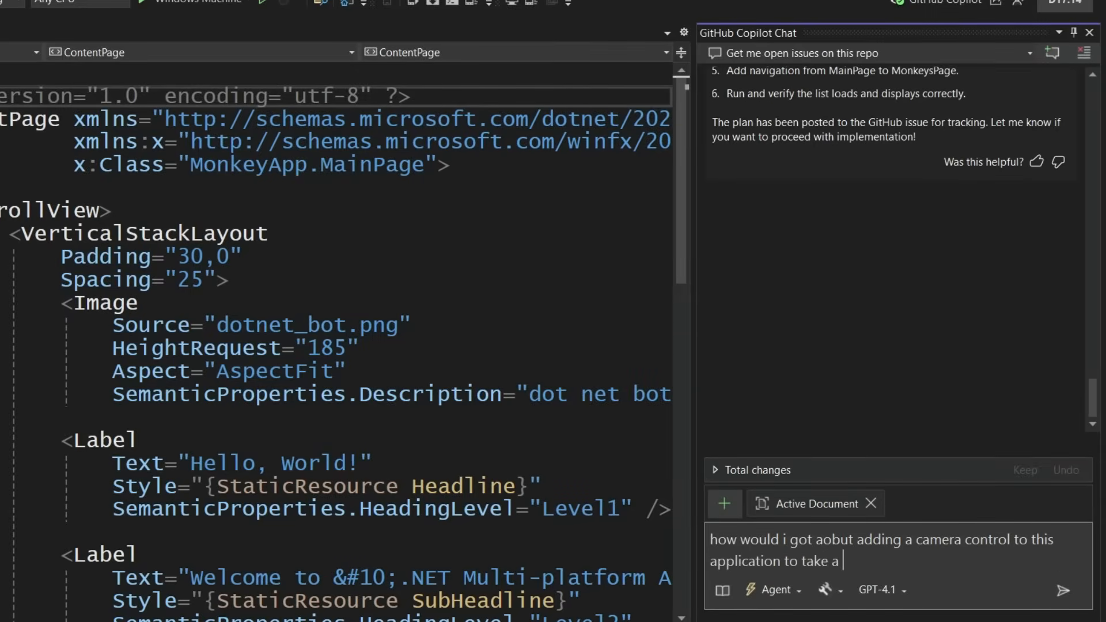
{"action": "type", "text": "photo of monkey"}
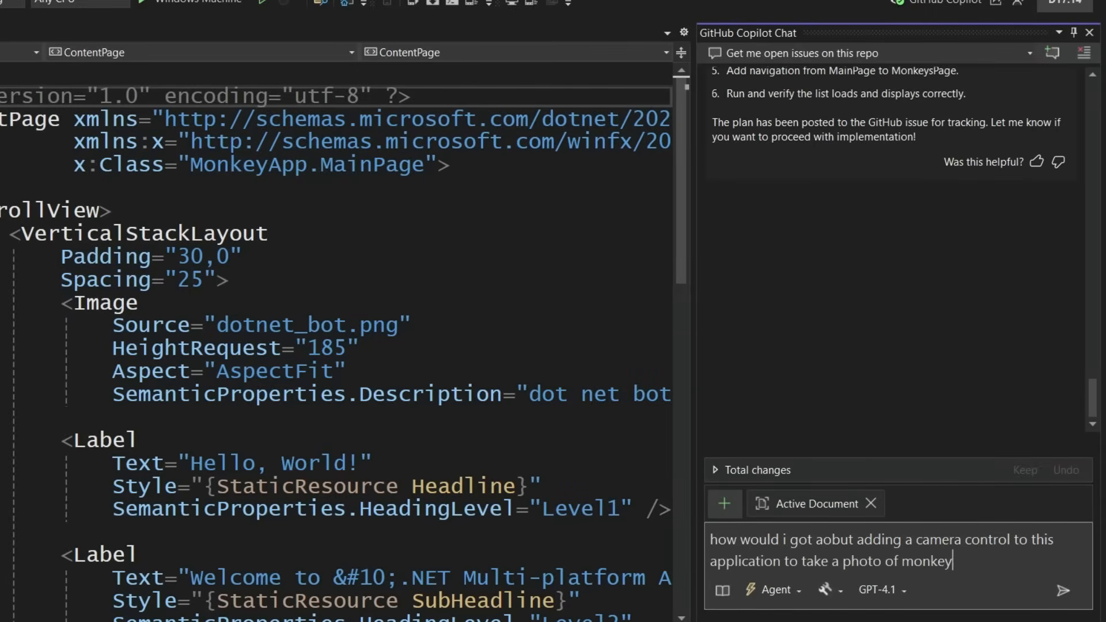
{"action": "type", "text": "s in the wild?"}
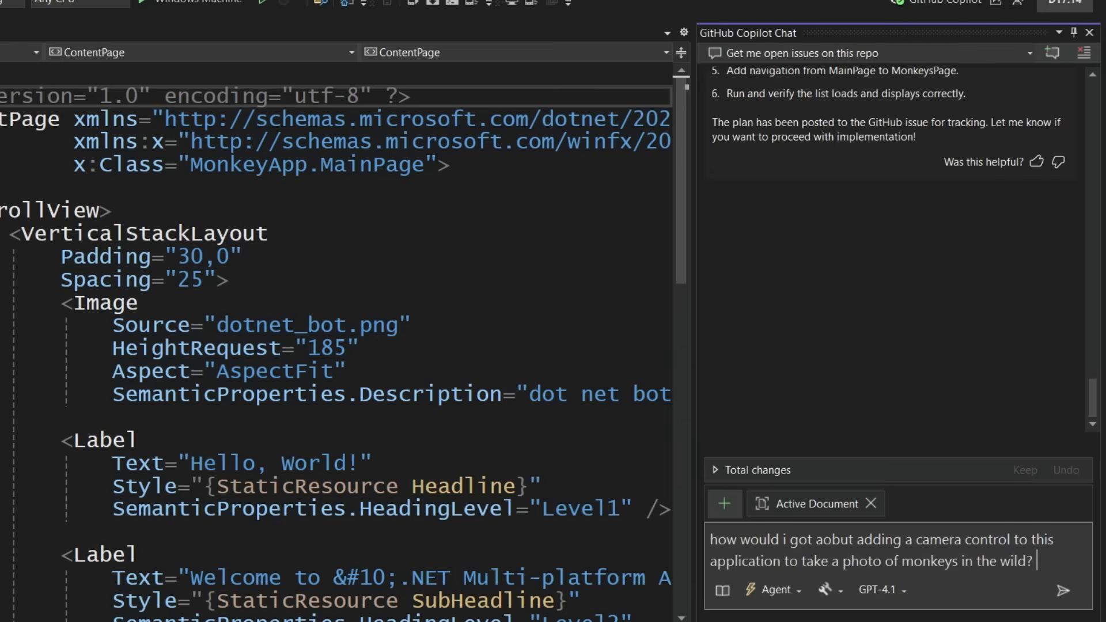
{"action": "type", "text": "Can you create a"}
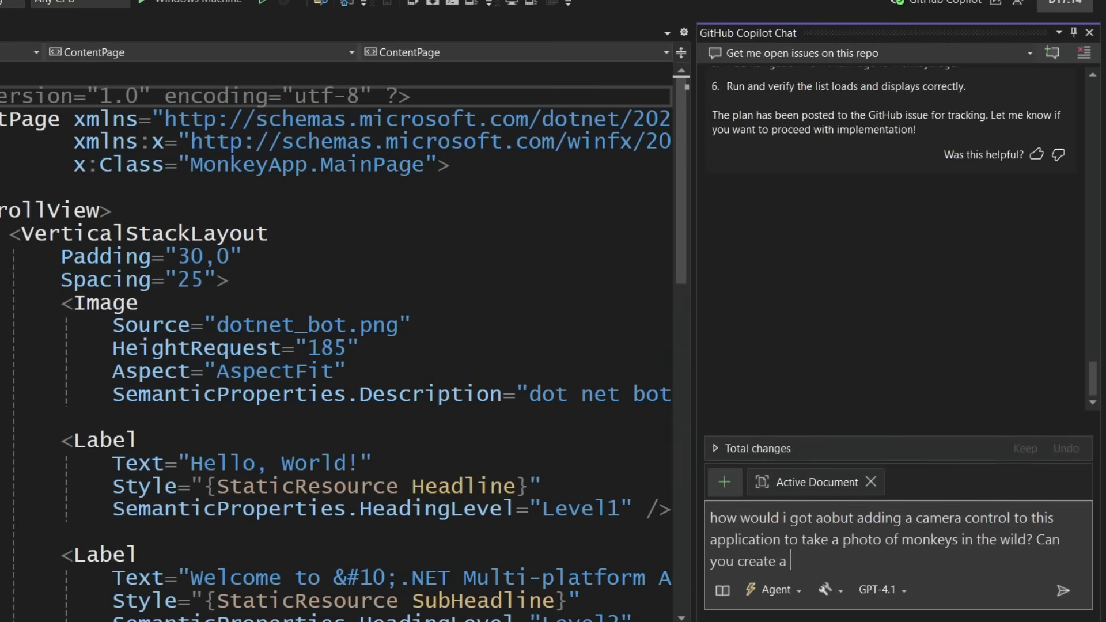
{"action": "type", "text": "new github issue"}
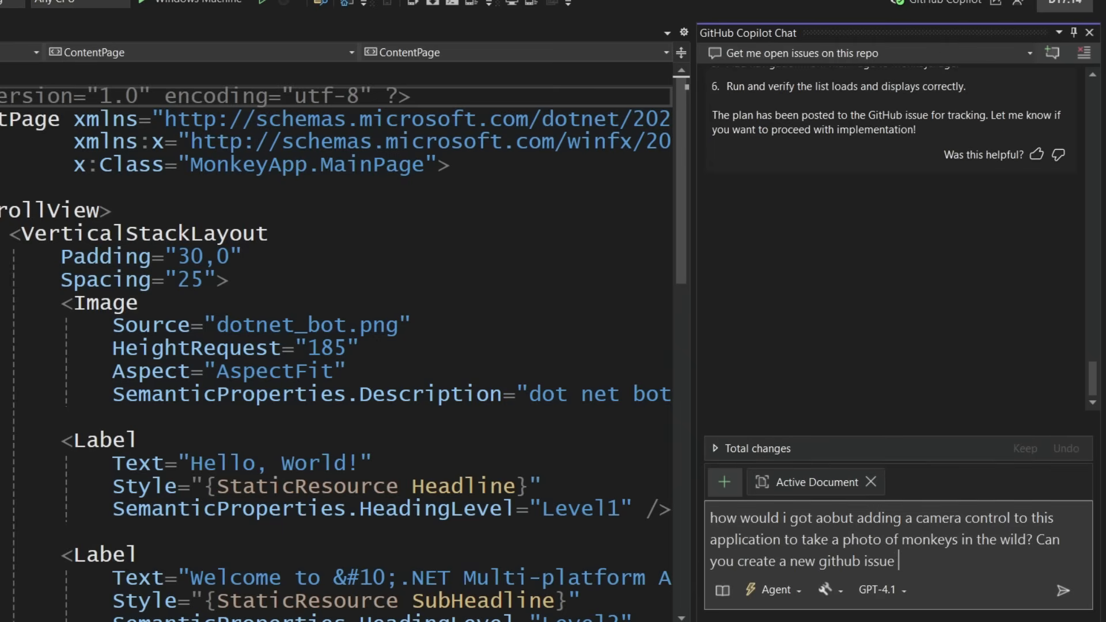
{"action": "left_click", "coordinate": [1062, 591]}
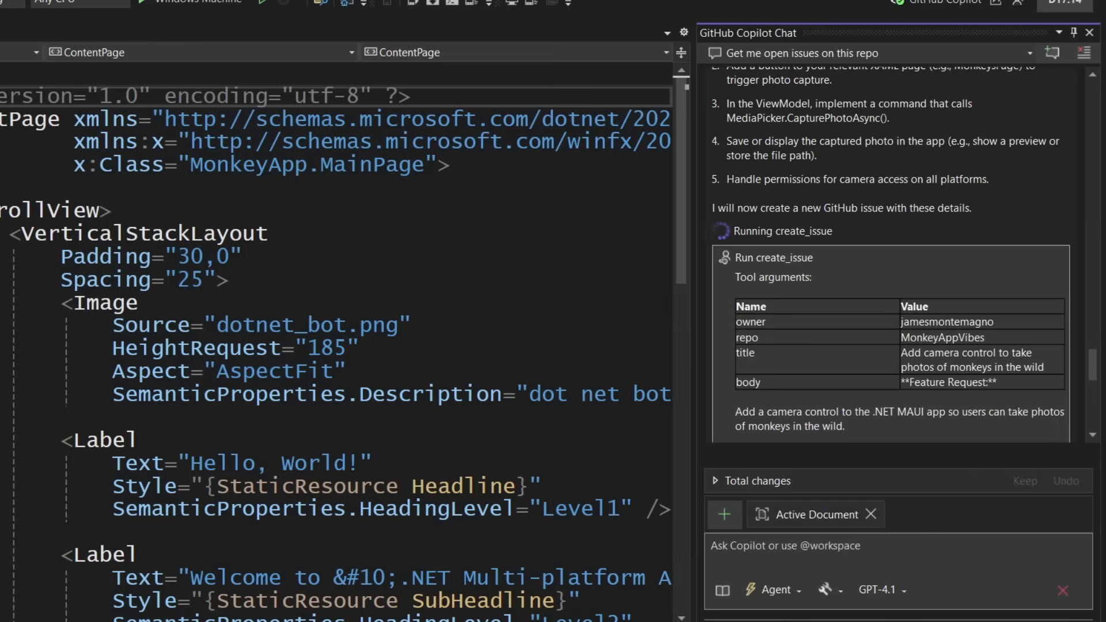
{"action": "mouse_move", "coordinate": [944, 246]}
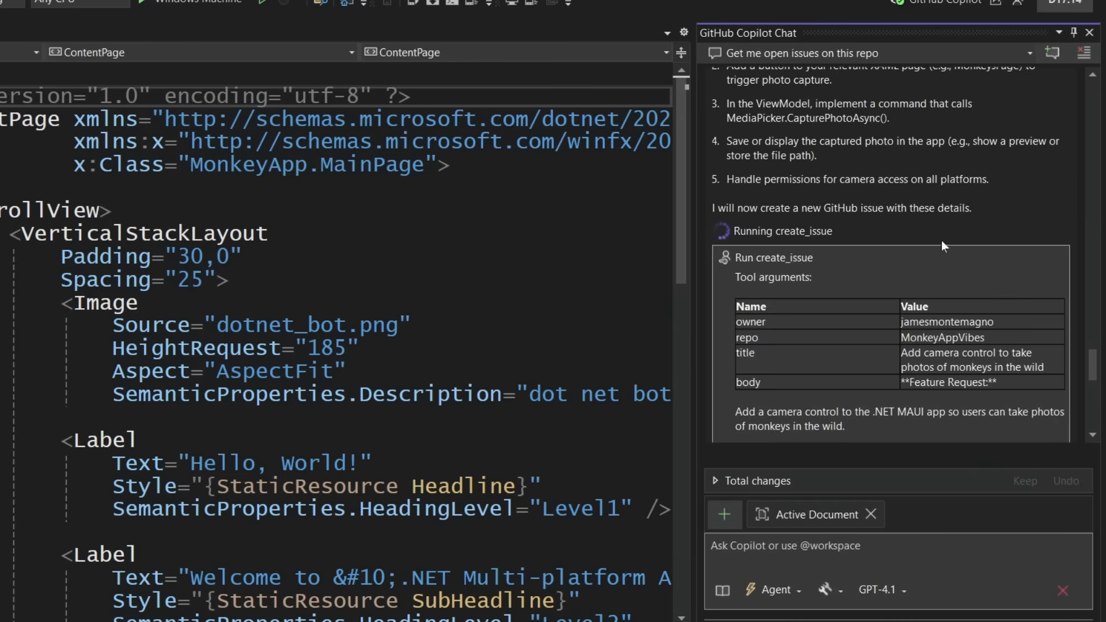
Always allow the create_issue tool so Copilot files the camera-control issue.
{"action": "scroll", "scroll_direction": "down", "scroll_amount": 3}
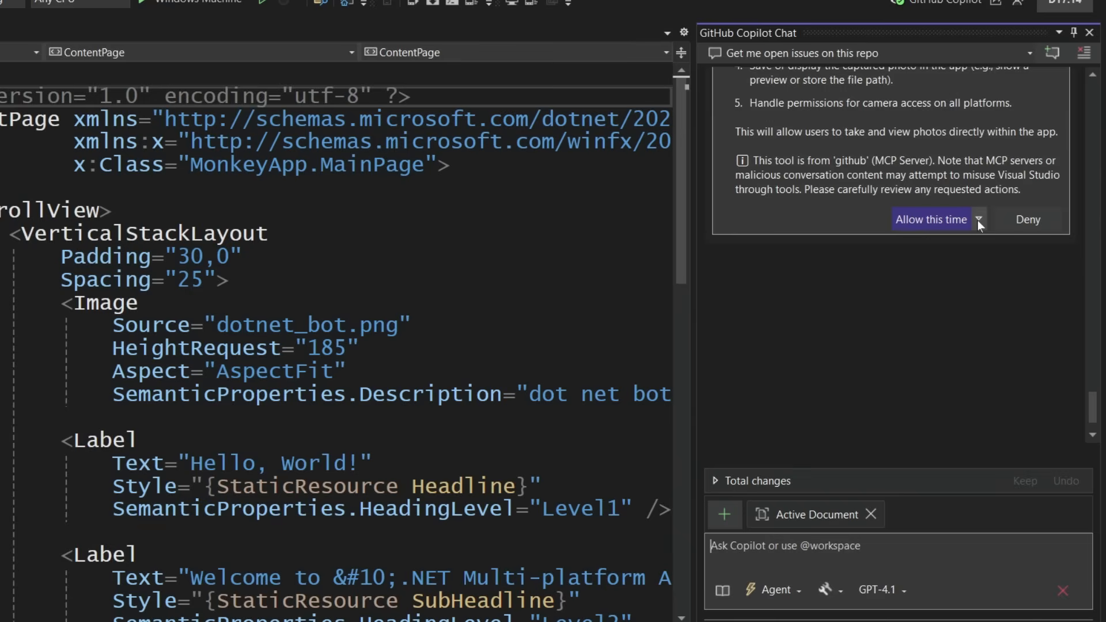
{"action": "left_click", "coordinate": [979, 219]}
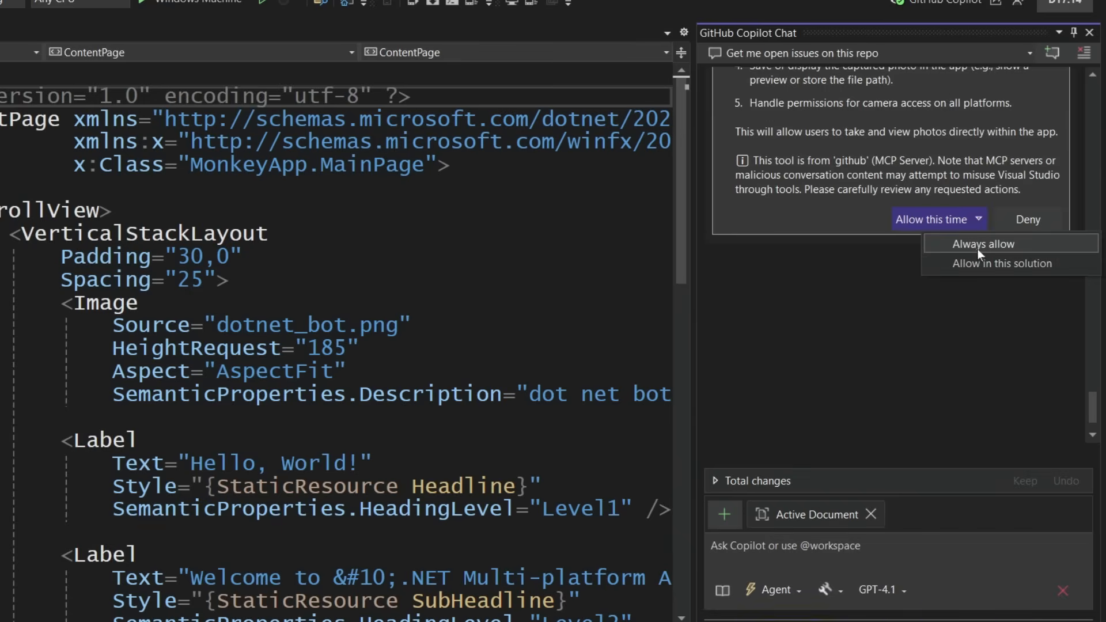
{"action": "left_click", "coordinate": [982, 243]}
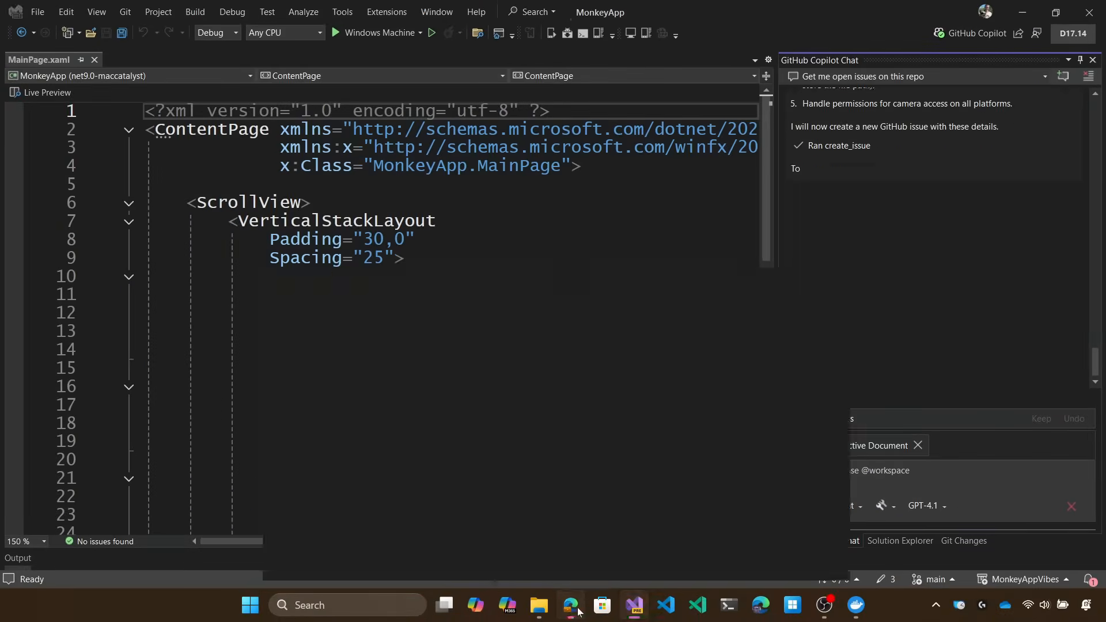
Check GitHub issue #6 about a monkey-photo camera control, then return to Visual Studio.
{"action": "left_click", "coordinate": [569, 605]}
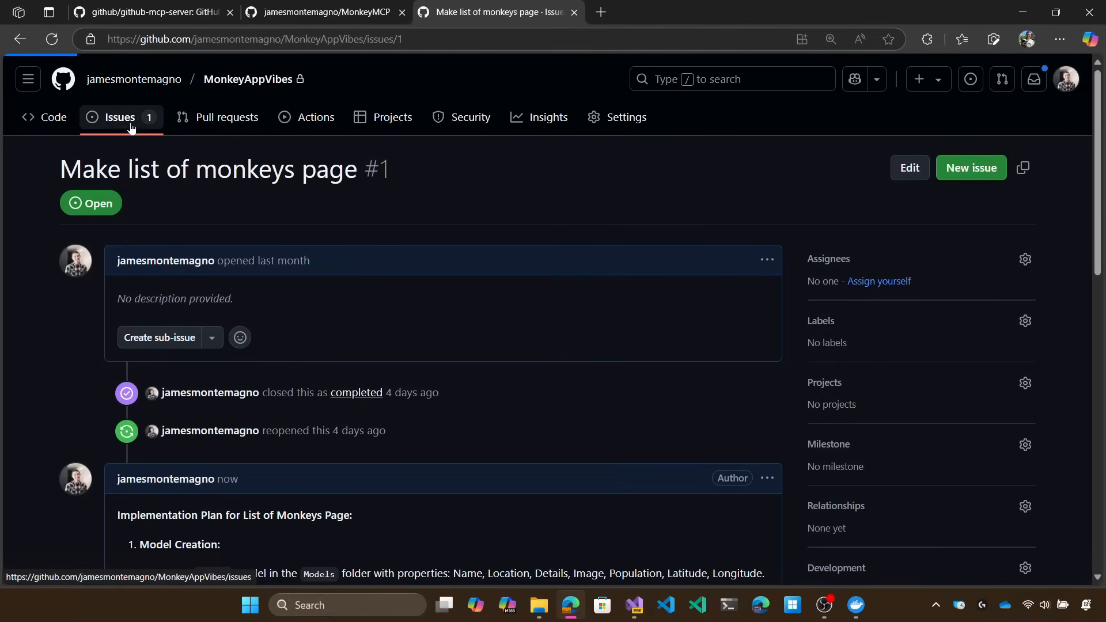
{"action": "left_click", "coordinate": [119, 117]}
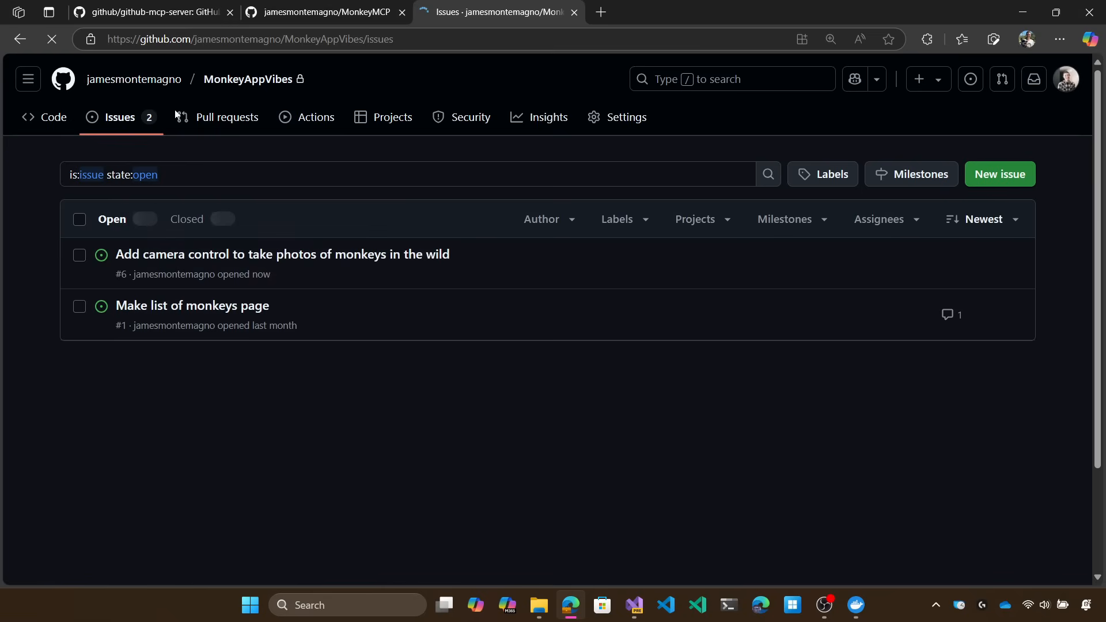
{"action": "left_click", "coordinate": [281, 254]}
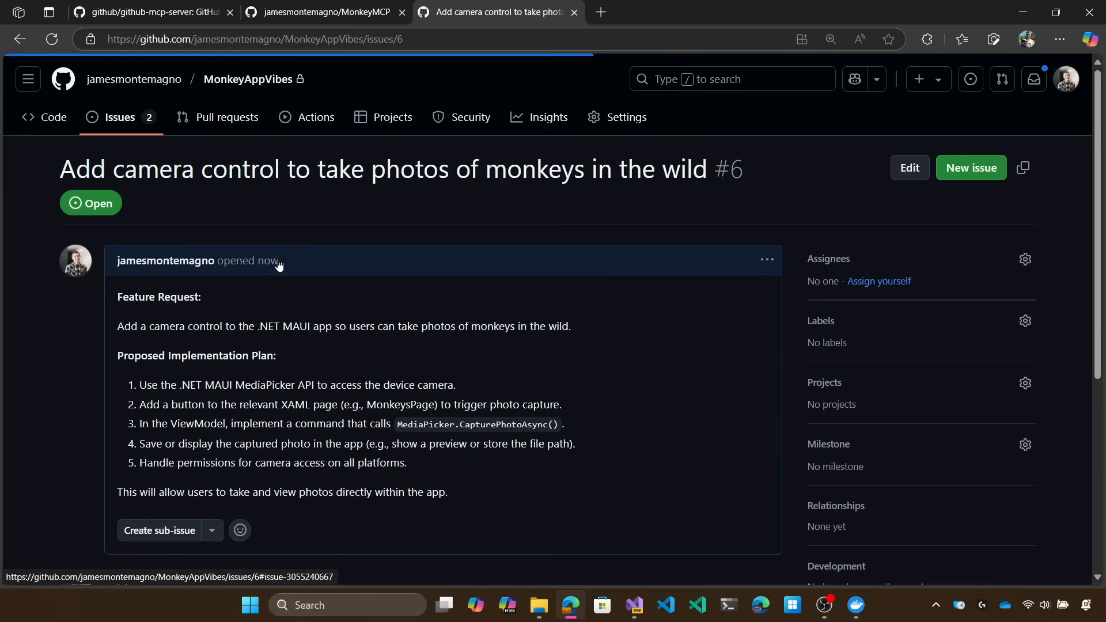
{"action": "scroll", "scroll_direction": "down", "scroll_amount": 3}
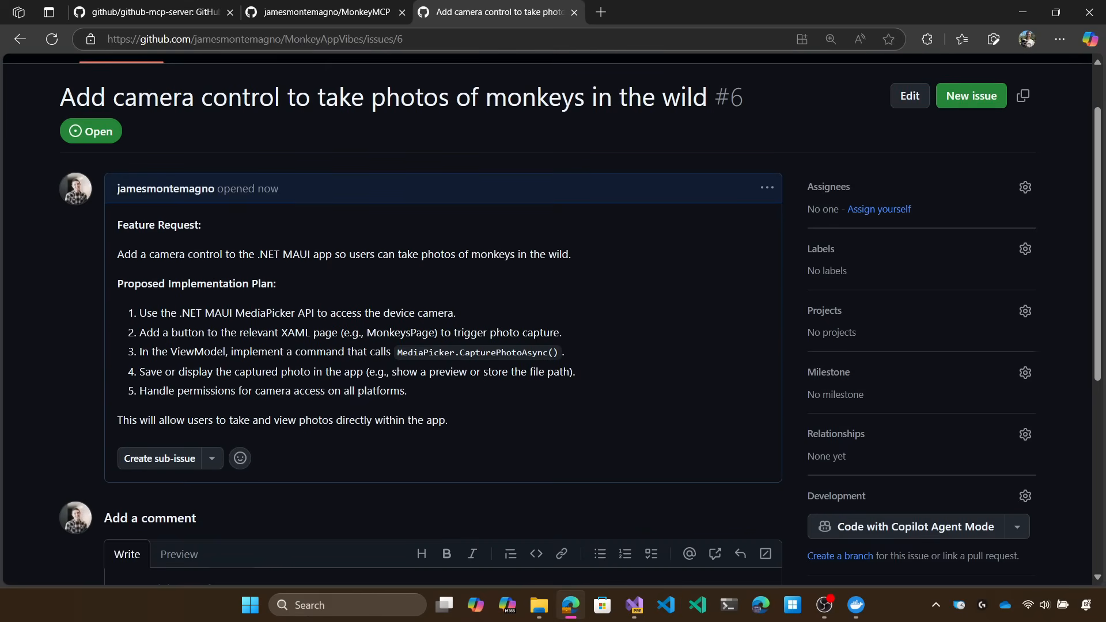
{"action": "mouse_move", "coordinate": [1021, 10]}
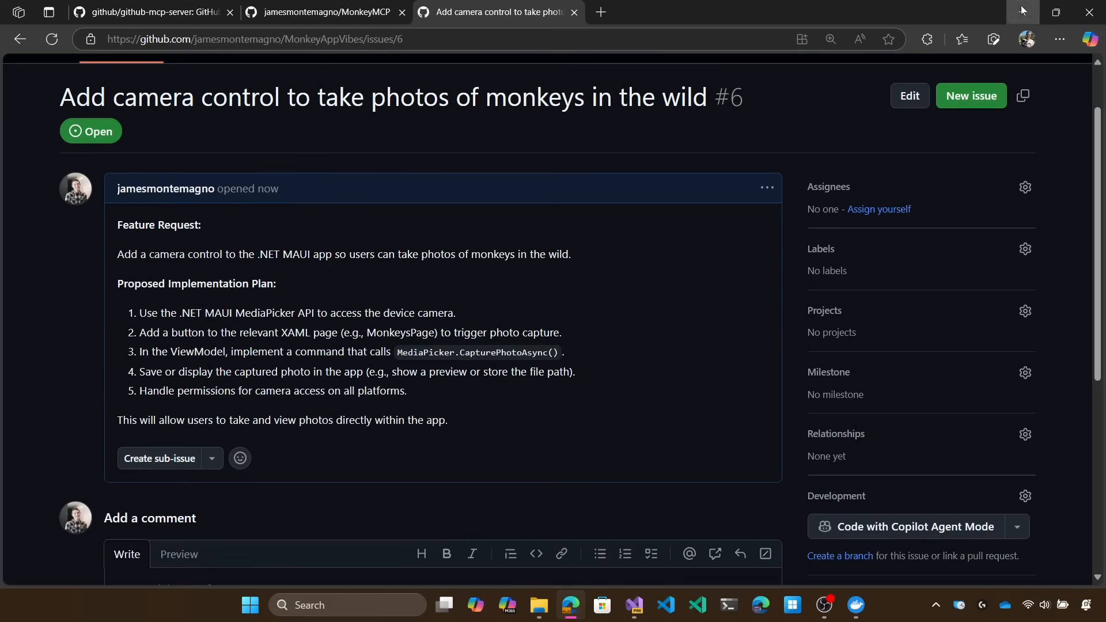
{"action": "left_click", "coordinate": [633, 605]}
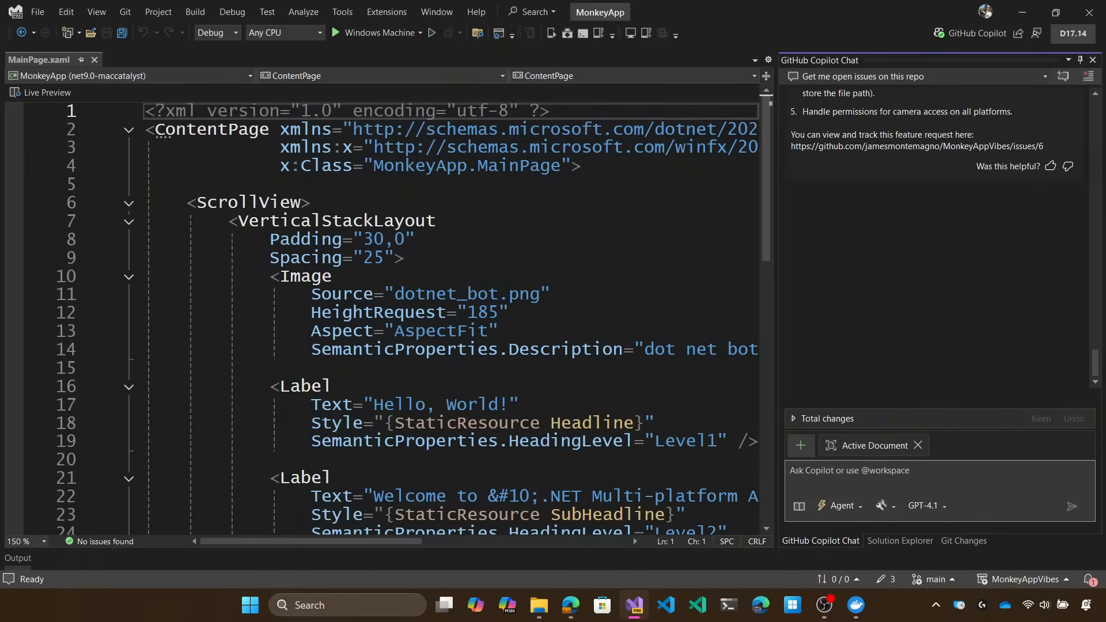
Type a Copilot request using monkeymcp server GetMonkeys context to implement monkey display.
{"action": "type", "text": "using the cont"}
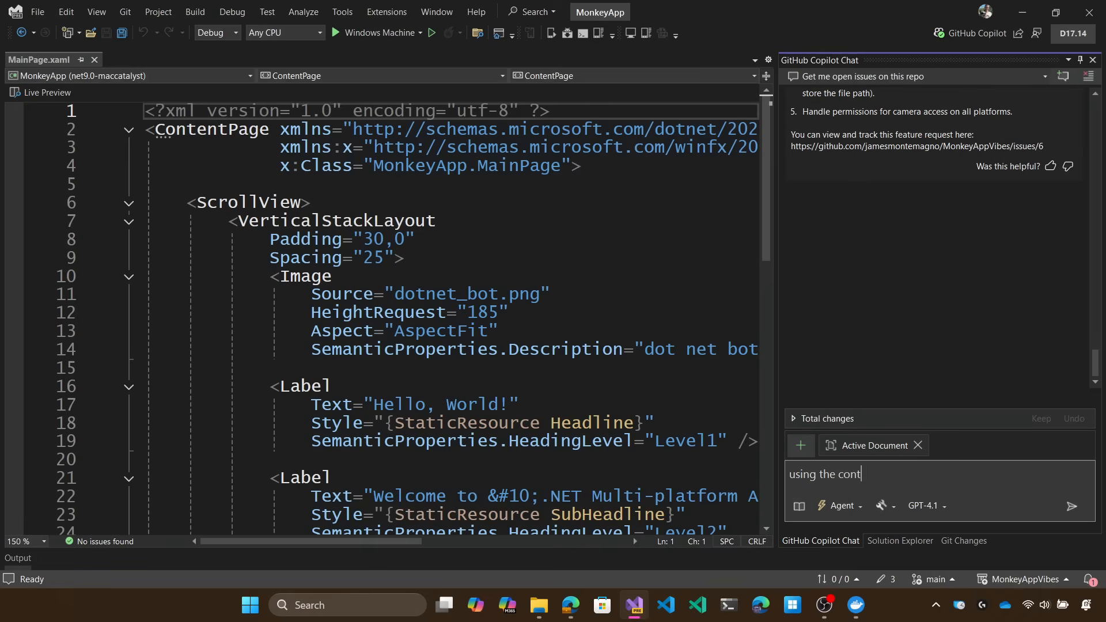
{"action": "type", "text": "ext of the m"}
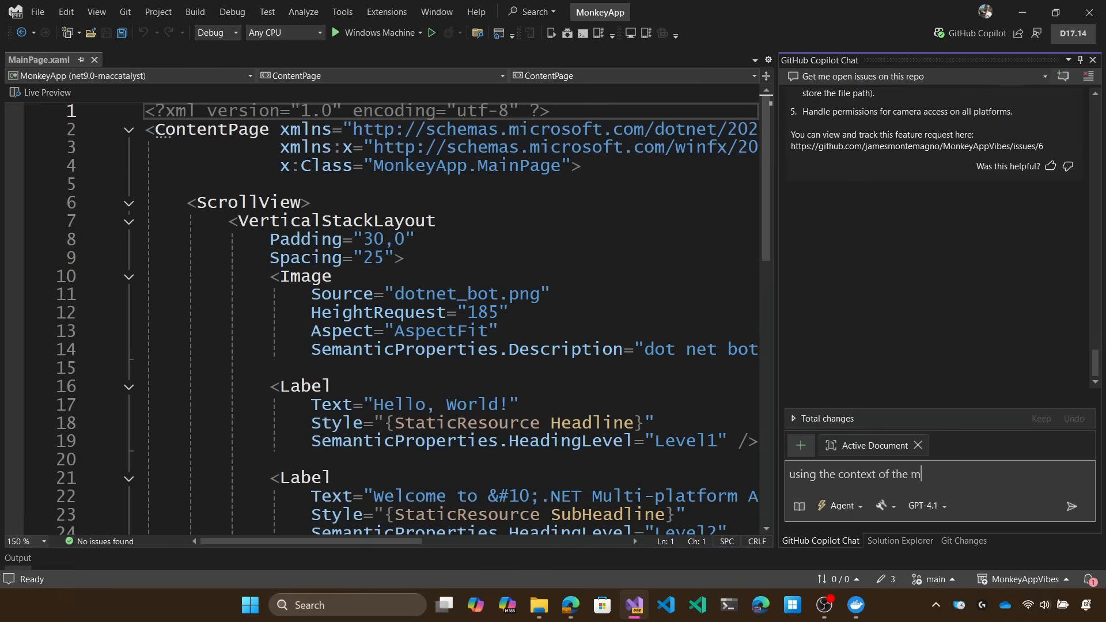
{"action": "type", "text": "onkeymcp server"}
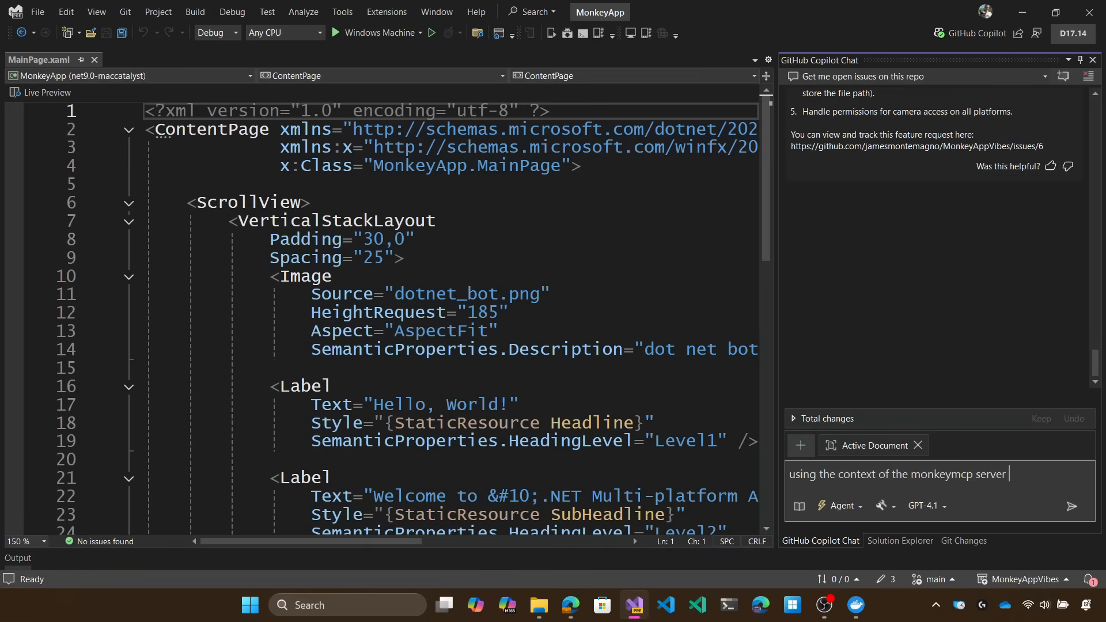
{"action": "type", "text": "getmonkeys information let's"}
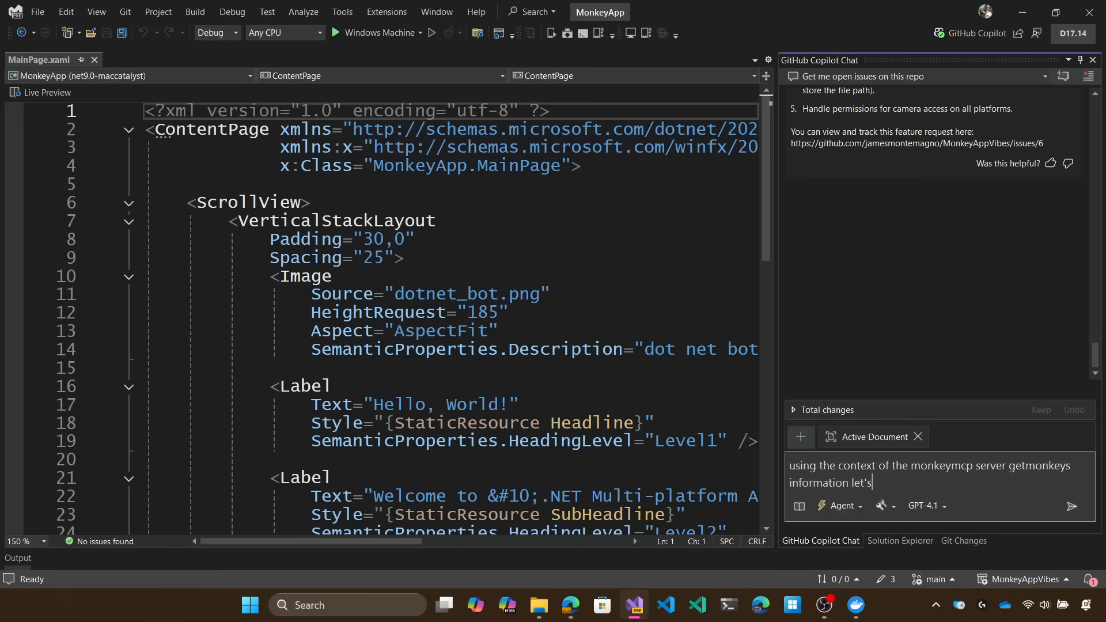
{"action": "type", "text": "go ahead an implement all of the data and logic needed to display monkey"}
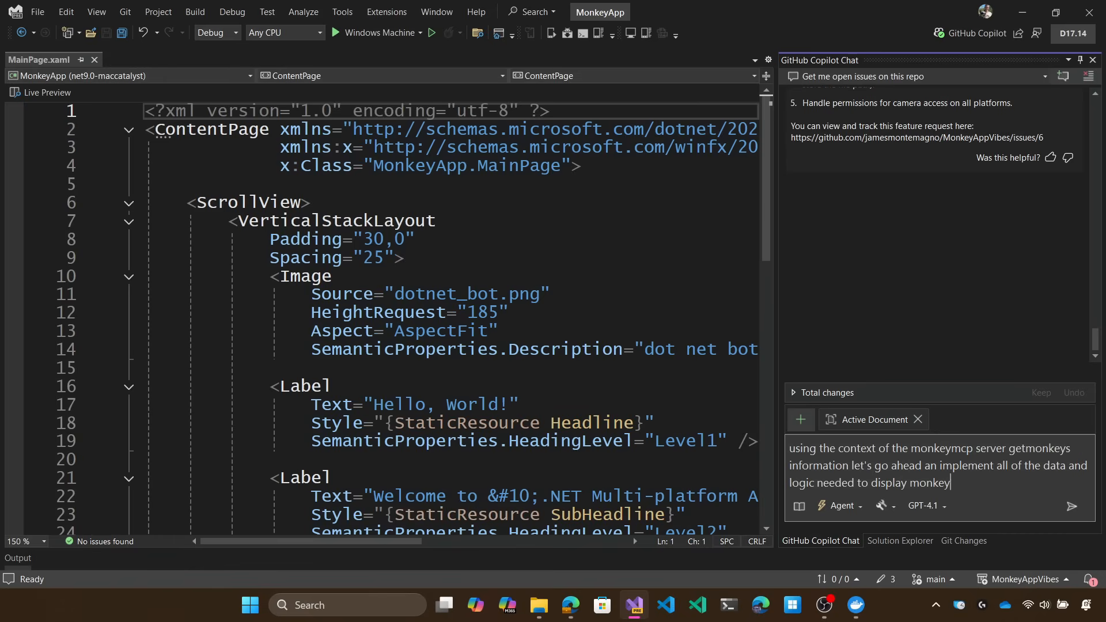
Send the request and let Copilot create Monkey.cs, MonkeyService.cs, MonkeysViewModel.cs and MainPage changes.
{"action": "left_click", "coordinate": [1071, 507]}
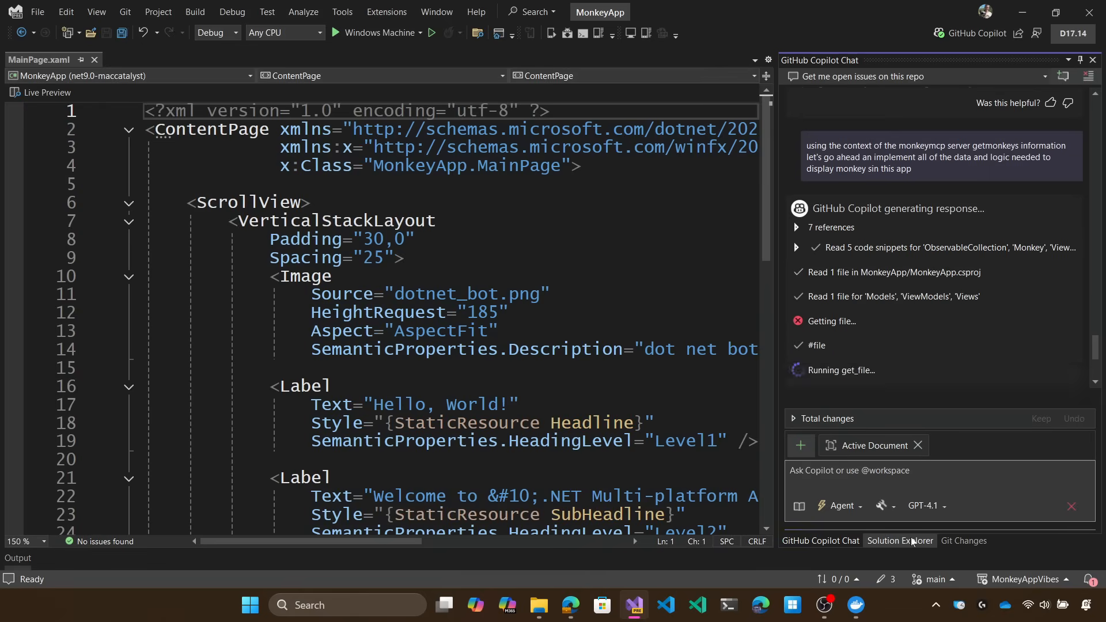
{"action": "left_click", "coordinate": [899, 540]}
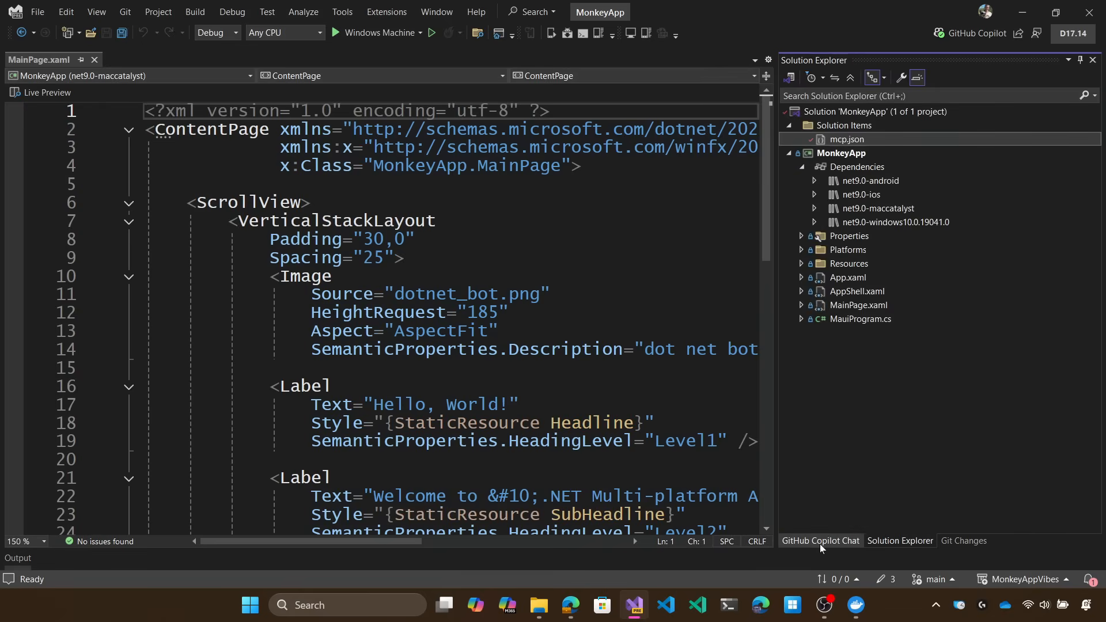
{"action": "left_click", "coordinate": [819, 540]}
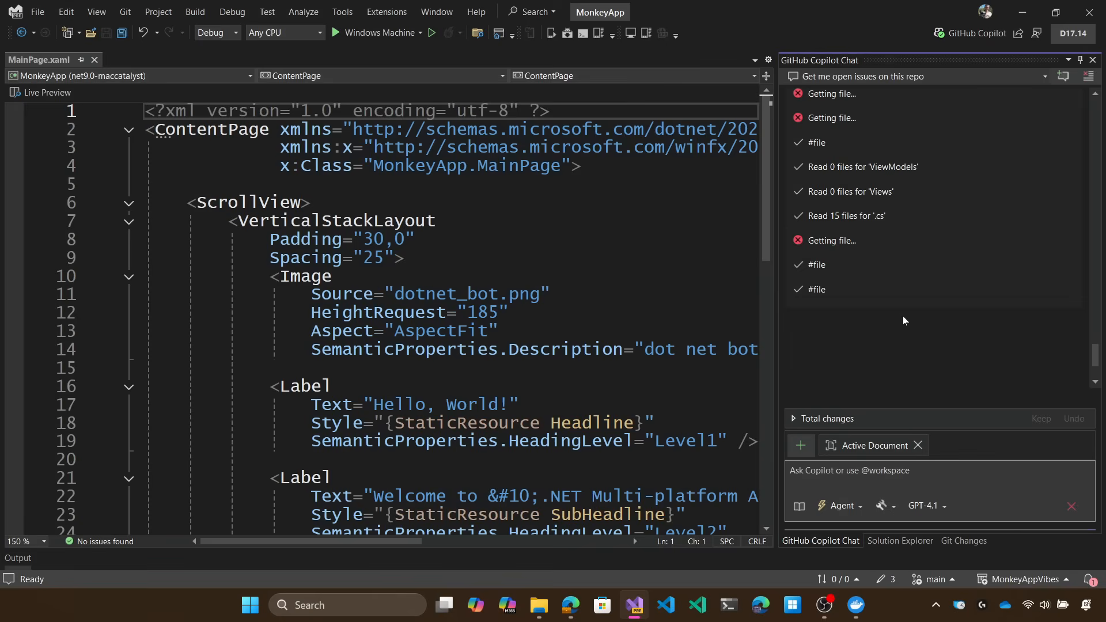
{"action": "scroll", "scroll_direction": "down", "scroll_amount": 3}
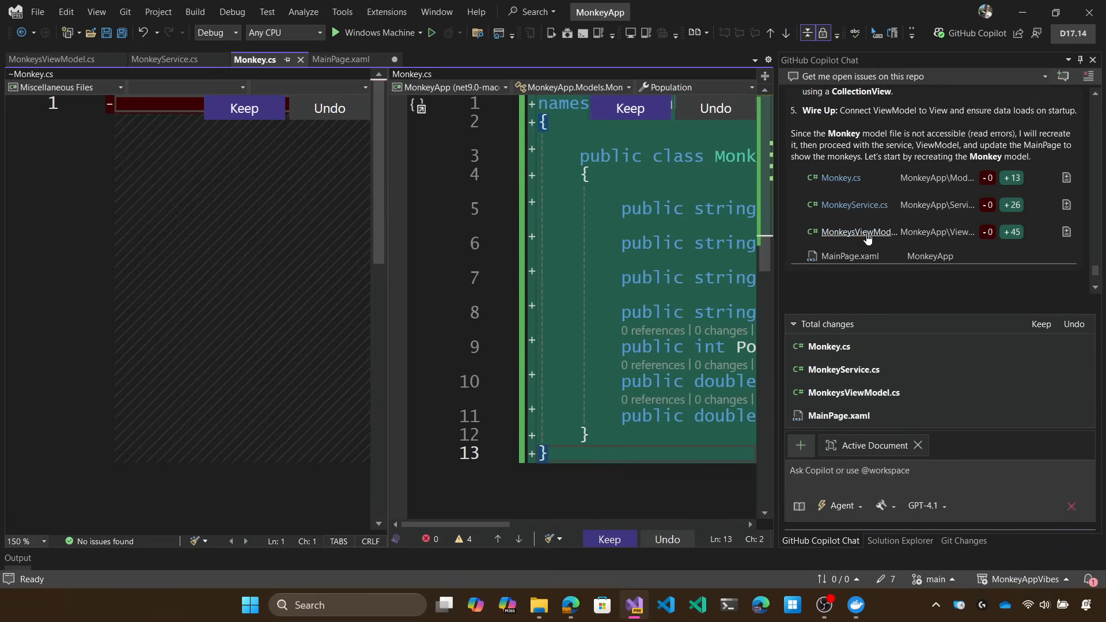
Open MonkeyService.cs from Copilot's changed files and view its step-by-step diff.
{"action": "left_click", "coordinate": [166, 60]}
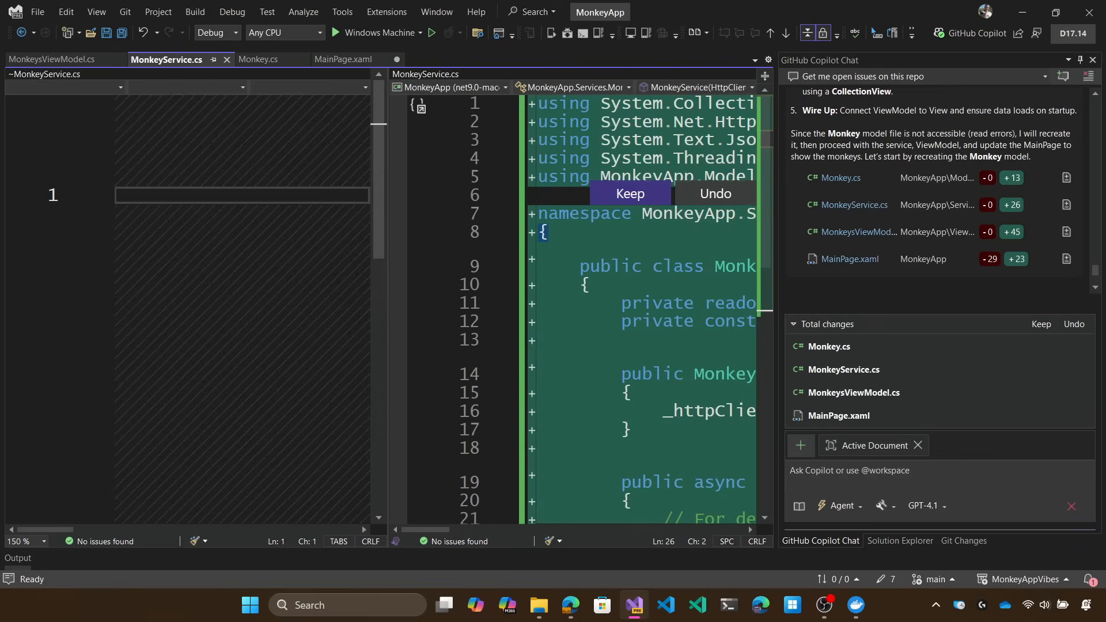
{"action": "left_click", "coordinate": [629, 193]}
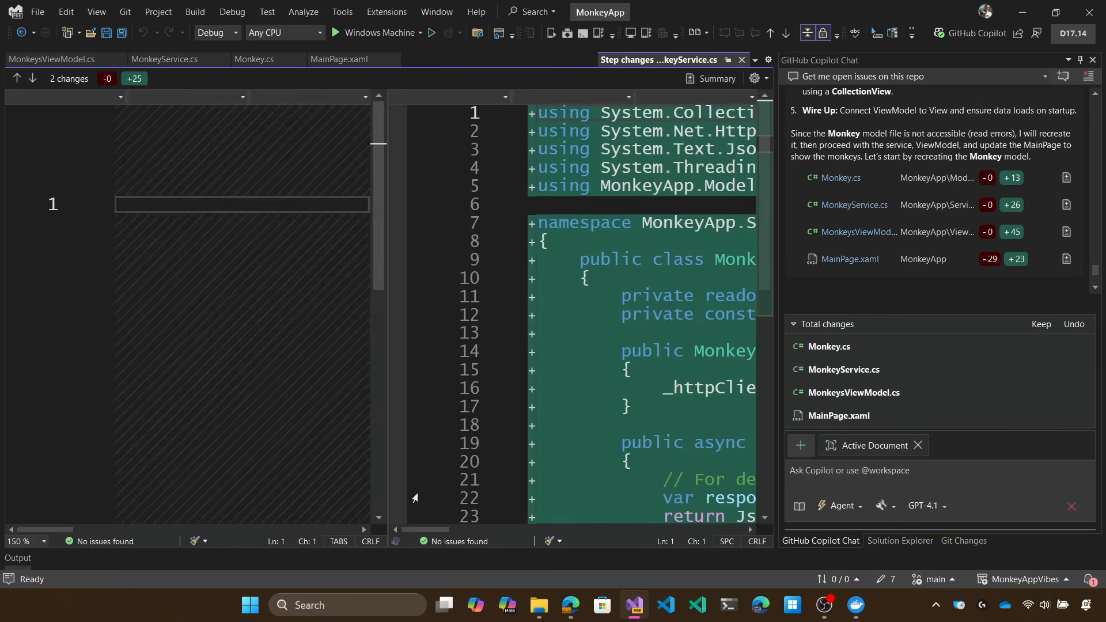